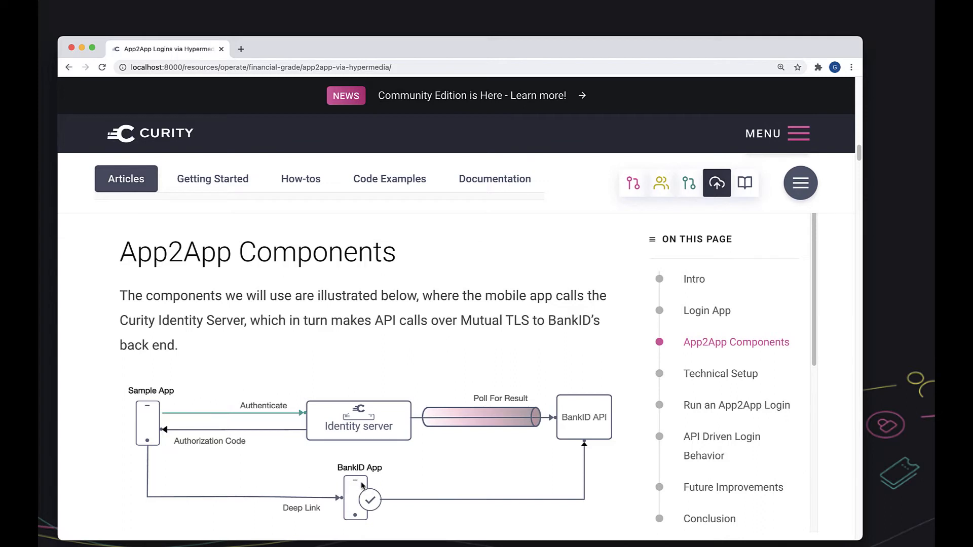
pyautogui.moveTo(362, 486)
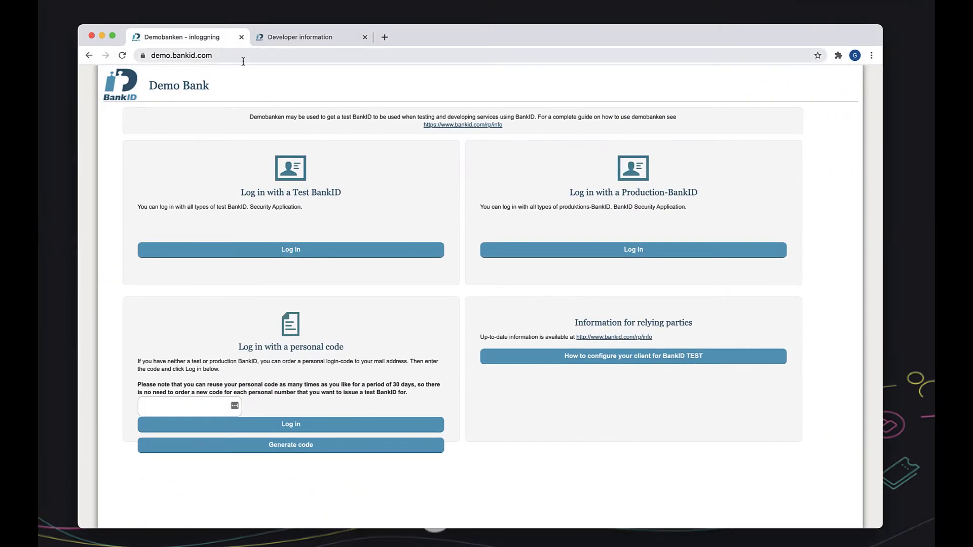
# - Review the BankID developer information page, then return to the Demo Bank login page
pyautogui.click(180, 55)
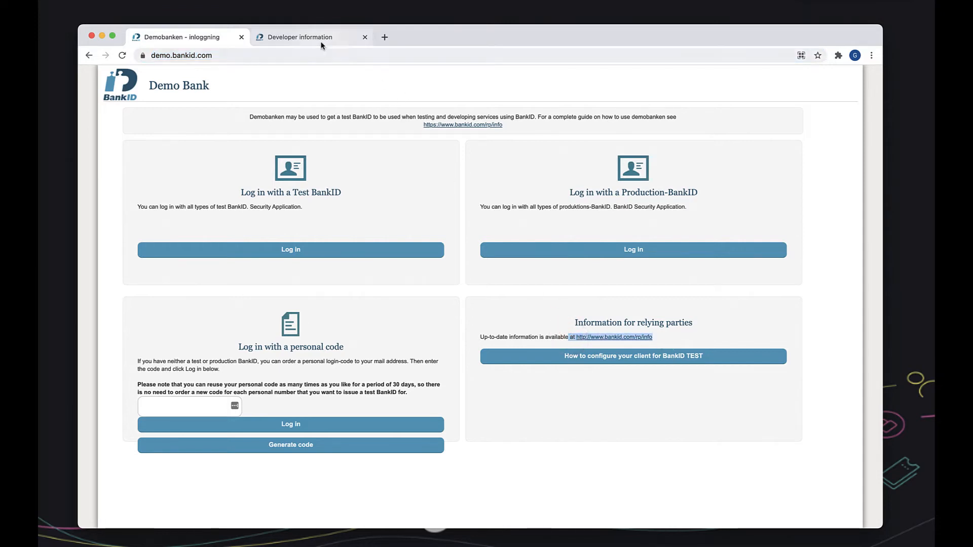
pyautogui.click(298, 36)
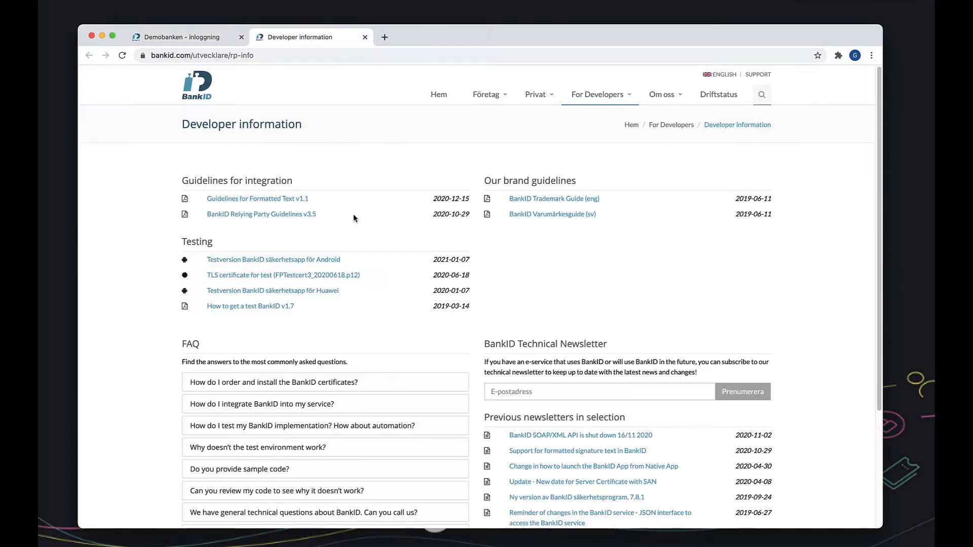
pyautogui.moveTo(343, 217)
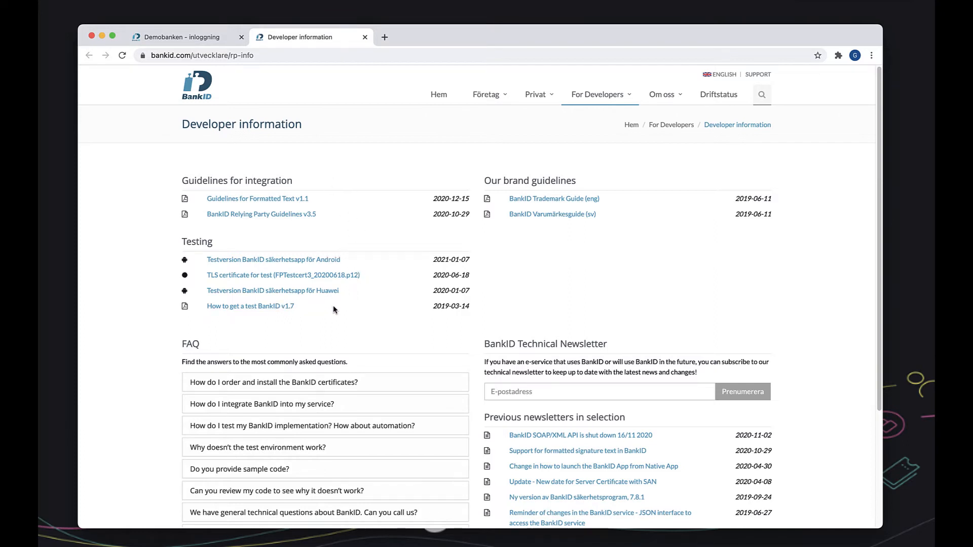
pyautogui.moveTo(322, 307)
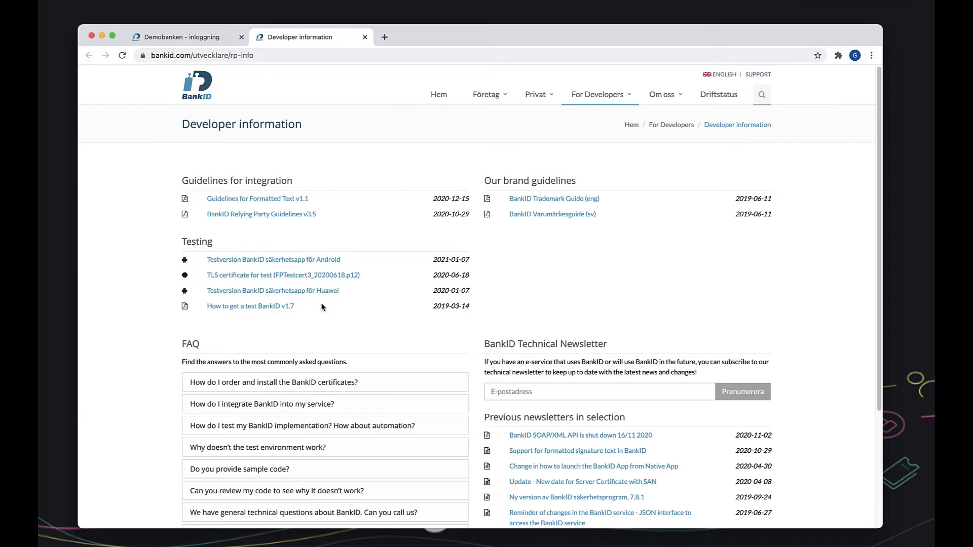
pyautogui.moveTo(354, 235)
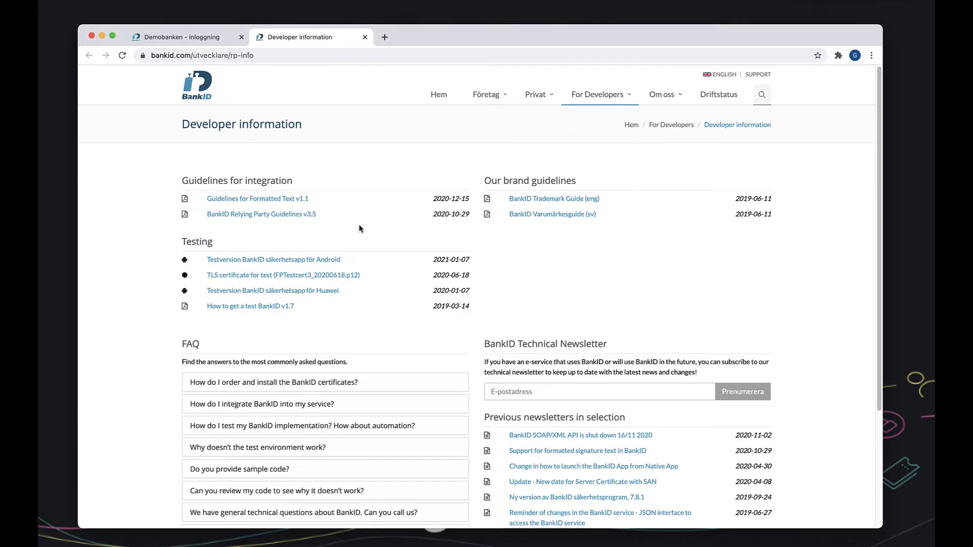
pyautogui.click(180, 38)
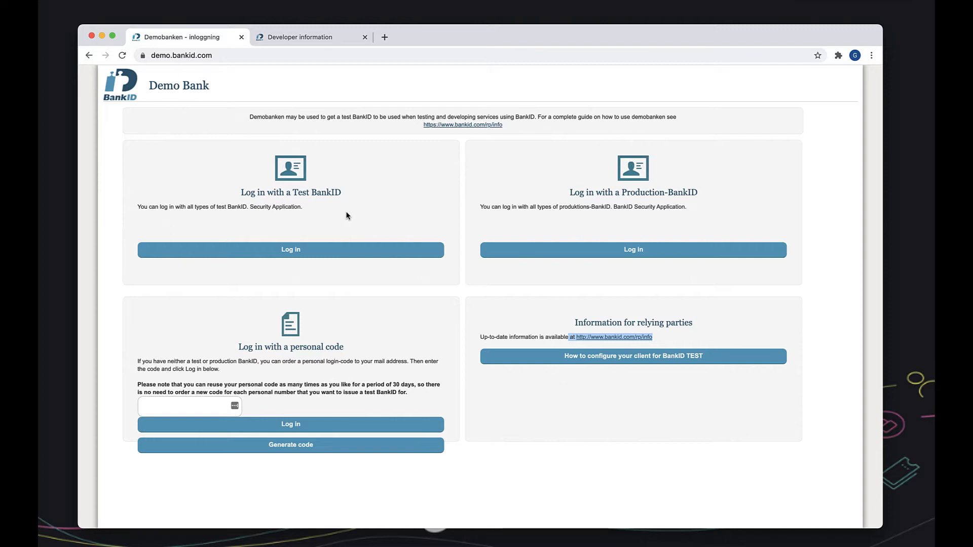
pyautogui.moveTo(302, 289)
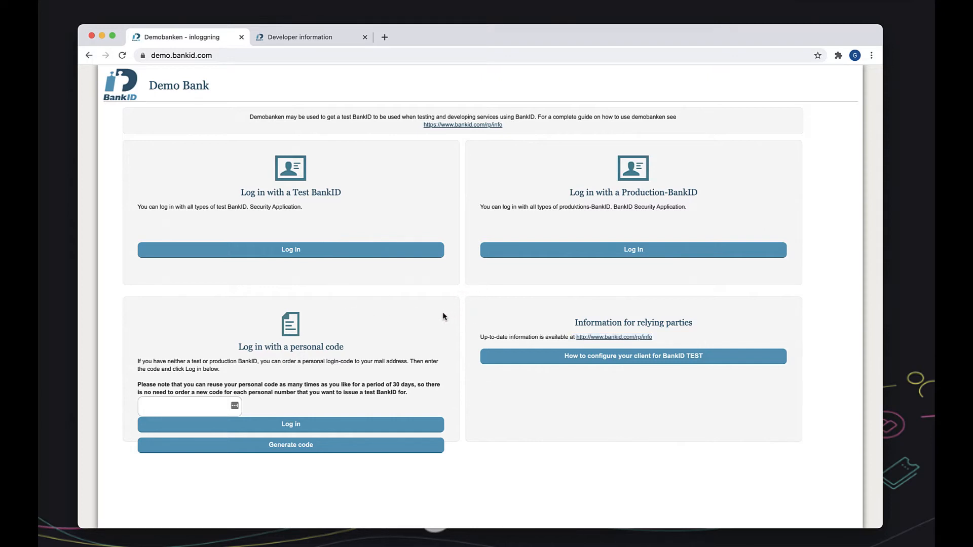
pyautogui.moveTo(441, 317)
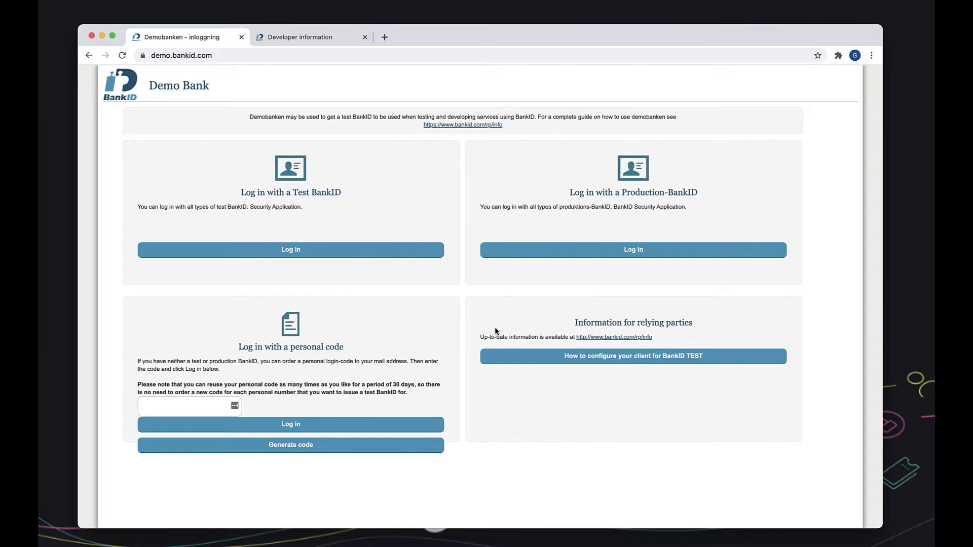
pyautogui.click(181, 54)
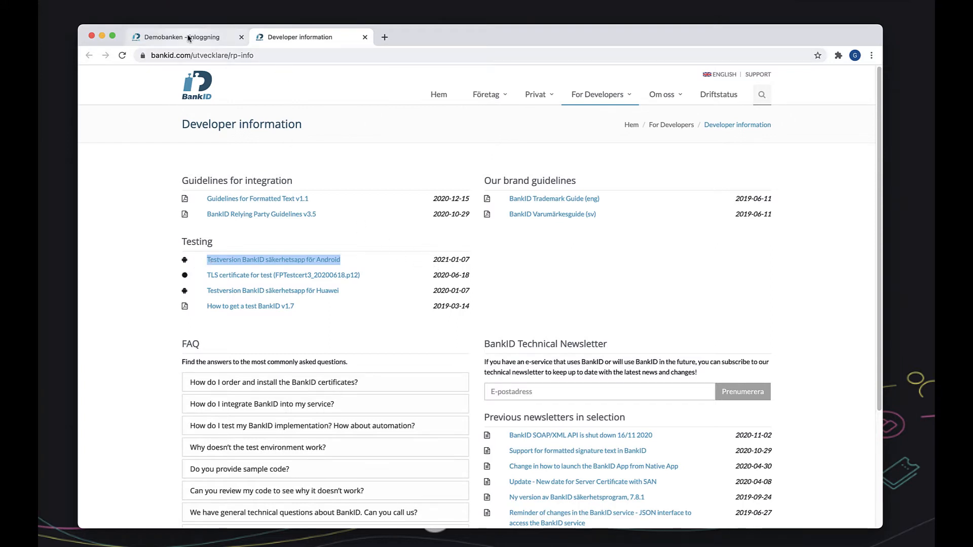
pyautogui.click(183, 37)
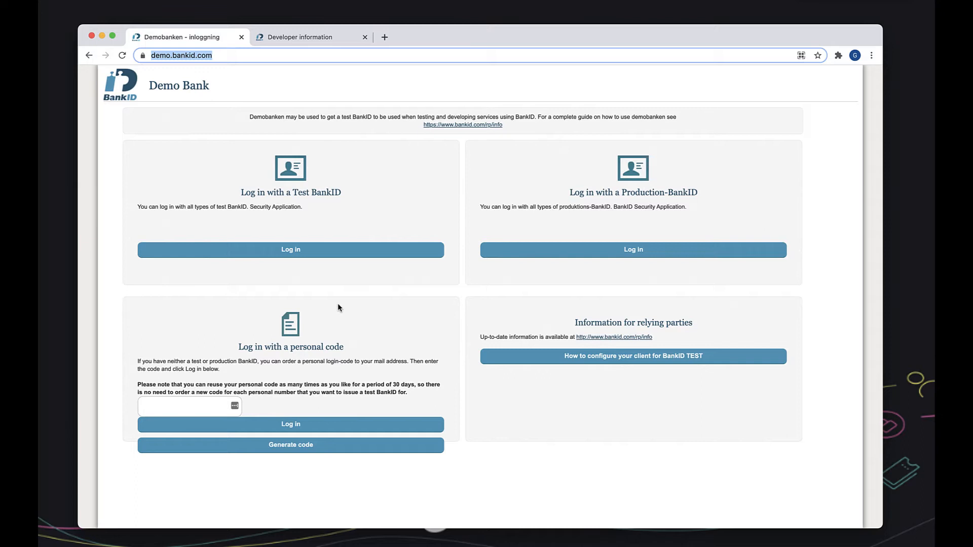
pyautogui.moveTo(336, 303)
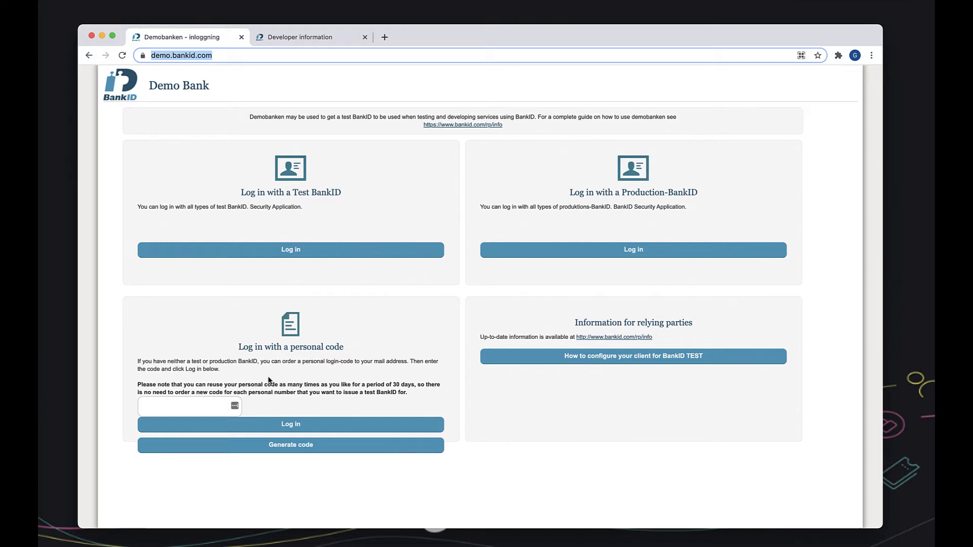
# - View the Order Personal Code form and return to the login page with a personal code entered
pyautogui.click(291, 445)
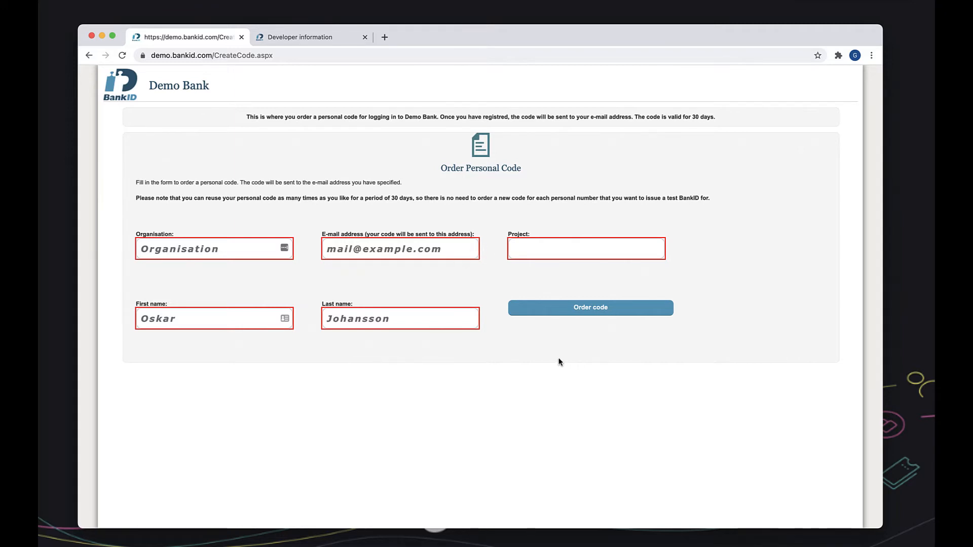
pyautogui.moveTo(97, 62)
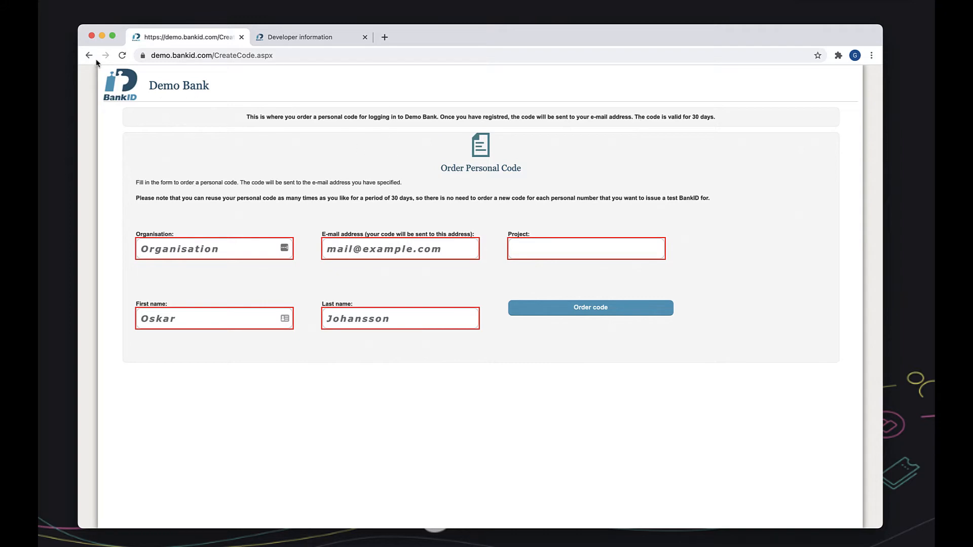
pyautogui.click(590, 307)
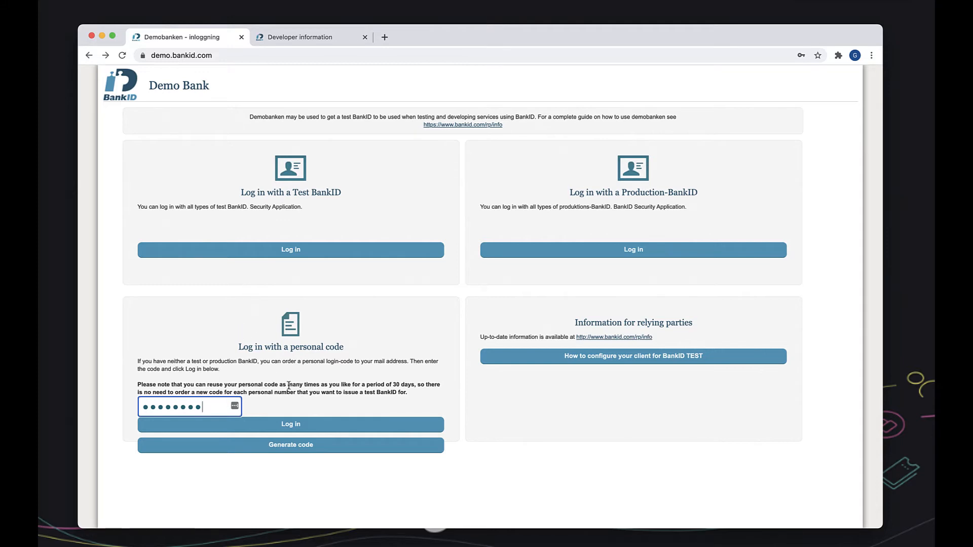
pyautogui.click(290, 424)
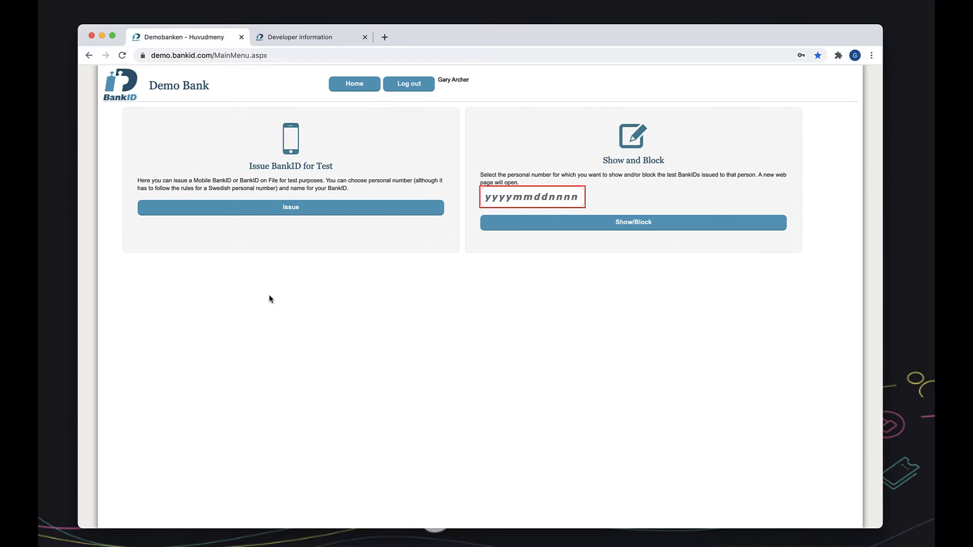
pyautogui.moveTo(272, 253)
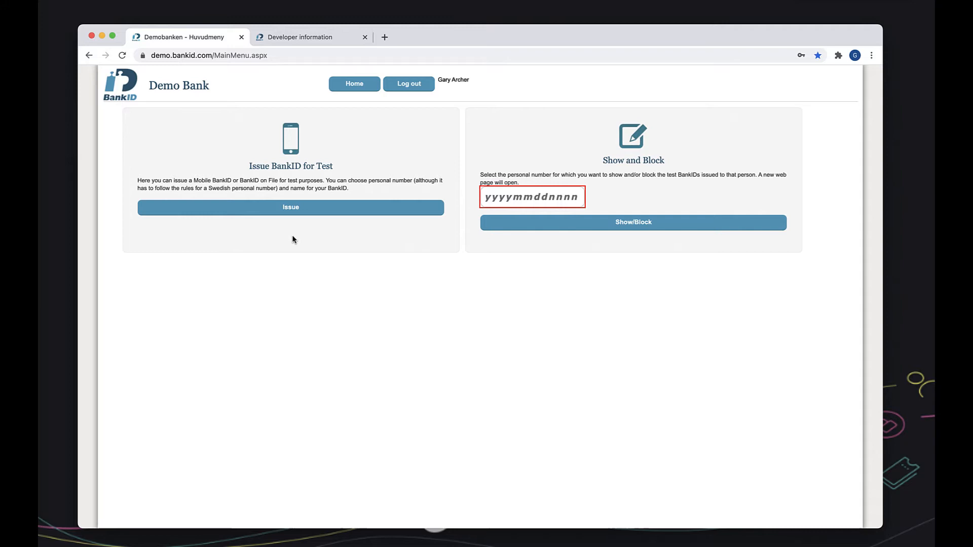
pyautogui.click(290, 206)
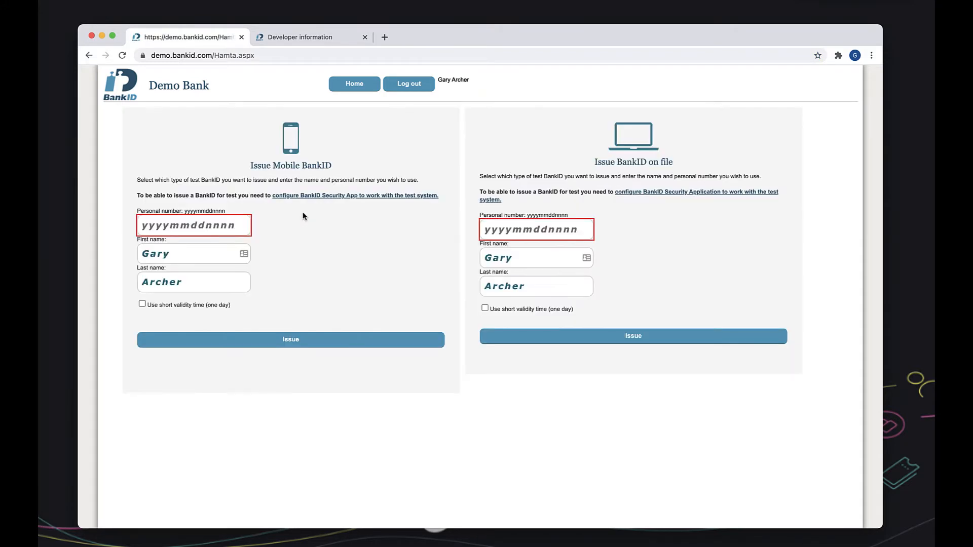
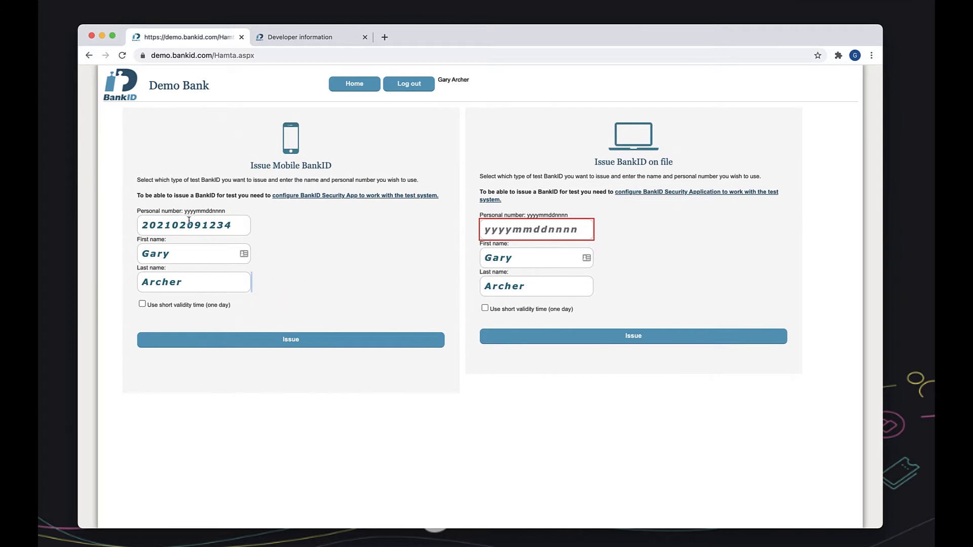
pyautogui.moveTo(262, 267)
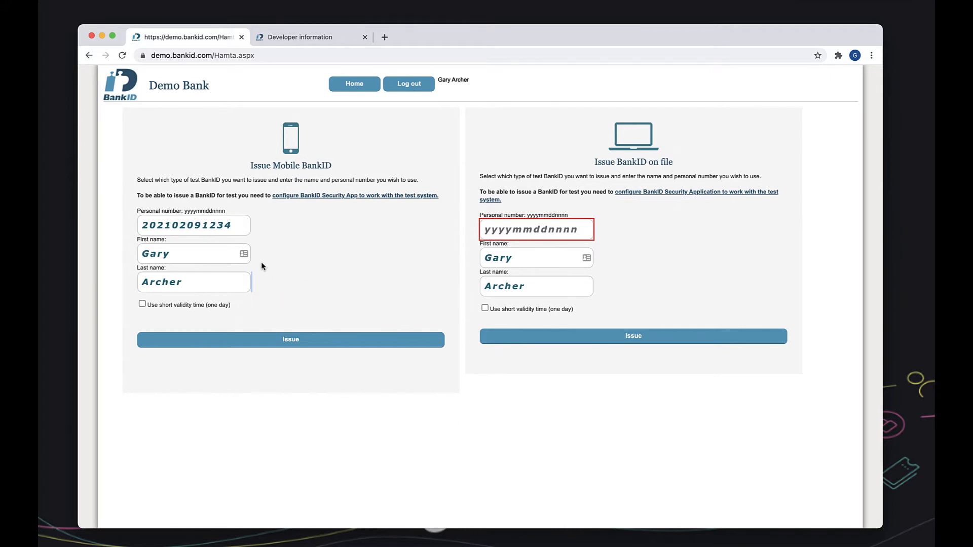
pyautogui.click(291, 339)
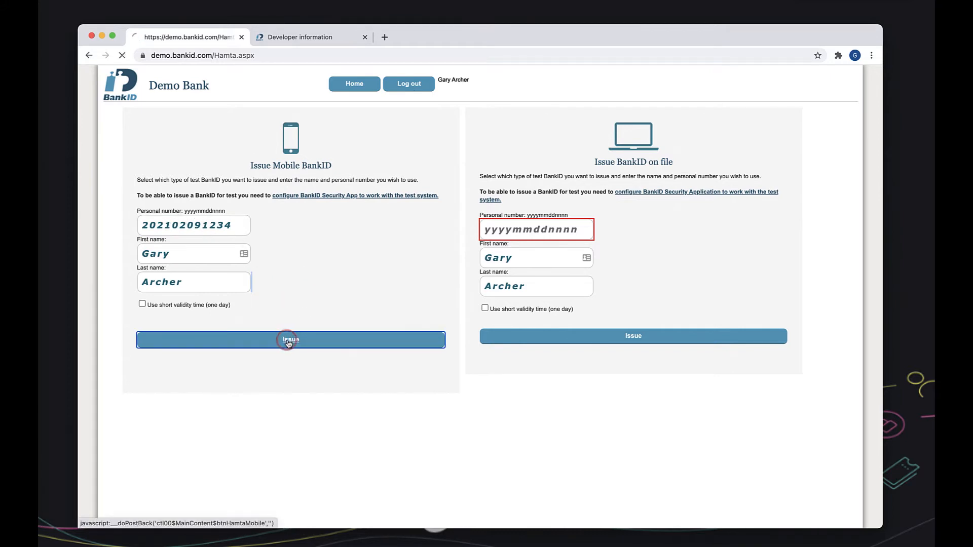
# - Confirm the issue request and bring up the Mobile BankID issuing window with its QR code
pyautogui.click(290, 340)
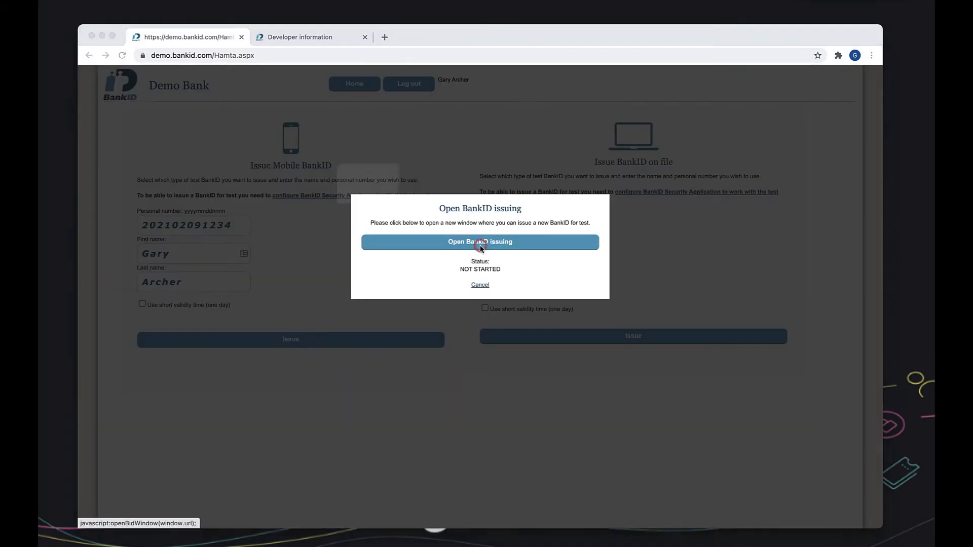
pyautogui.click(480, 241)
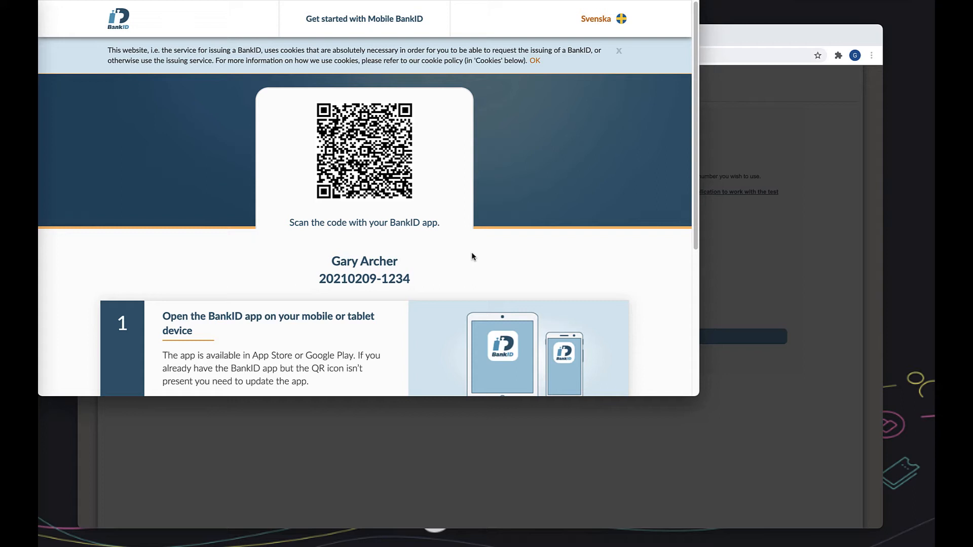
pyautogui.moveTo(461, 259)
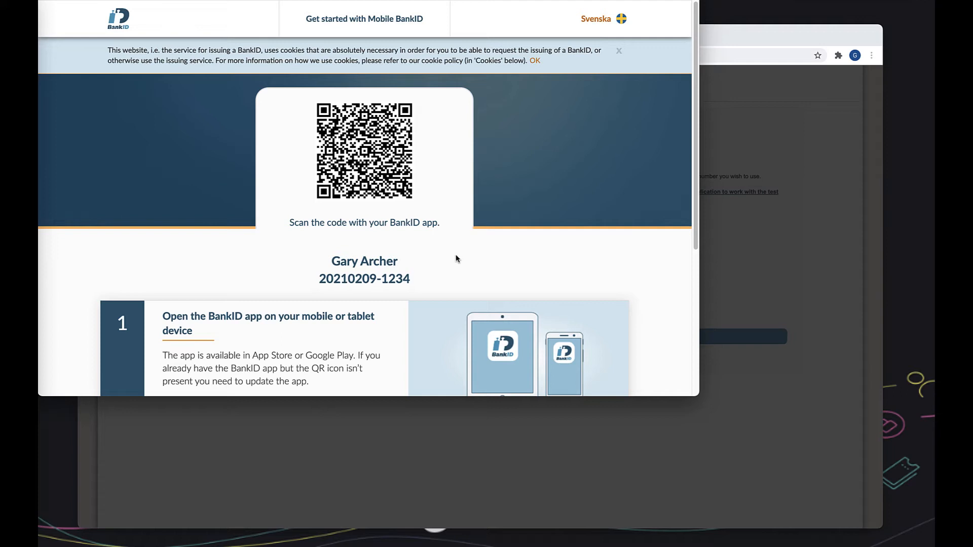
pyautogui.moveTo(444, 260)
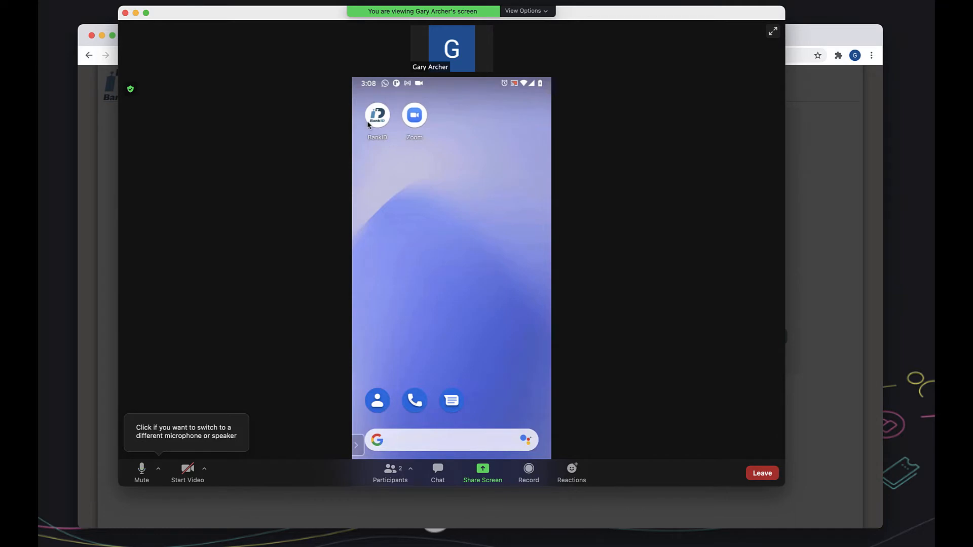
# - Show the shared phone home screen full screen in Zoom, then return to Chrome
pyautogui.click(772, 32)
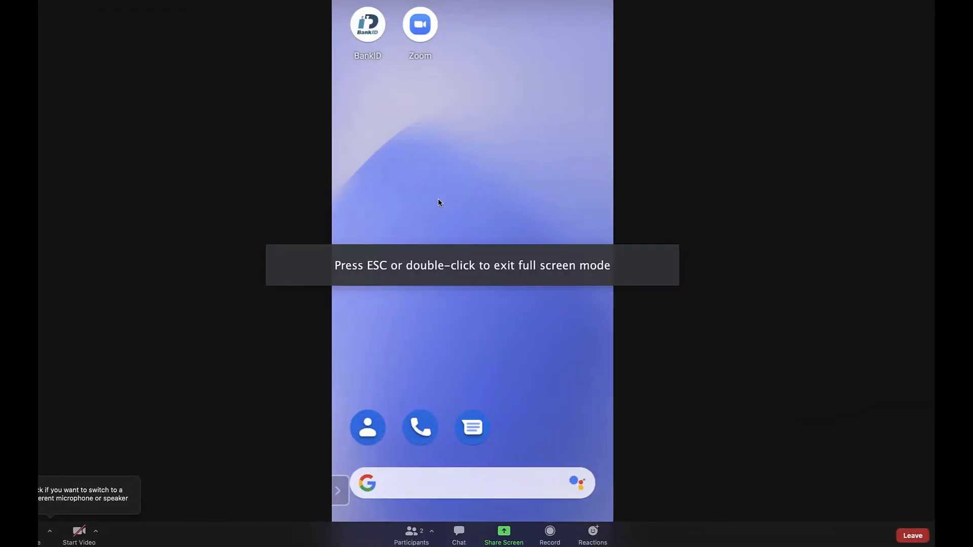
pyautogui.click(367, 24)
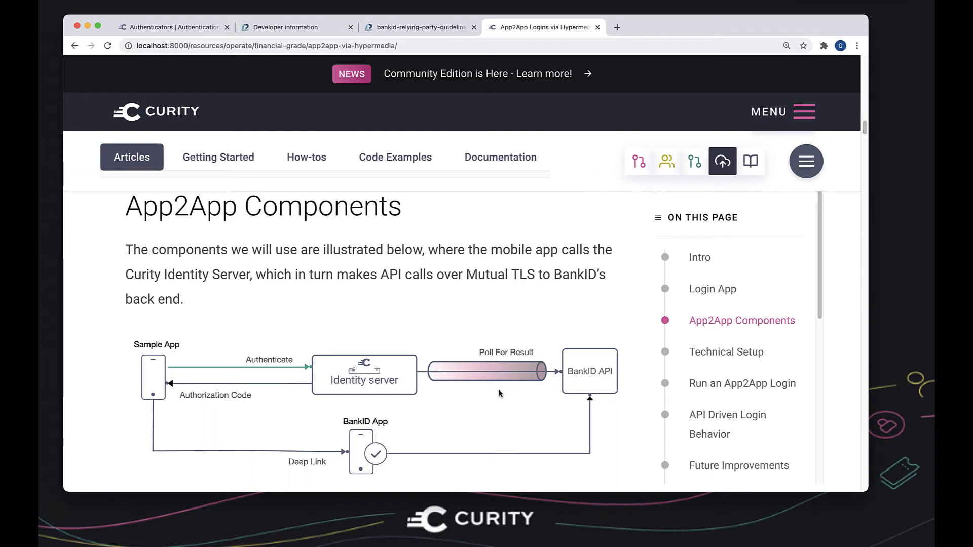
pyautogui.moveTo(390, 392)
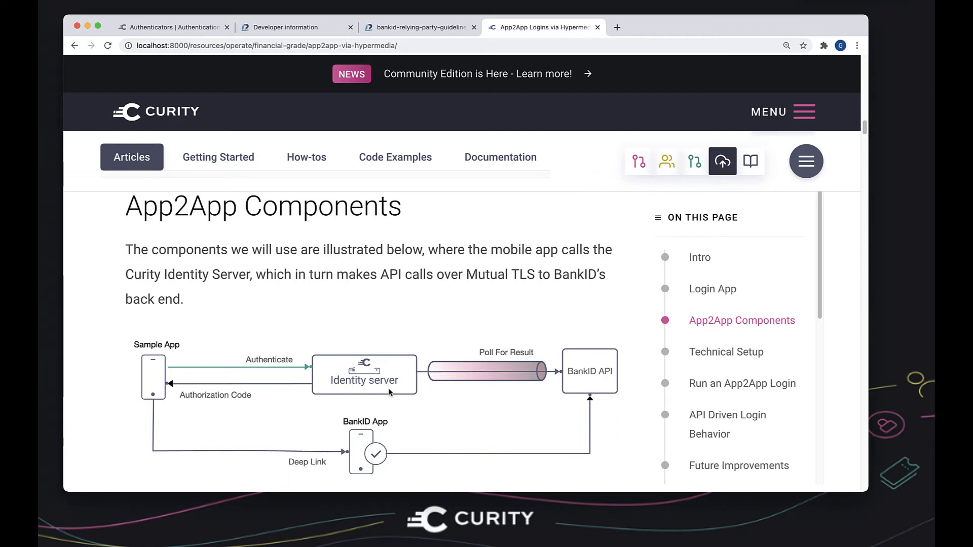
pyautogui.moveTo(584, 387)
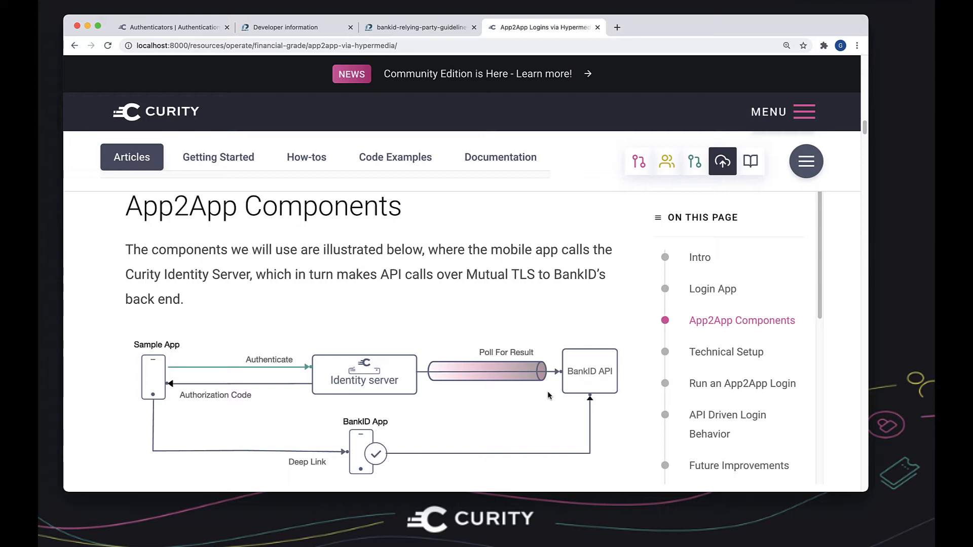
# - From the relying party guidelines PDF, open the test JSON Web Service URL, which reports an untrusted certificate
pyautogui.click(292, 27)
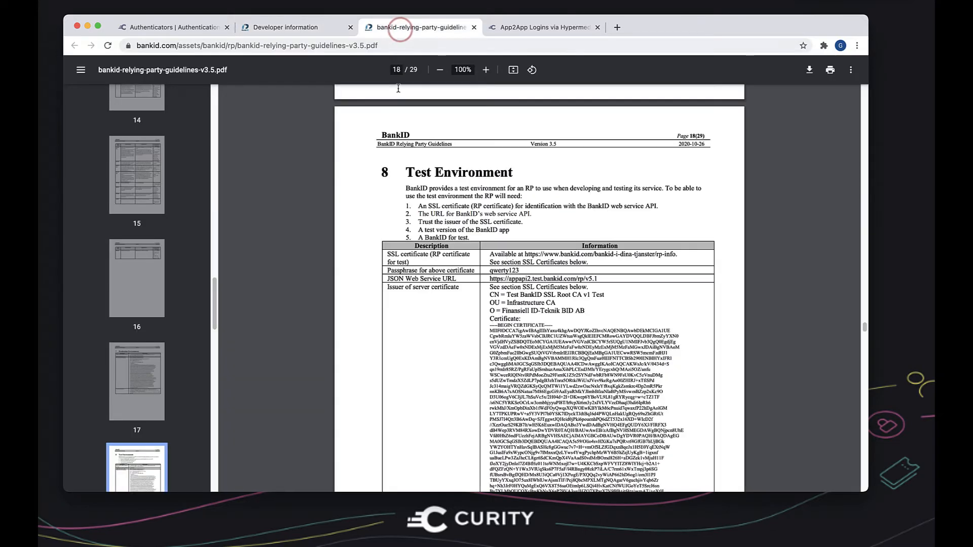
pyautogui.moveTo(455, 264)
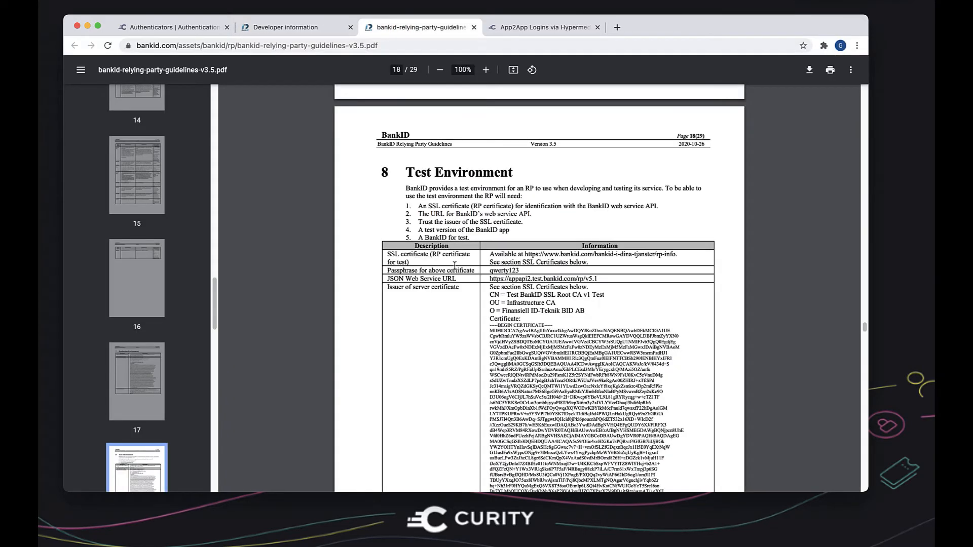
pyautogui.moveTo(450, 316)
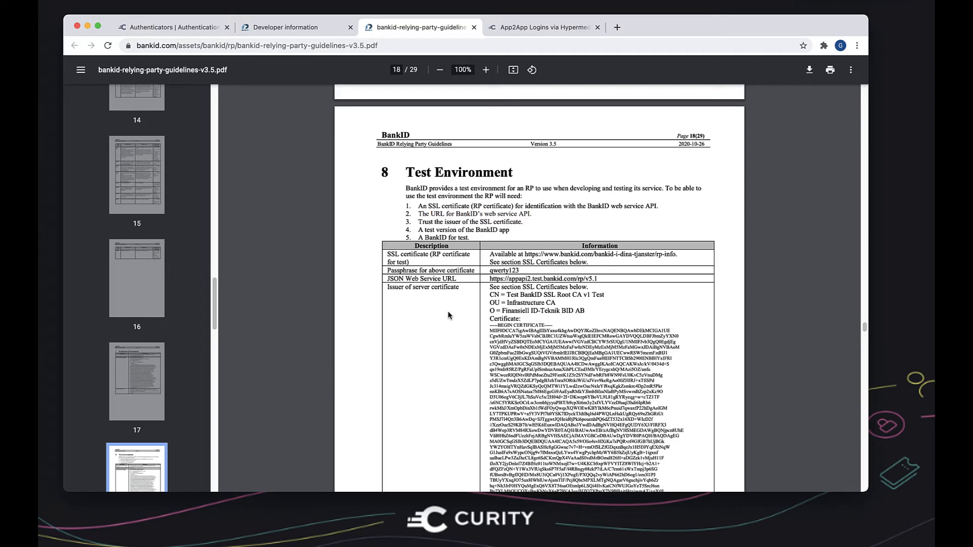
pyautogui.moveTo(466, 321)
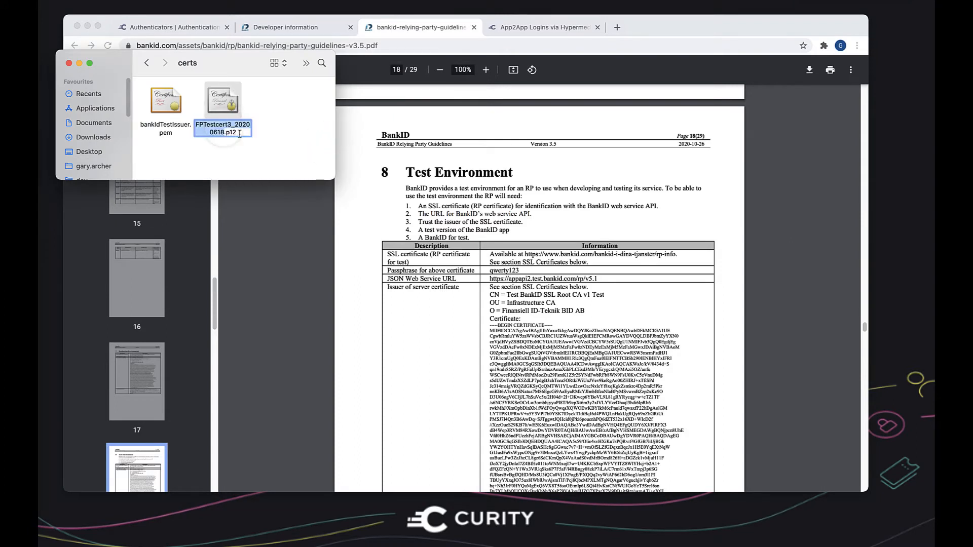
pyautogui.click(166, 99)
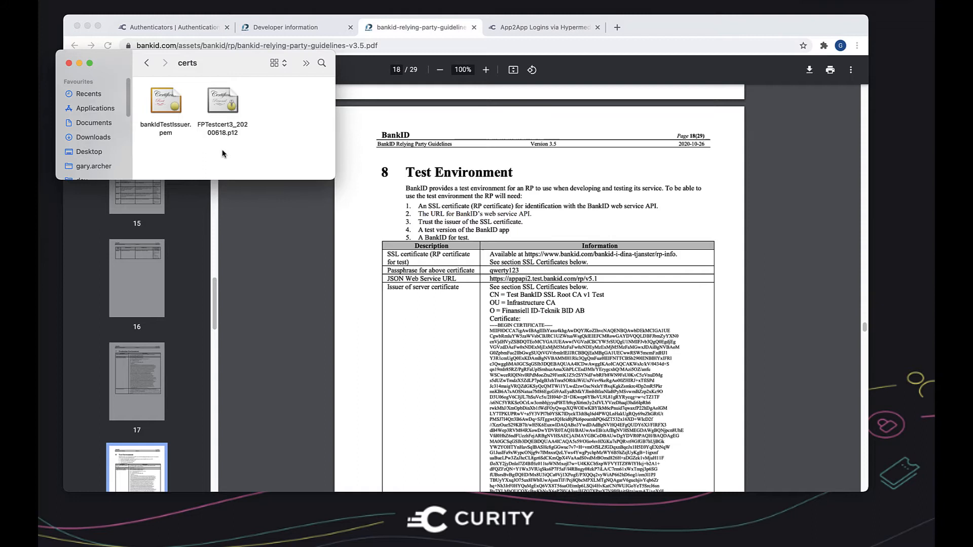
pyautogui.moveTo(557, 287)
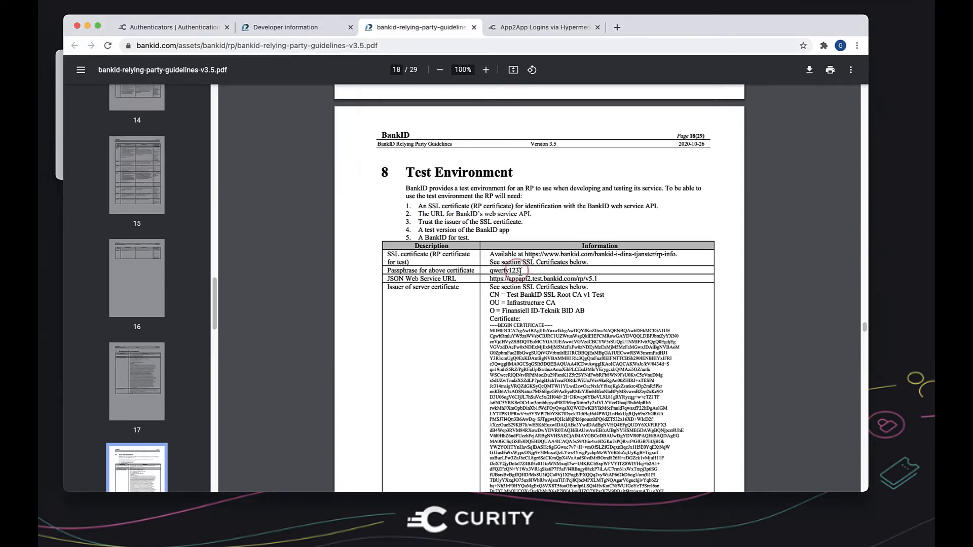
pyautogui.doubleClick(505, 271)
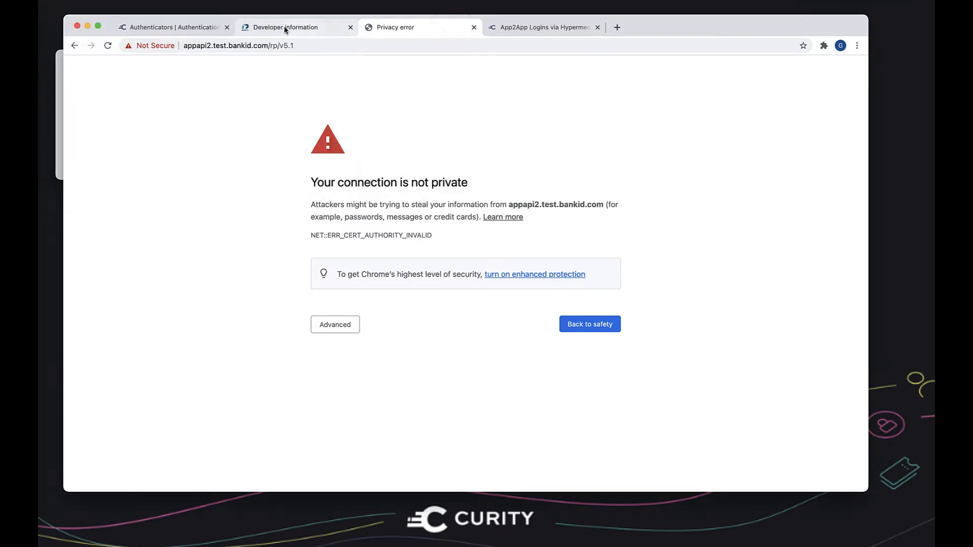
# - Reset the Curity admin page zoom to 100% and show the Facilities panel's Crypto section
pyautogui.click(172, 26)
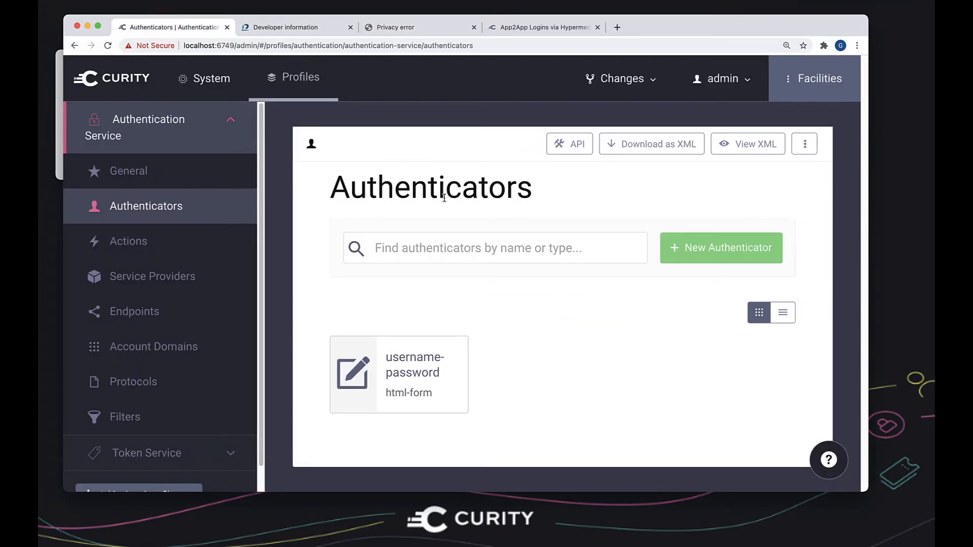
pyautogui.click(856, 46)
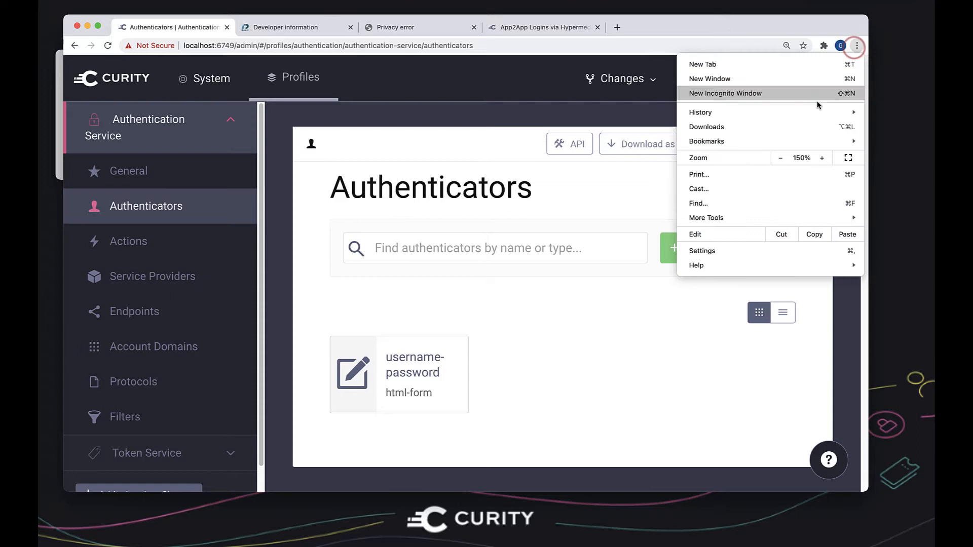
pyautogui.click(780, 158)
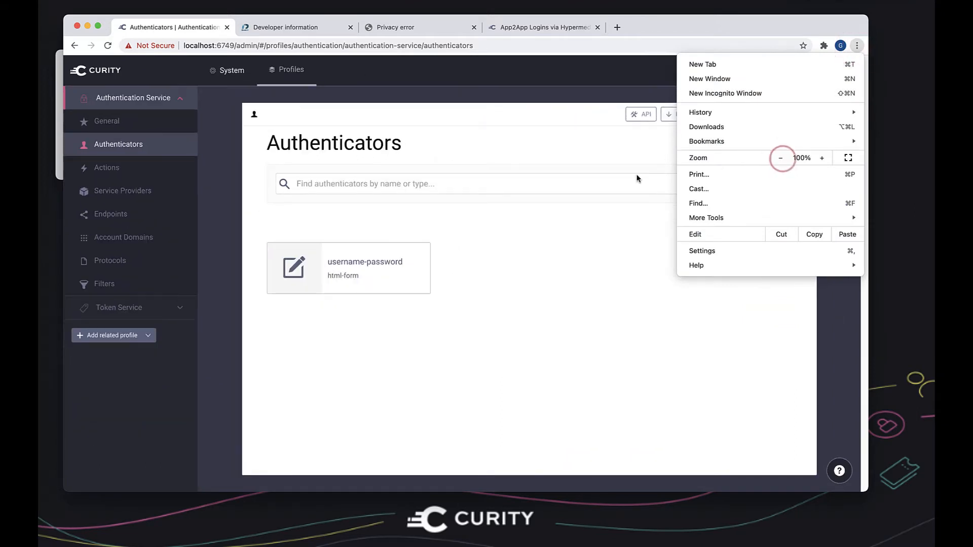
pyautogui.click(559, 157)
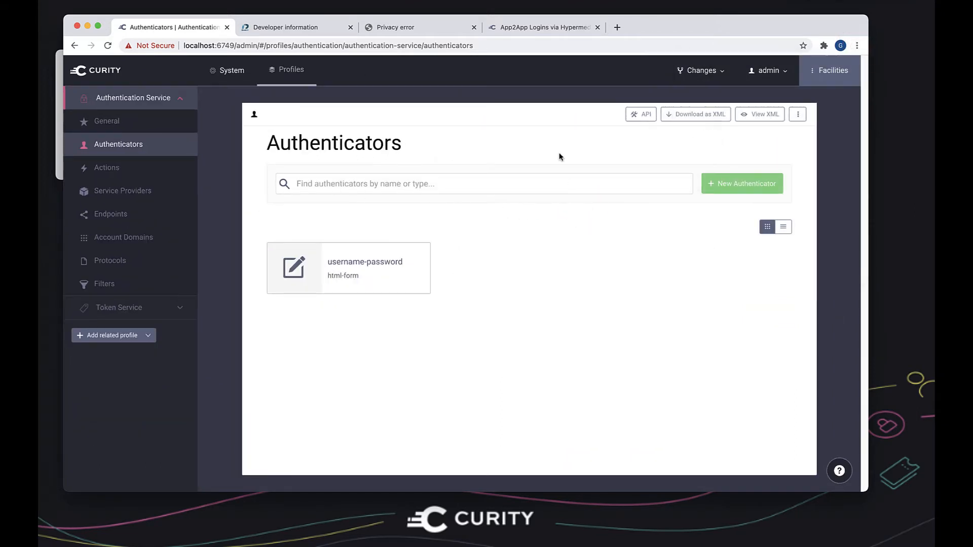
pyautogui.click(831, 70)
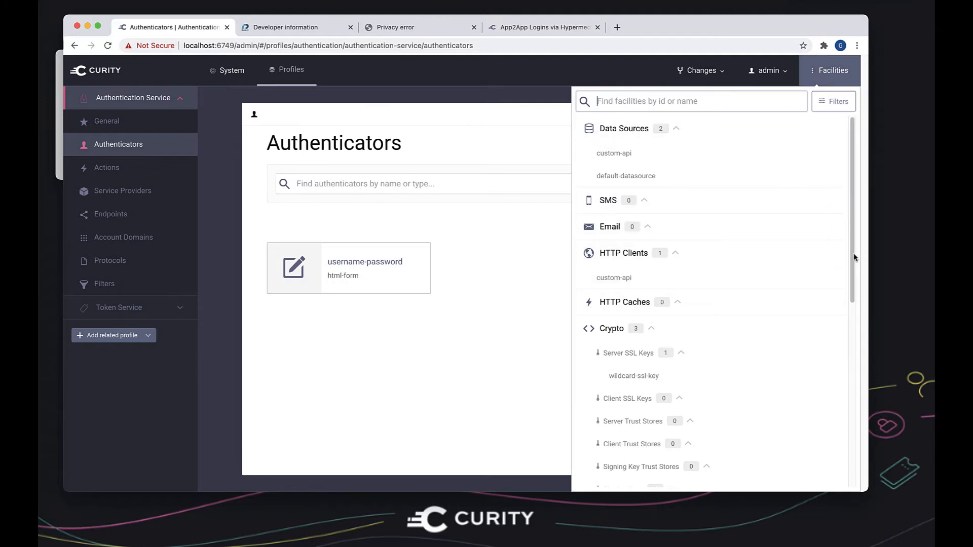
pyautogui.scroll(-3)
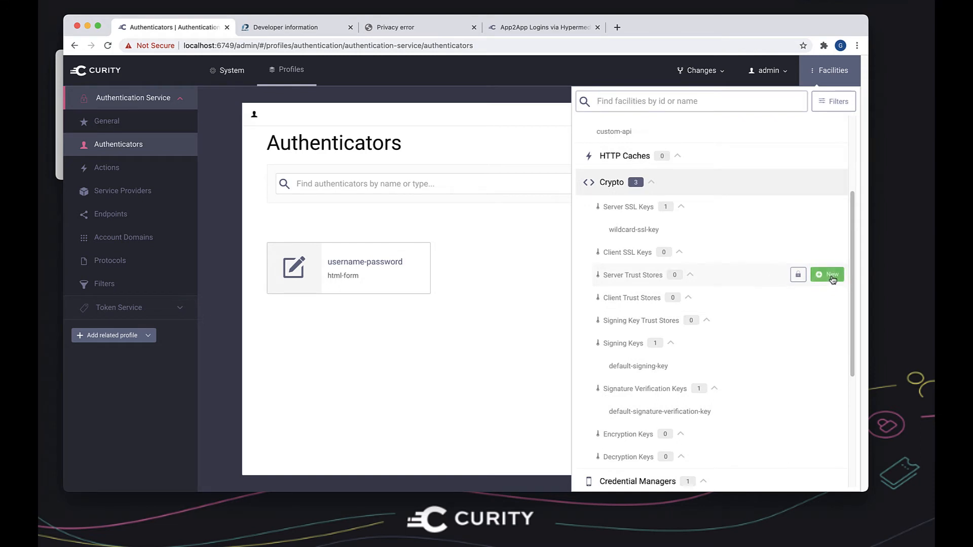
# - Create server trust store Test_BankID_SSL_Root_CA_v1_Test from the bankIdTestIssuer.pem file
pyautogui.click(831, 275)
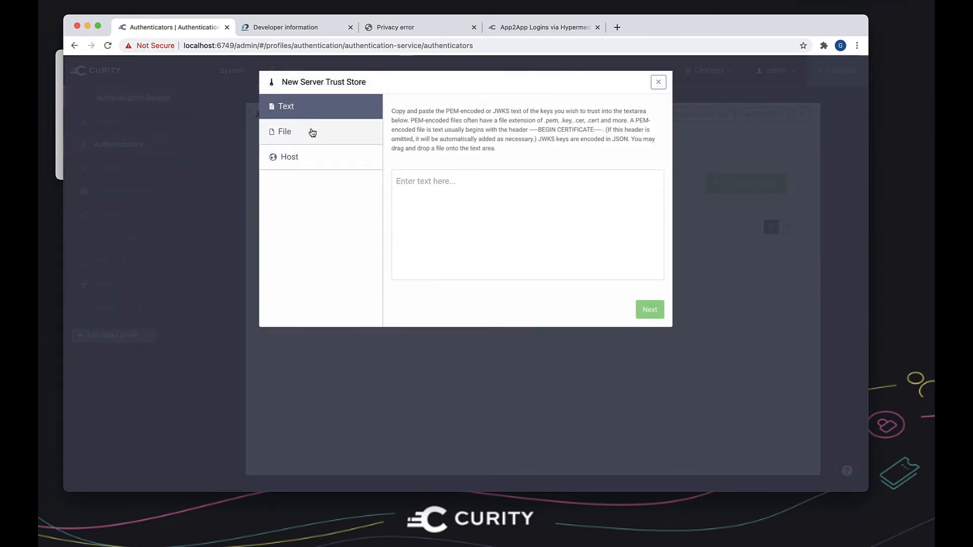
pyautogui.click(284, 131)
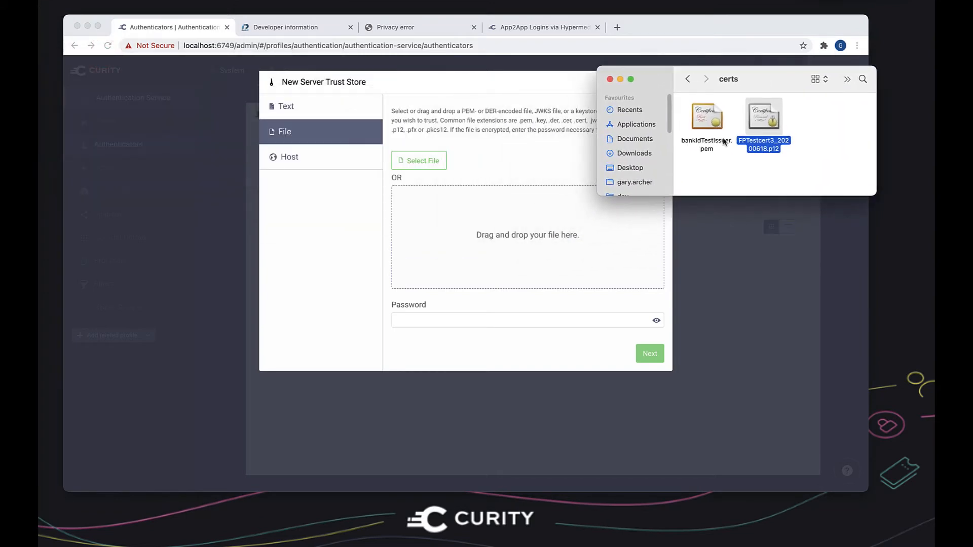
pyautogui.doubleClick(707, 118)
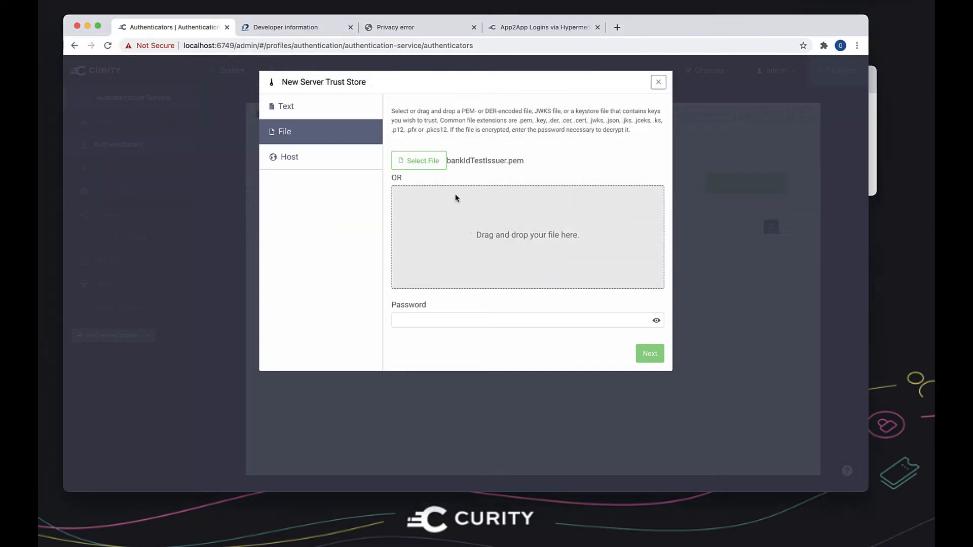
pyautogui.click(649, 353)
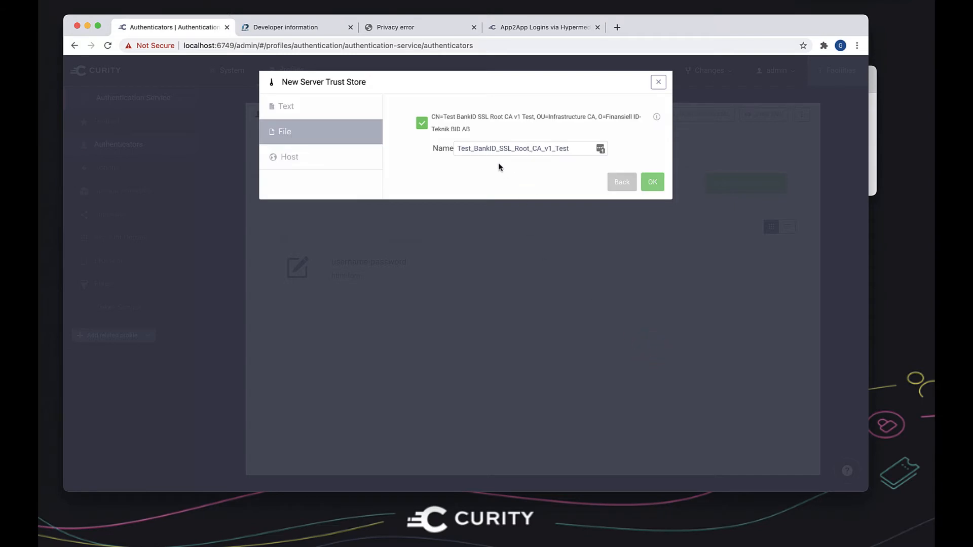
pyautogui.click(530, 148)
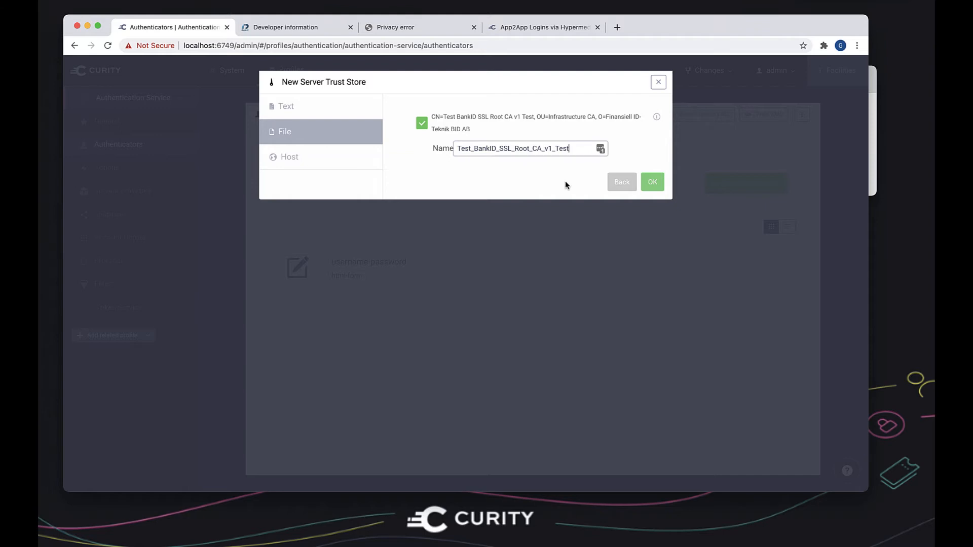
pyautogui.click(652, 182)
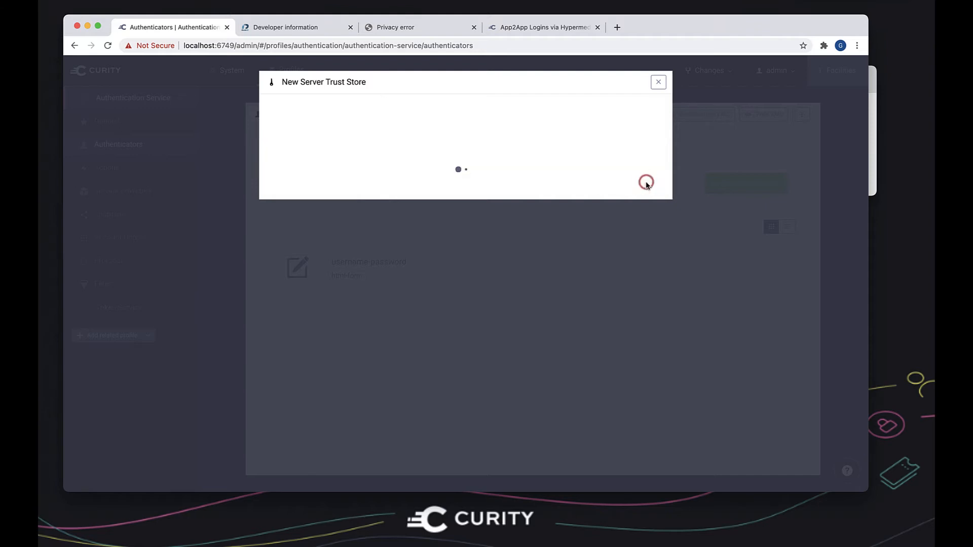
pyautogui.click(658, 82)
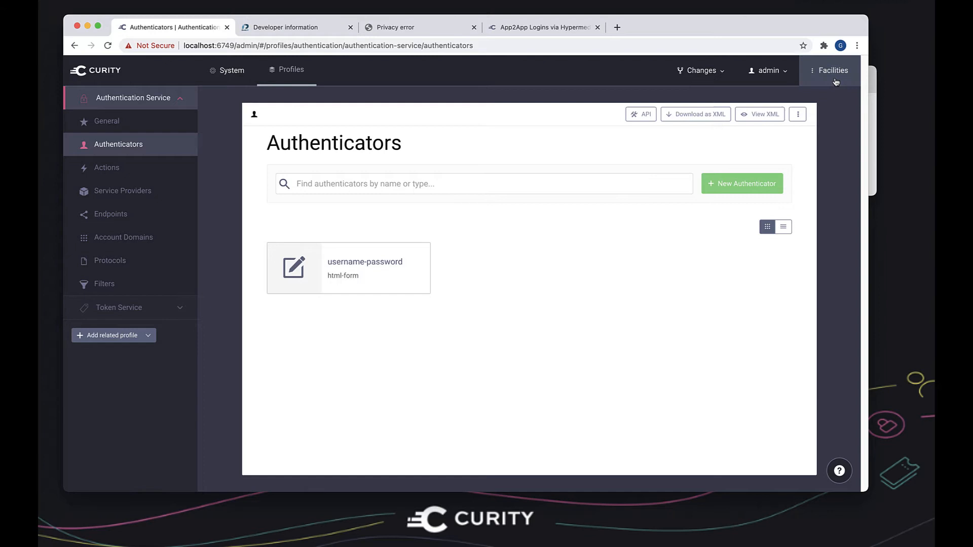
# - Upload FPTestcert3_20200618.p12 as client SSL key bankid with its keystore password
pyautogui.click(833, 70)
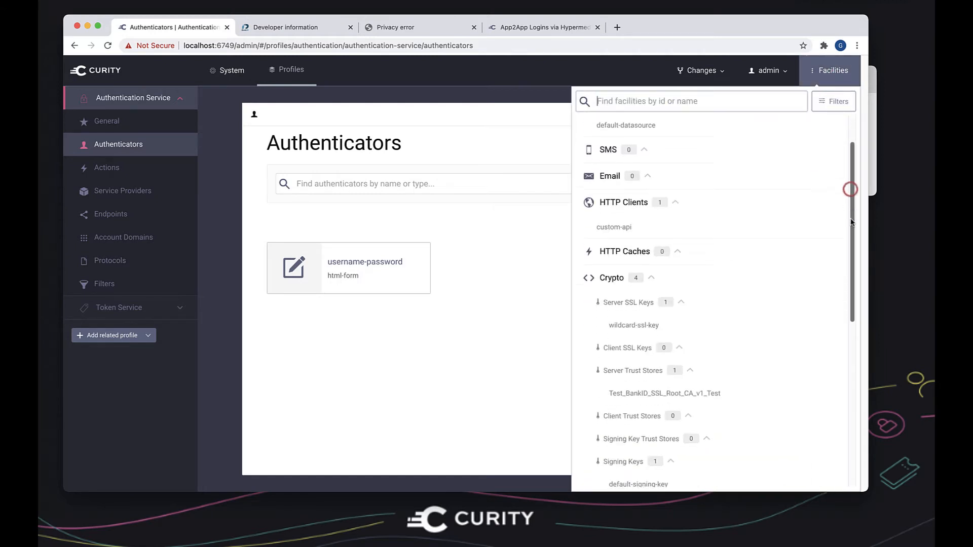
pyautogui.scroll(-3)
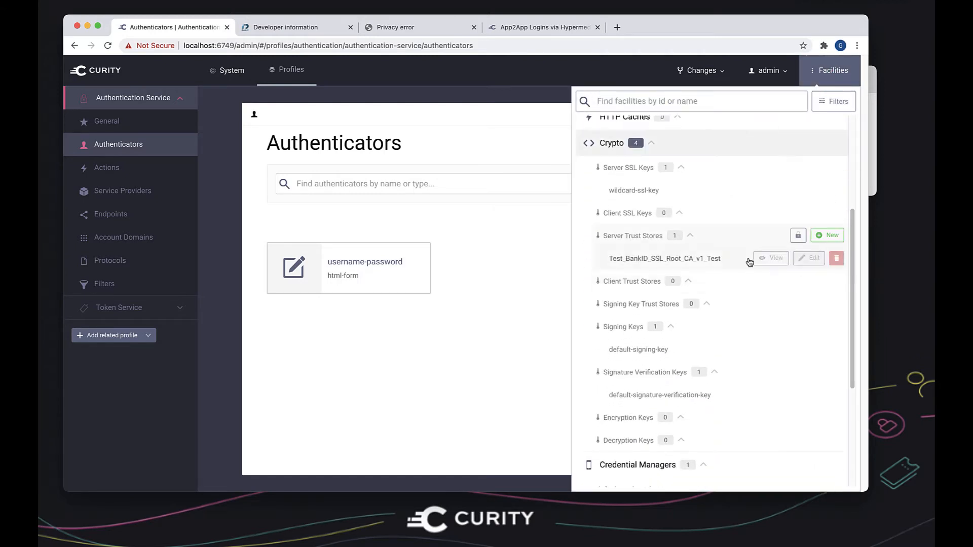
pyautogui.moveTo(704, 300)
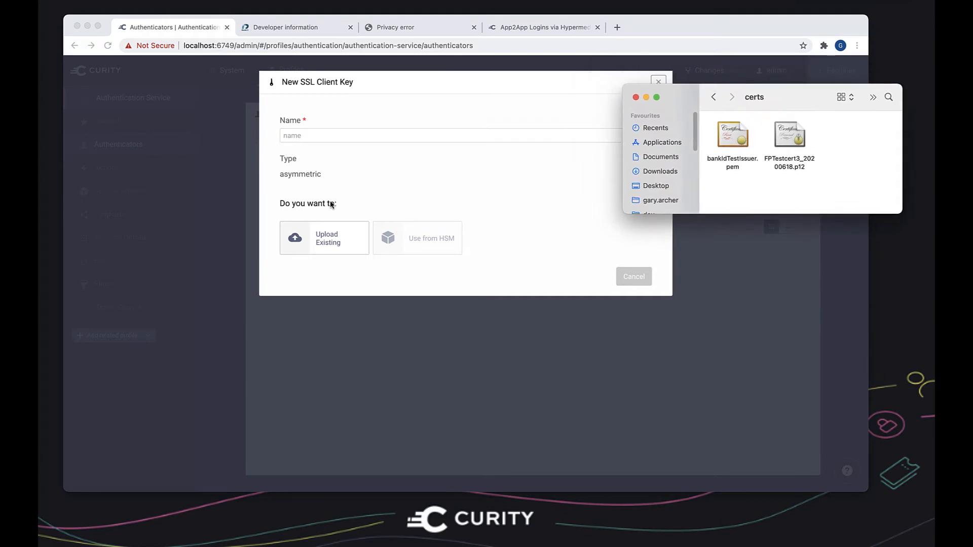
pyautogui.click(323, 237)
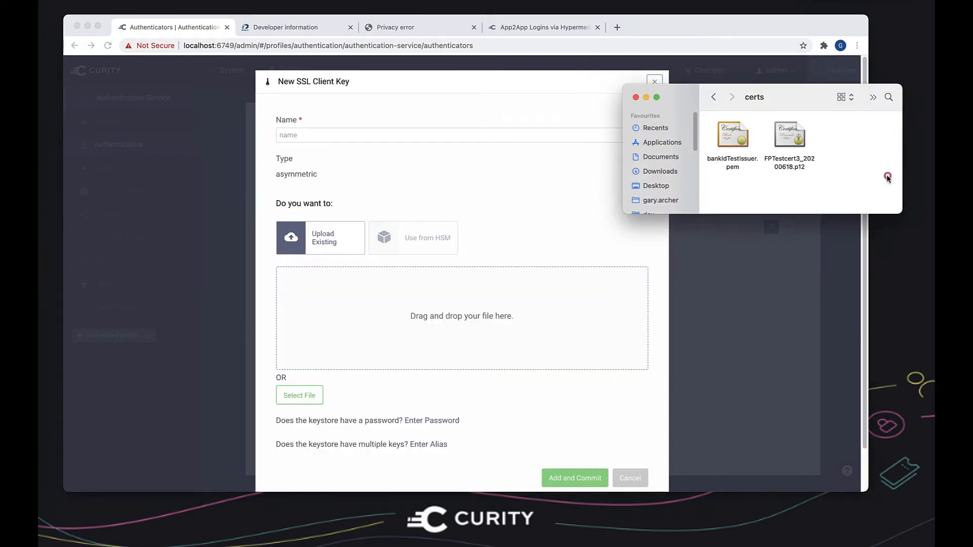
pyautogui.click(788, 134)
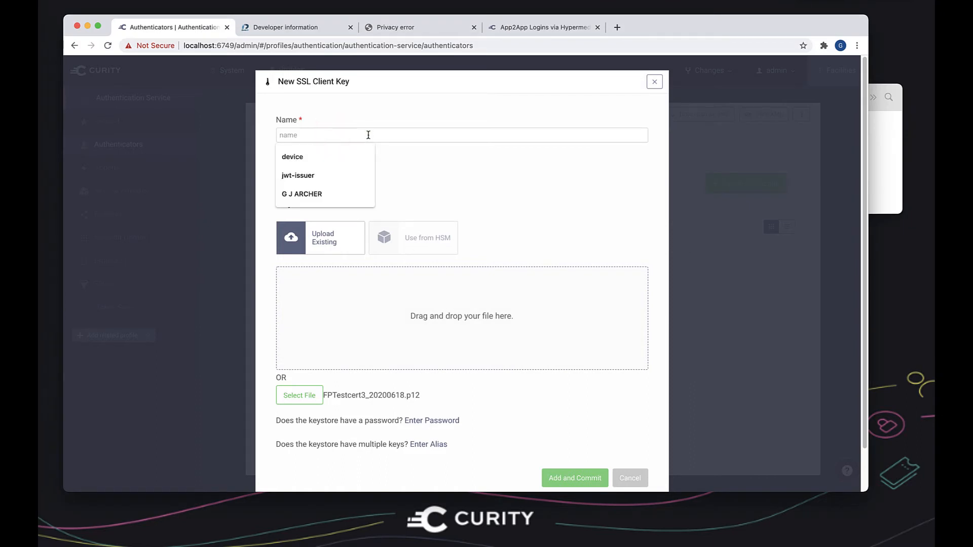
pyautogui.write('bankid')
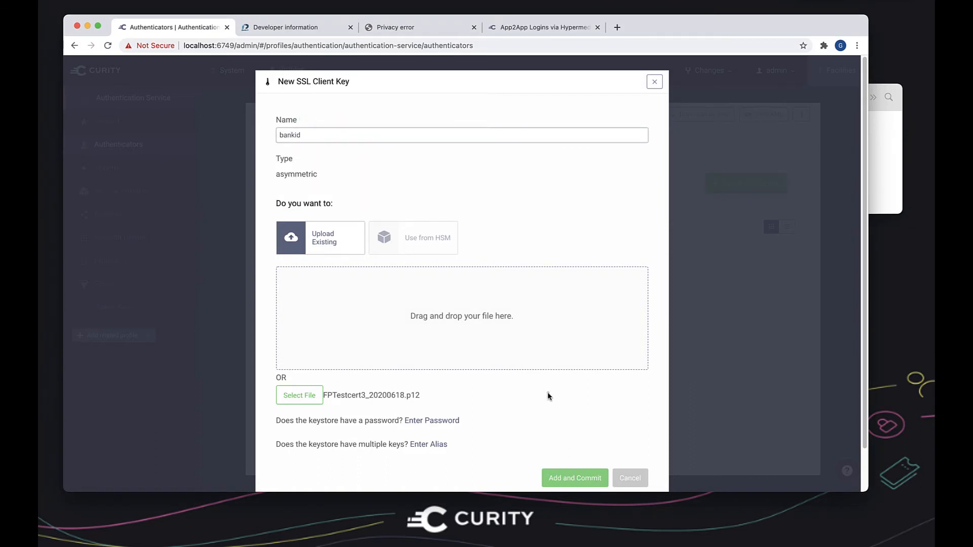
pyautogui.click(440, 420)
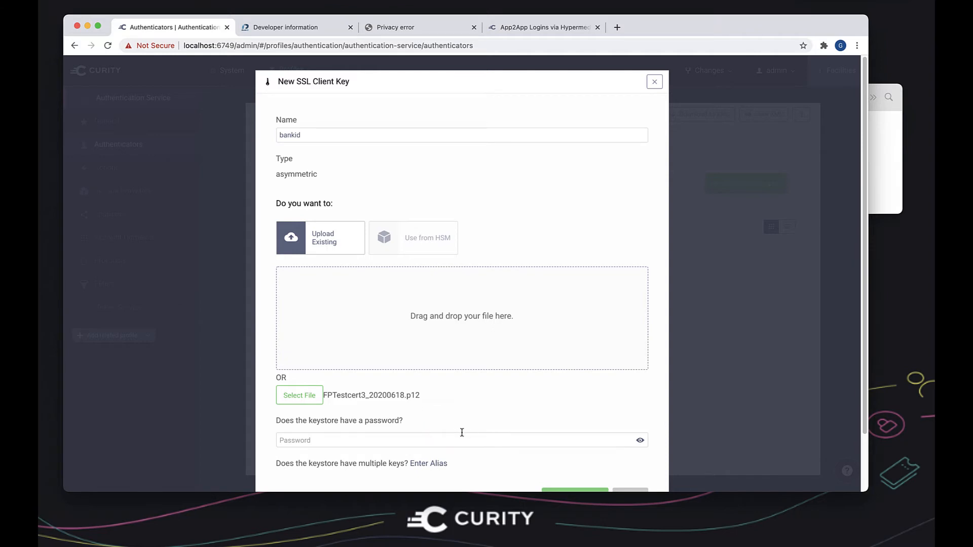
pyautogui.click(461, 439)
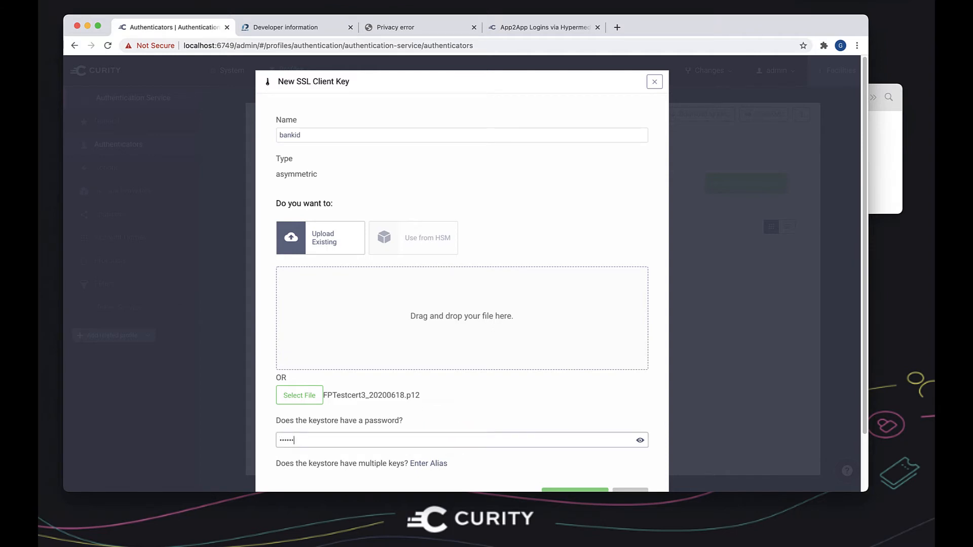
pyautogui.write('••••')
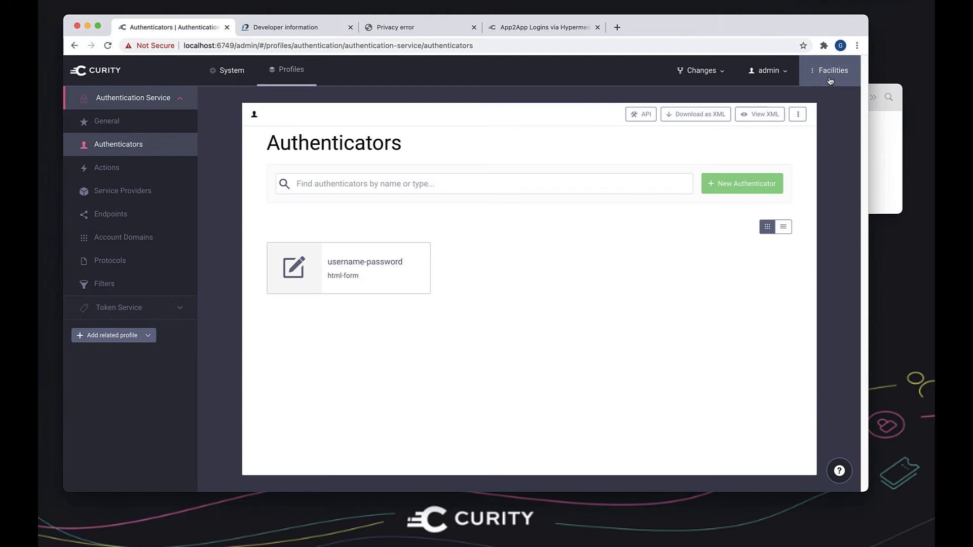
# - Create a new HTTP client named bankid from the Facilities panel
pyautogui.click(833, 70)
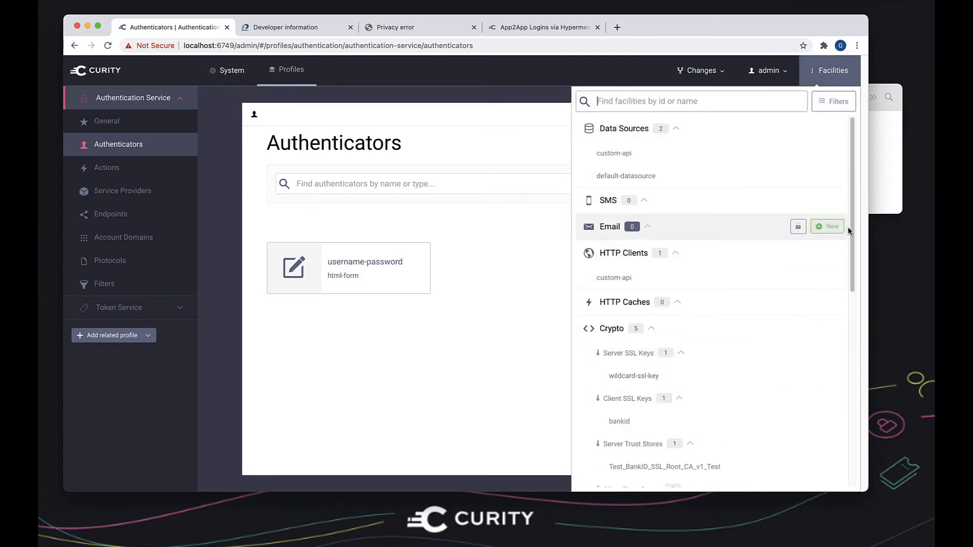
pyautogui.scroll(-3)
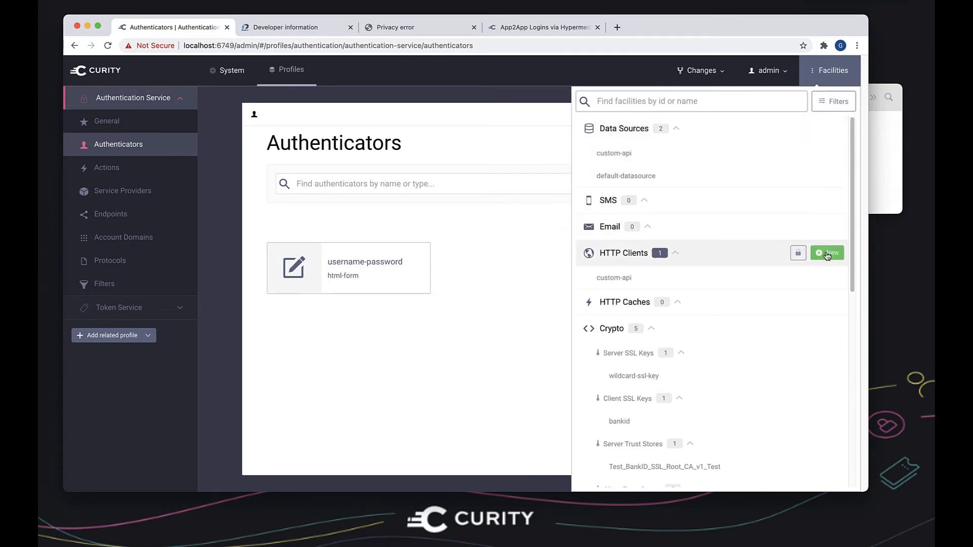
pyautogui.click(827, 253)
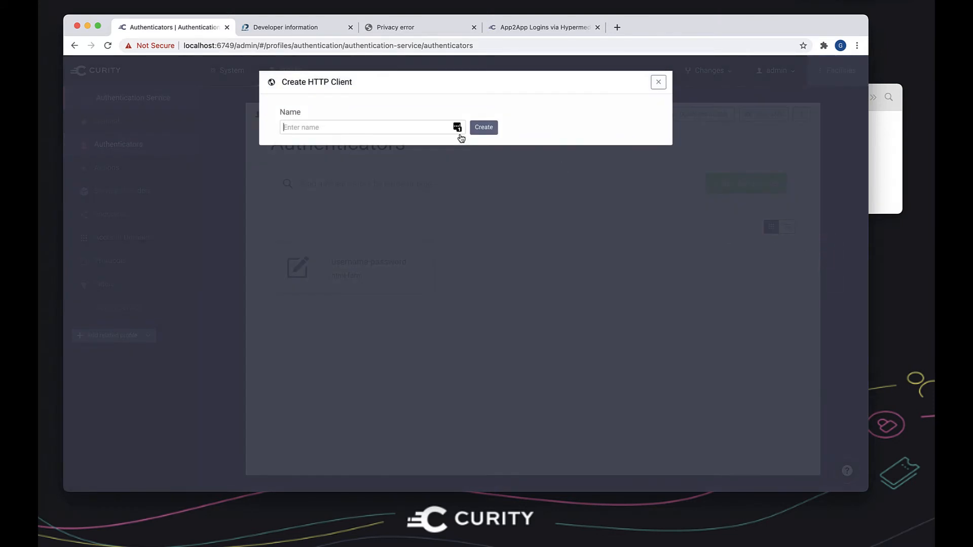
pyautogui.write('bankid')
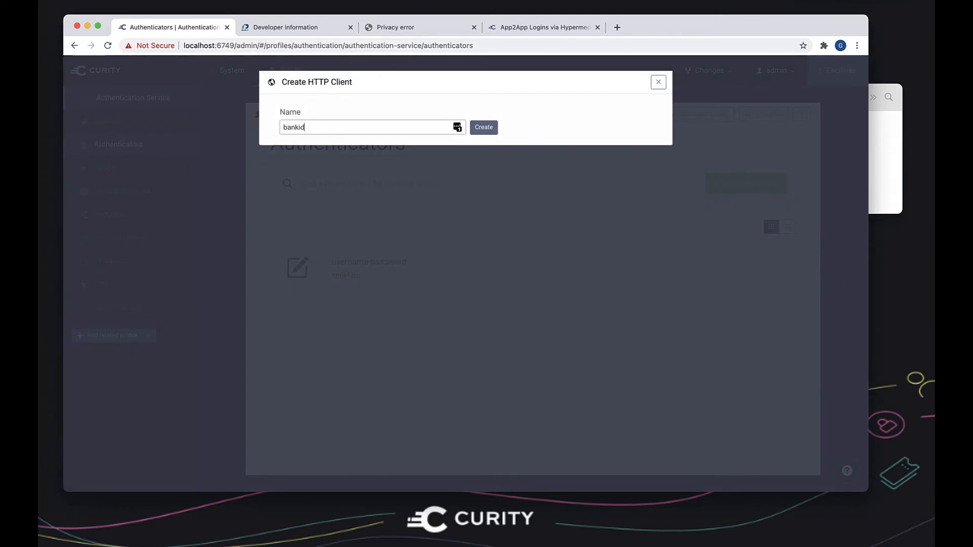
pyautogui.click(484, 128)
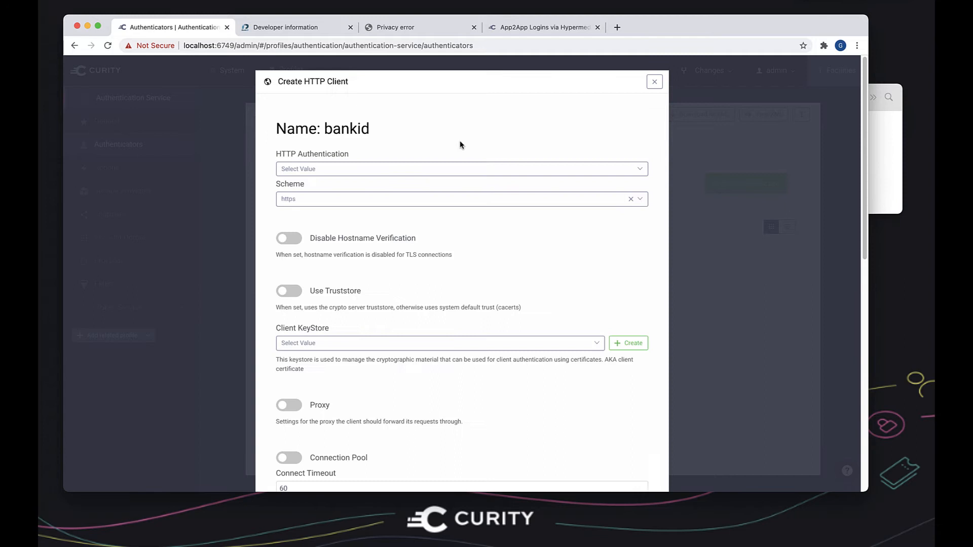
# - Enable Use Truststore and set Client KeyStore to bankid on the new HTTP client, then close it
pyautogui.click(462, 169)
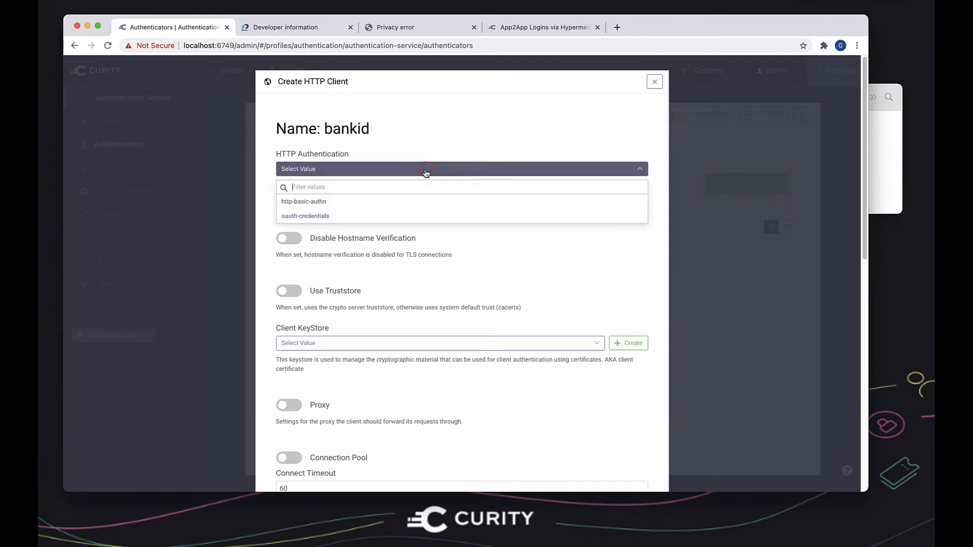
pyautogui.click(303, 201)
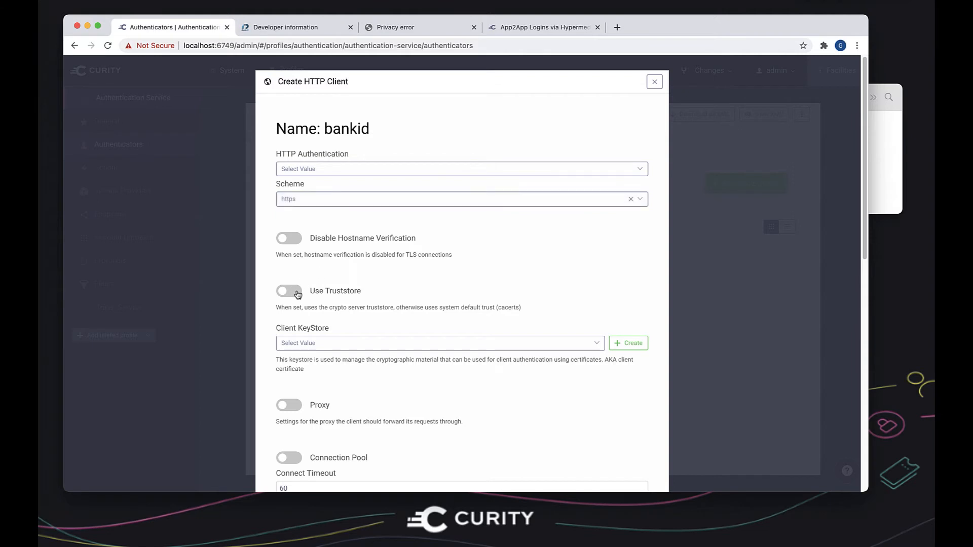
pyautogui.click(289, 291)
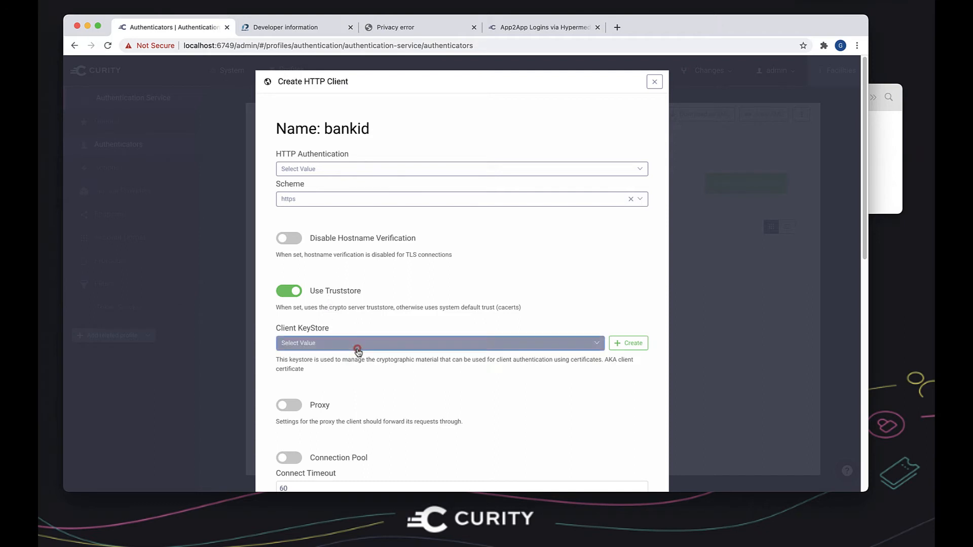
pyautogui.click(357, 344)
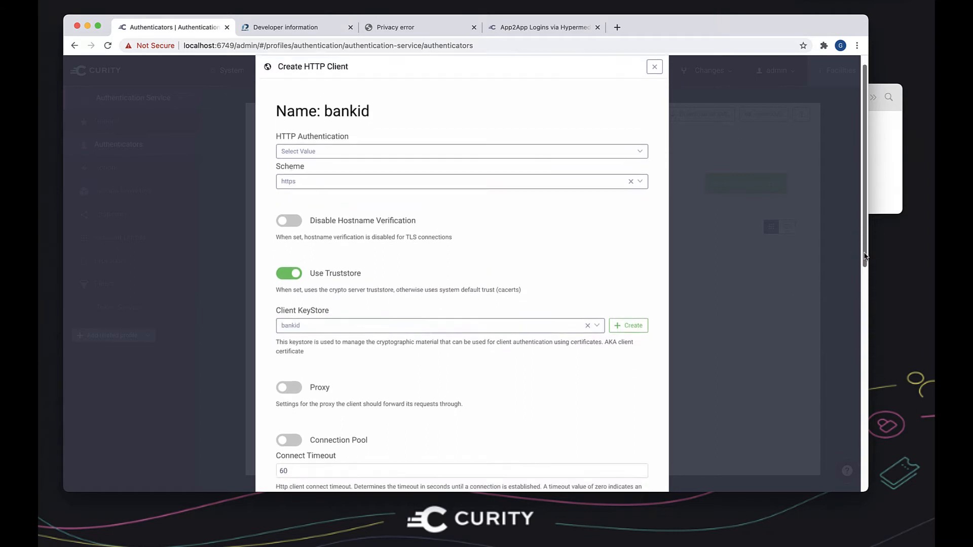
pyautogui.scroll(-3)
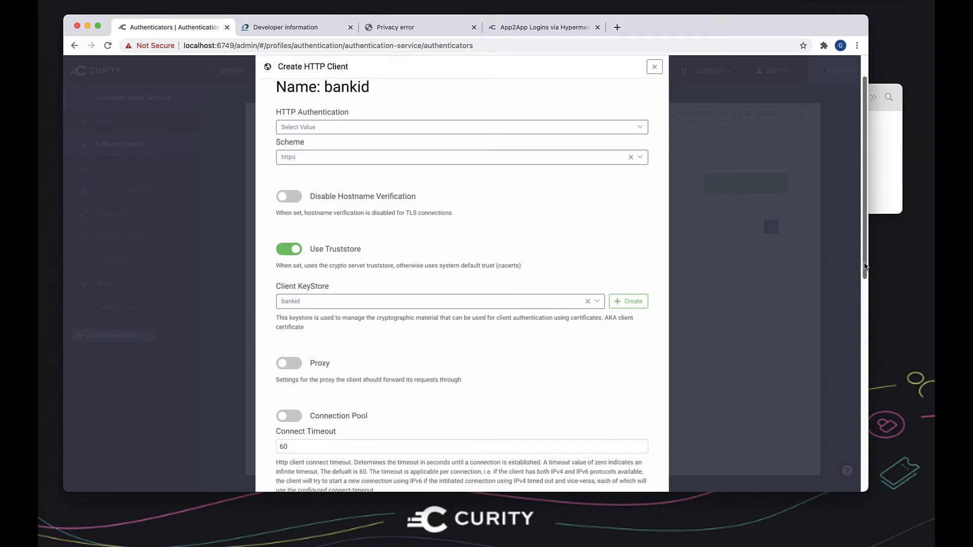
pyautogui.scroll(-3)
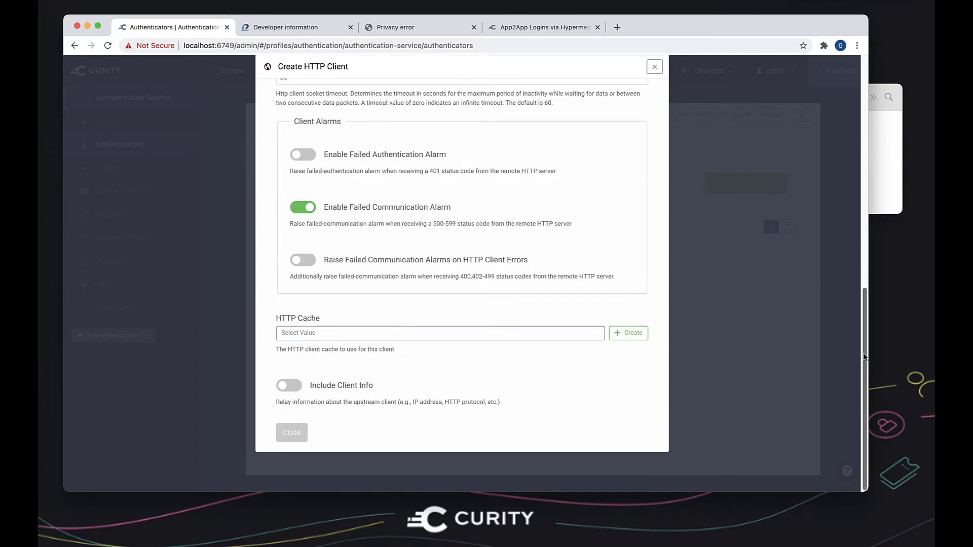
pyautogui.click(654, 67)
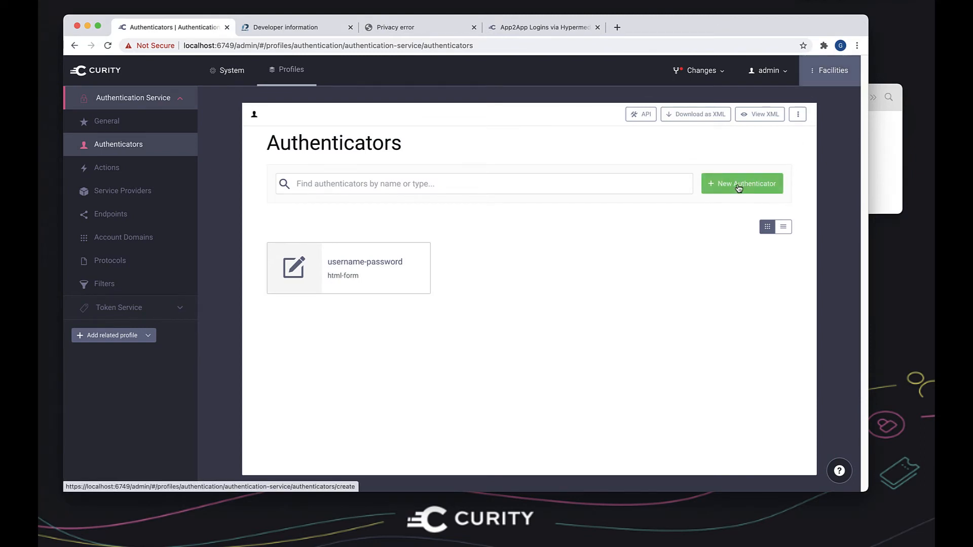
# - Create a BankID authenticator named bankid that uses the bankid HTTP client
pyautogui.click(742, 183)
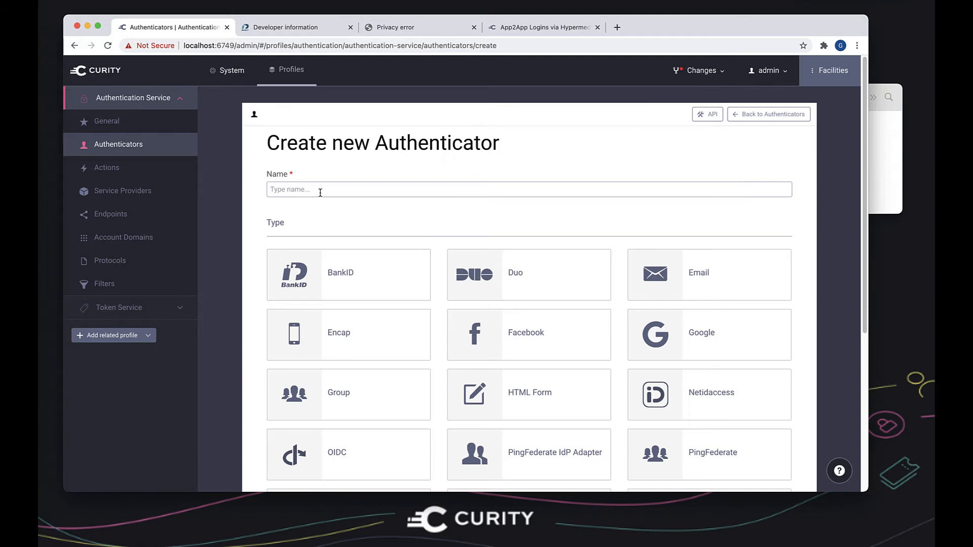
pyautogui.write('ba')
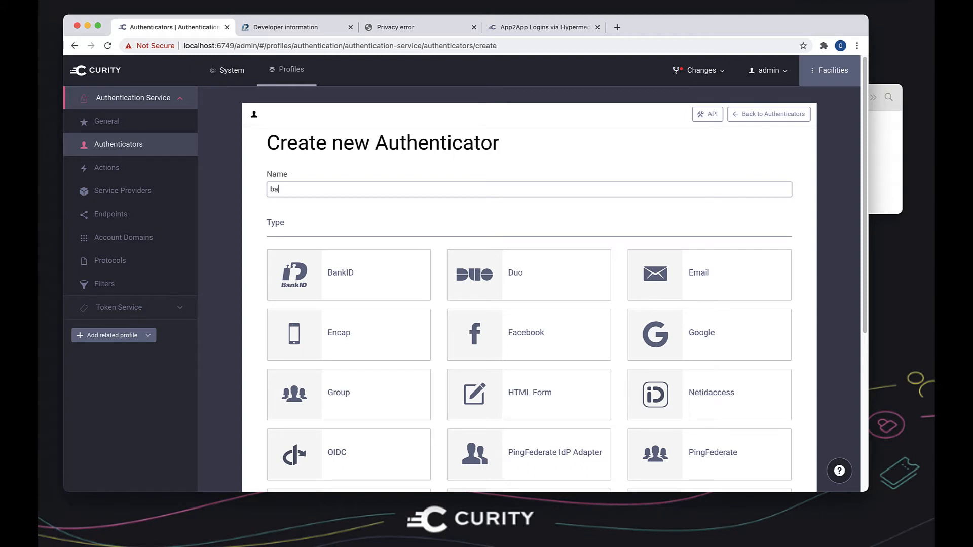
pyautogui.click(348, 274)
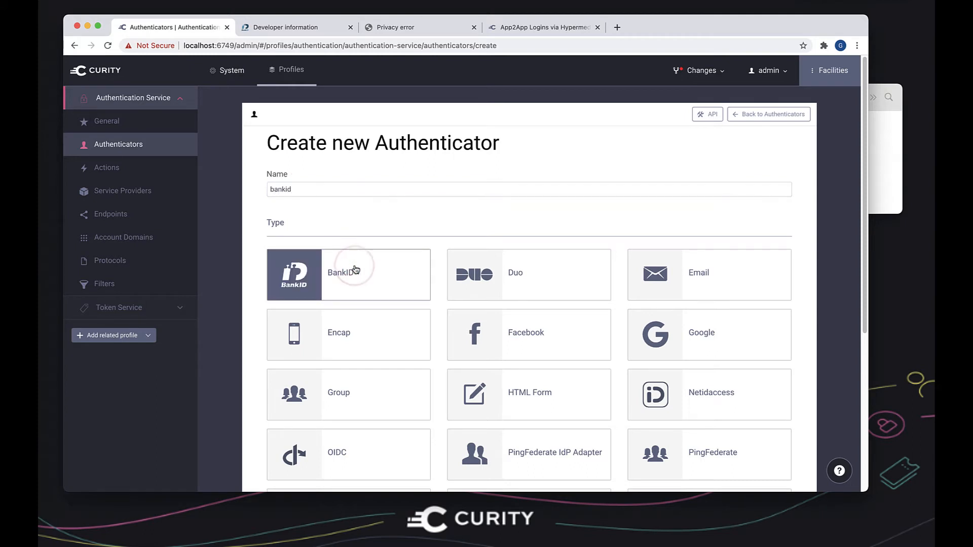
pyautogui.scroll(-3)
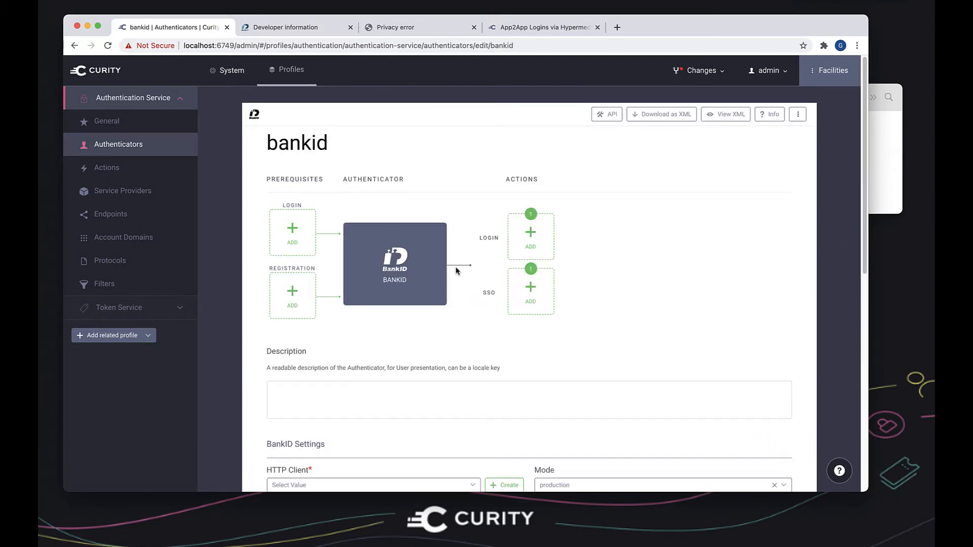
pyautogui.scroll(-3)
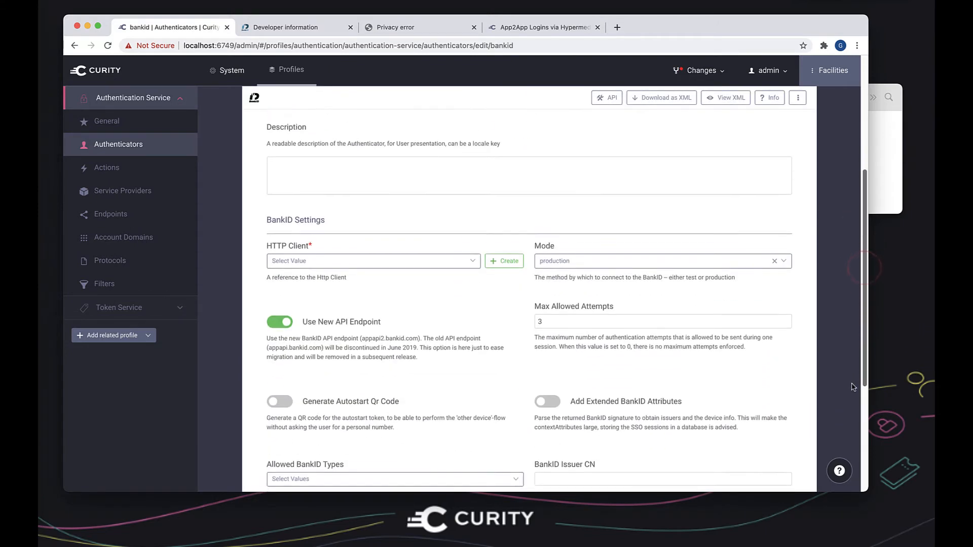
pyautogui.click(369, 261)
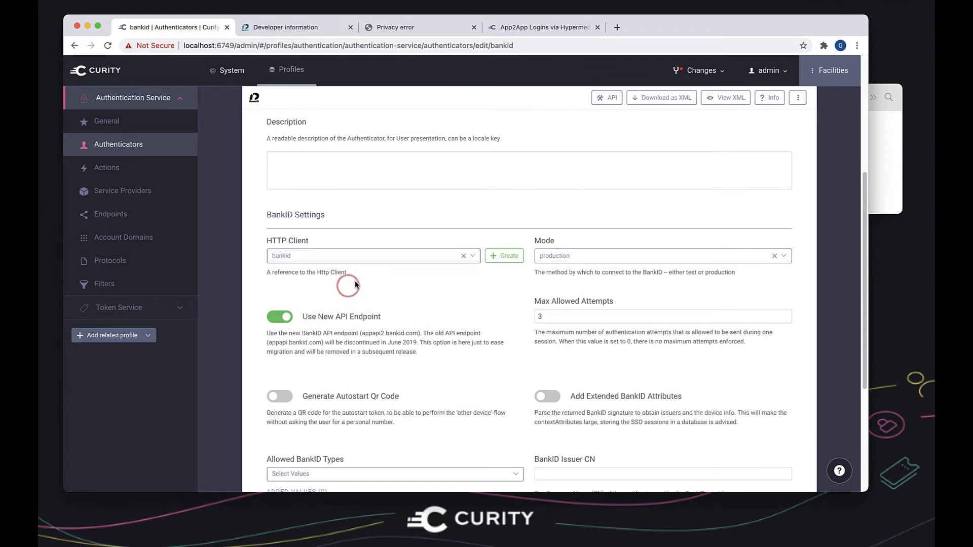
# - Set the authenticator's BankID mode to test with extended BankID attributes enabled
pyautogui.click(658, 256)
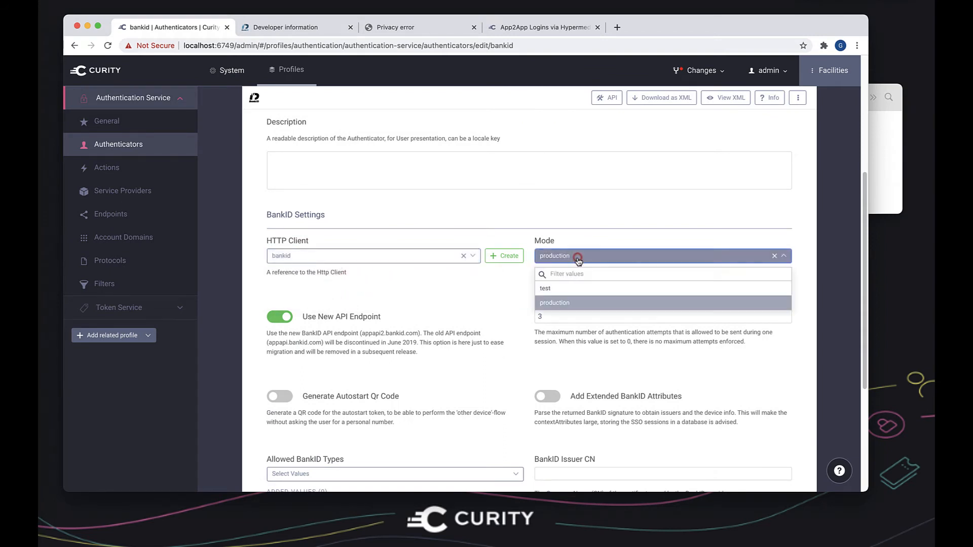
pyautogui.click(545, 287)
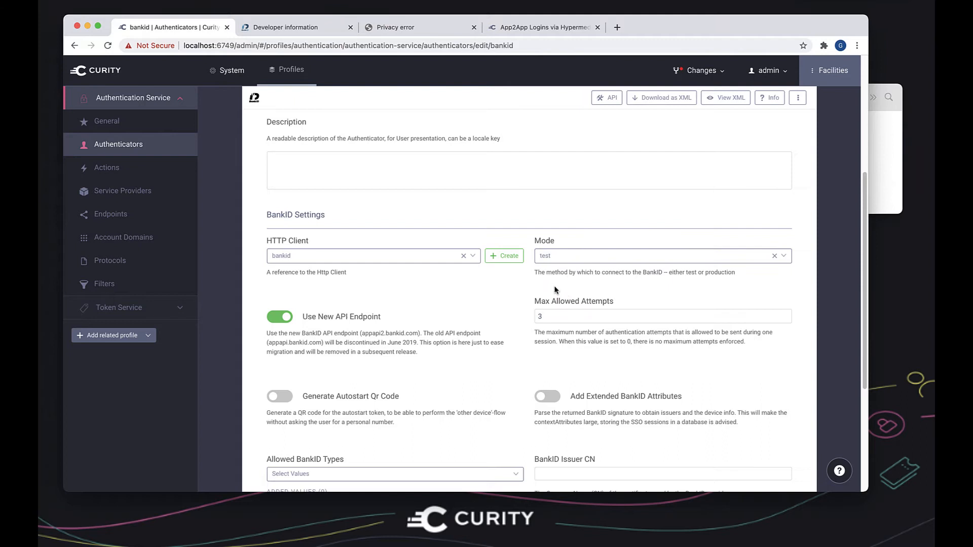
pyautogui.moveTo(869, 272)
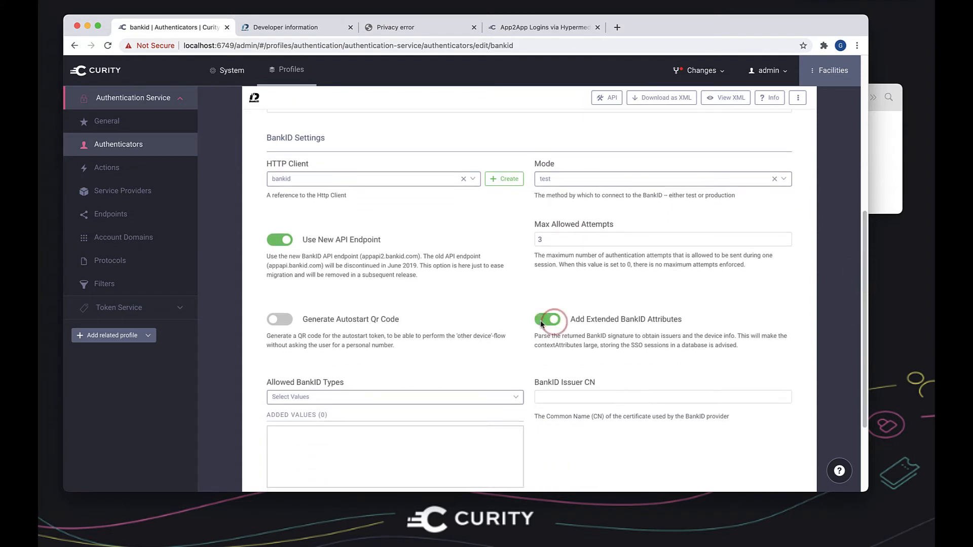
pyautogui.scroll(-3)
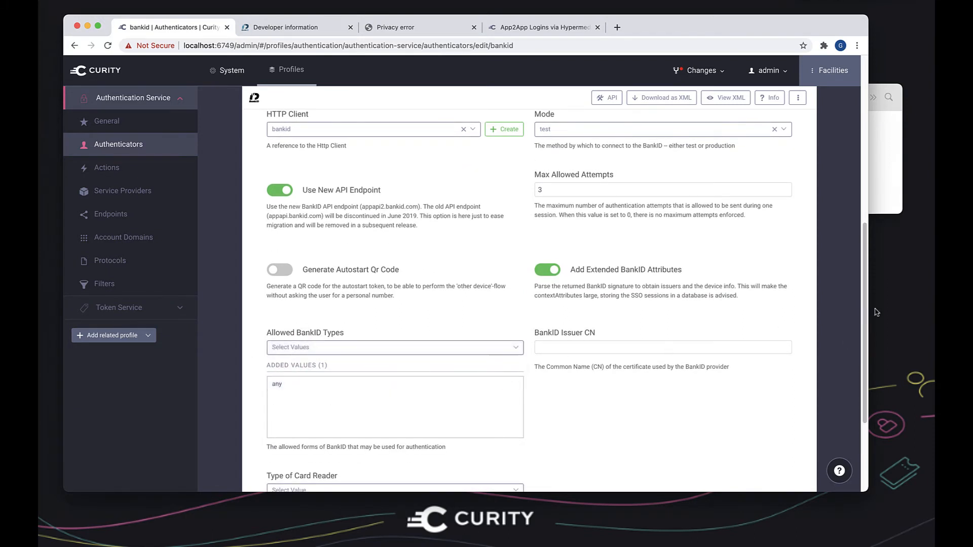
pyautogui.scroll(-3)
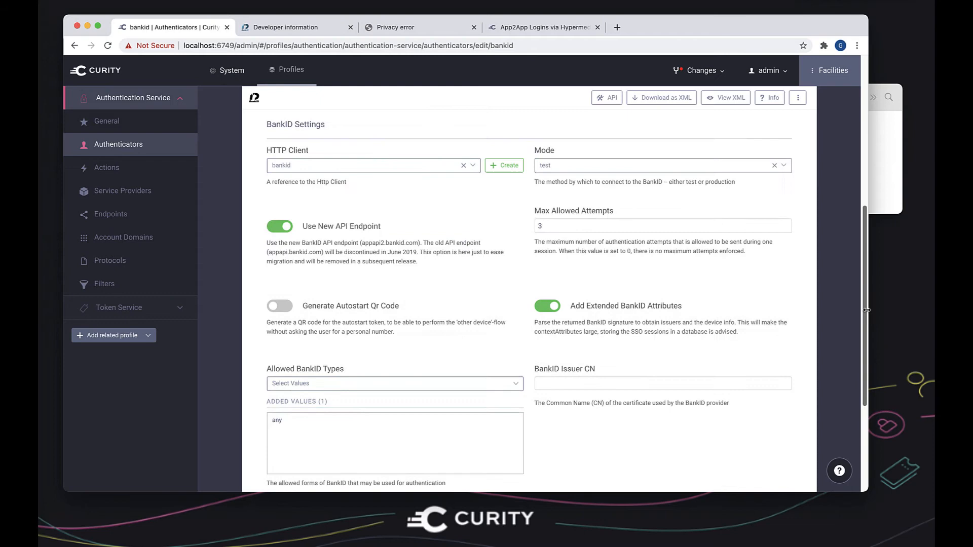
pyautogui.scroll(3)
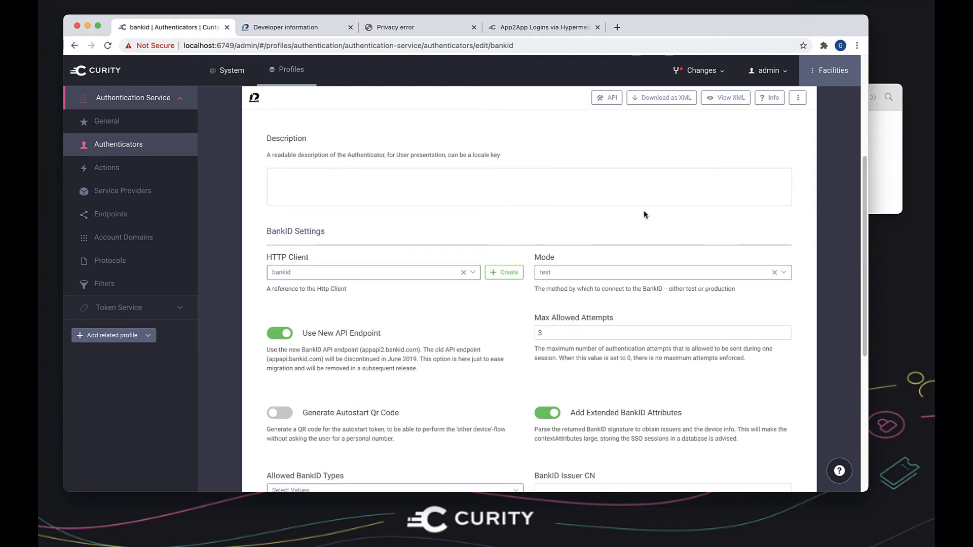
pyautogui.click(697, 70)
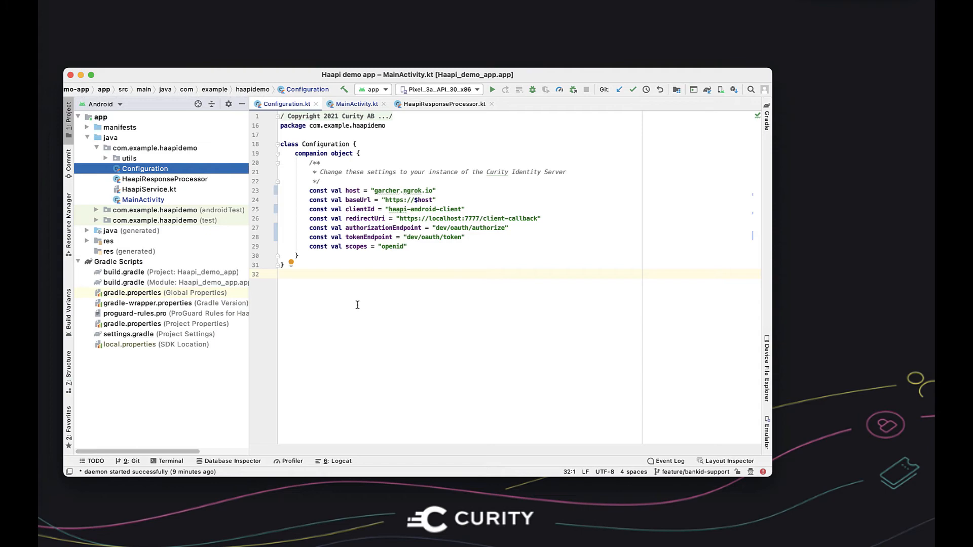
pyautogui.moveTo(364, 302)
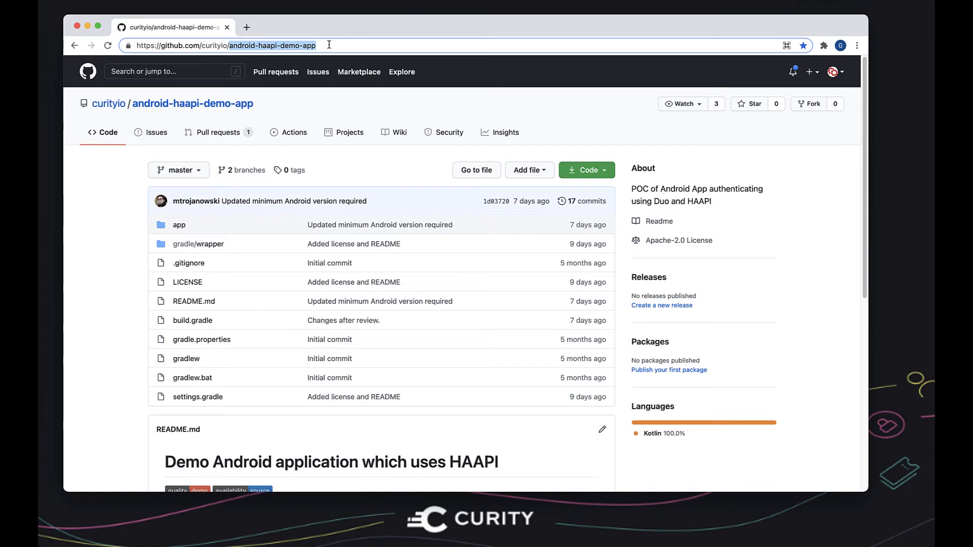
pyautogui.moveTo(328, 43)
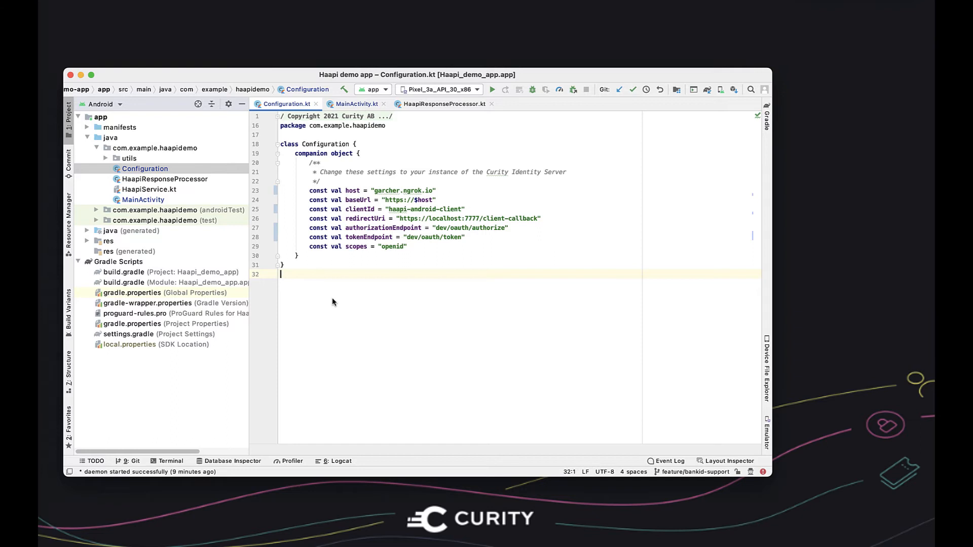
pyautogui.moveTo(330, 301)
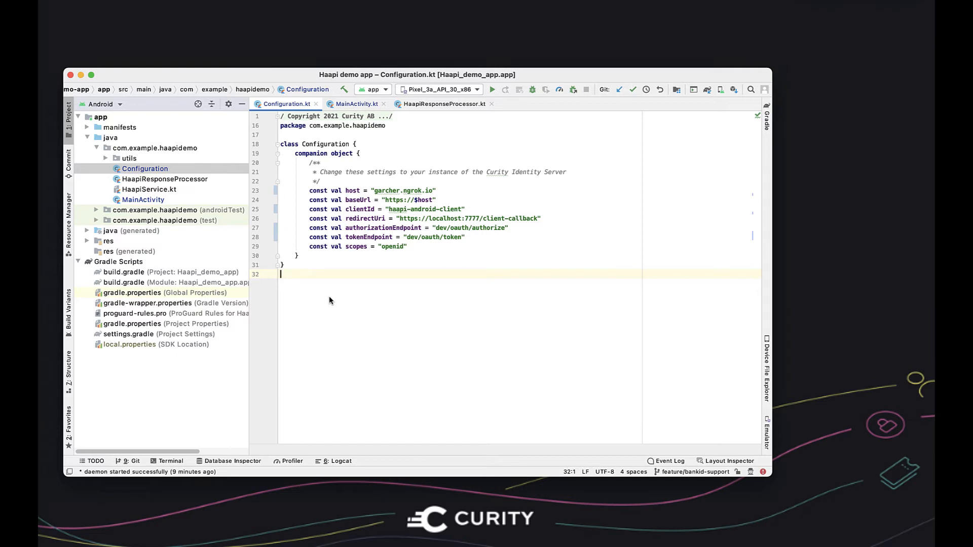
pyautogui.moveTo(341, 283)
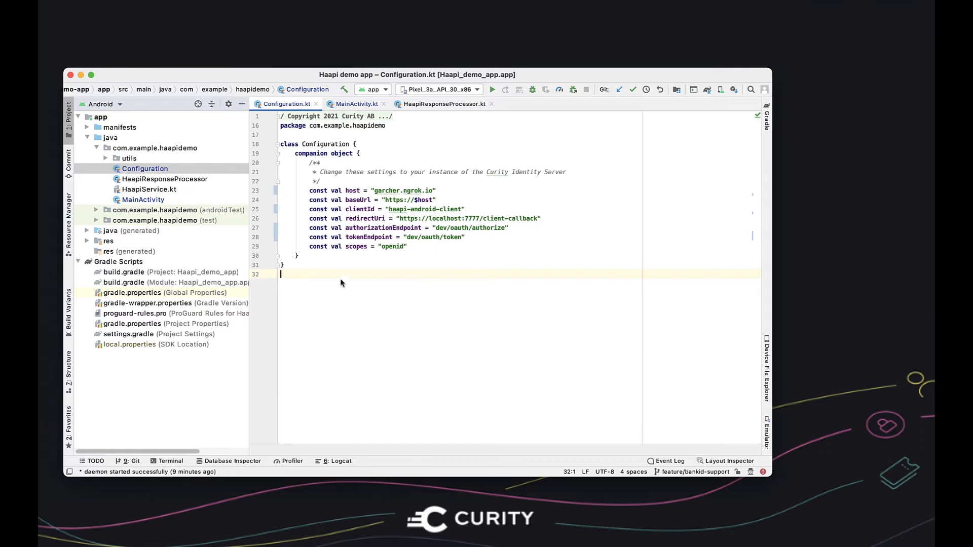
# - Review clientId and redirectUri in Configuration.kt, then view MainActivity.kt and HaapiResponseProcessor.kt
pyautogui.doubleClick(359, 209)
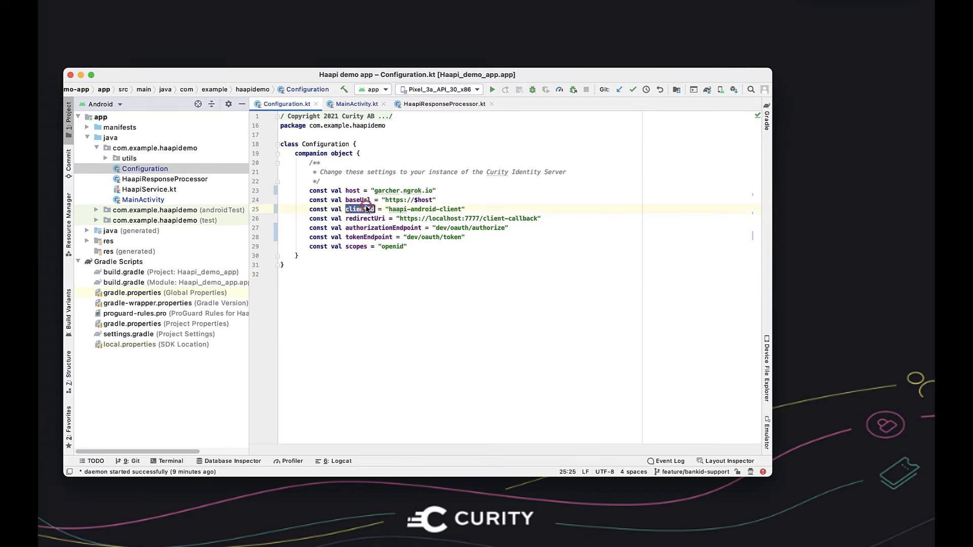
pyautogui.click(378, 262)
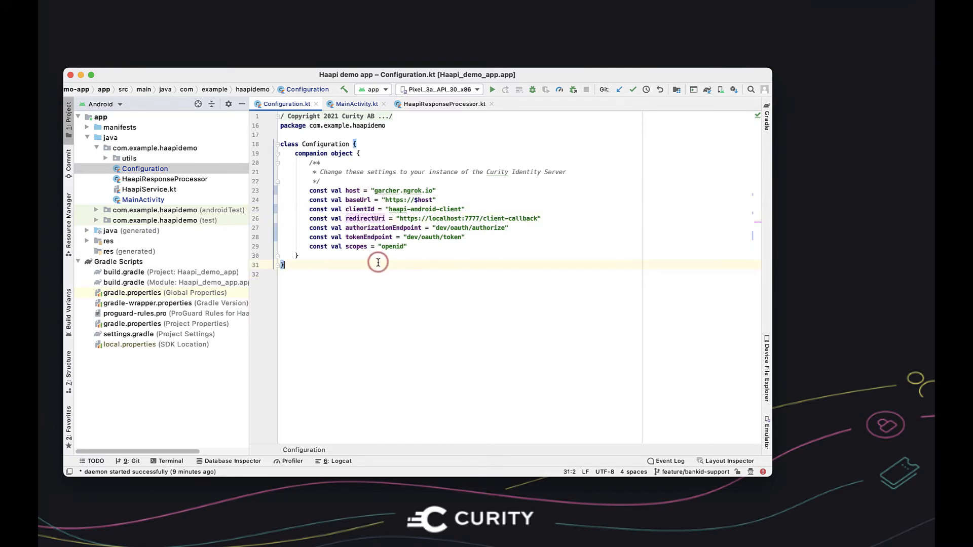
pyautogui.click(356, 103)
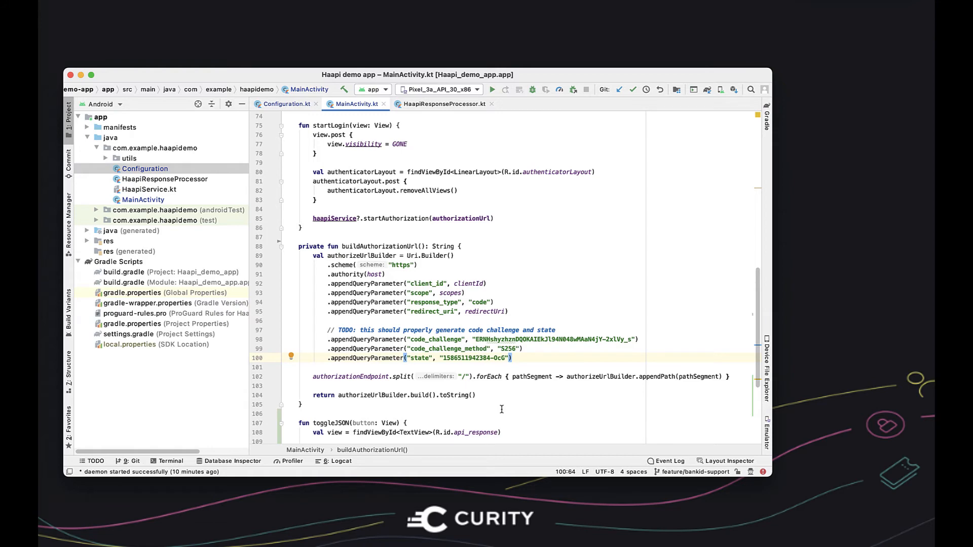
pyautogui.moveTo(436, 180)
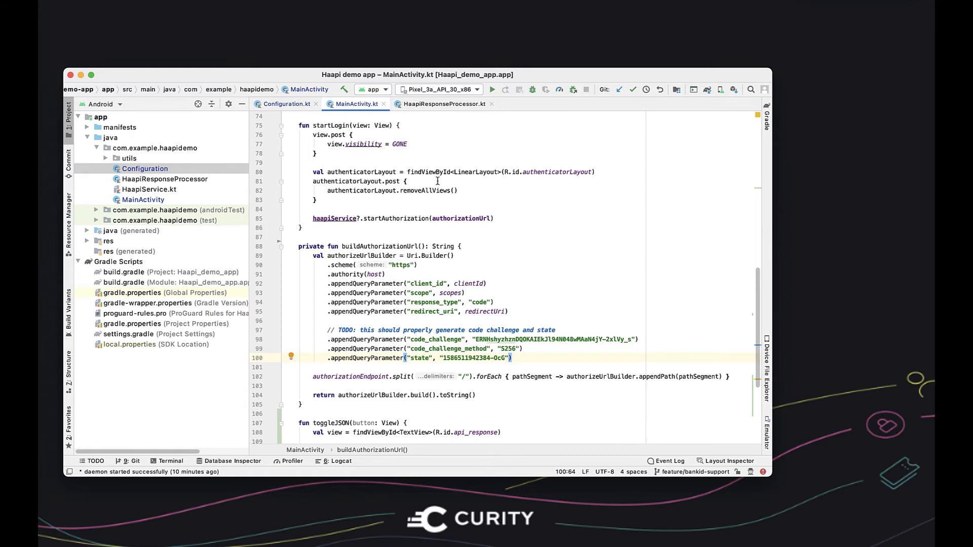
pyautogui.click(443, 104)
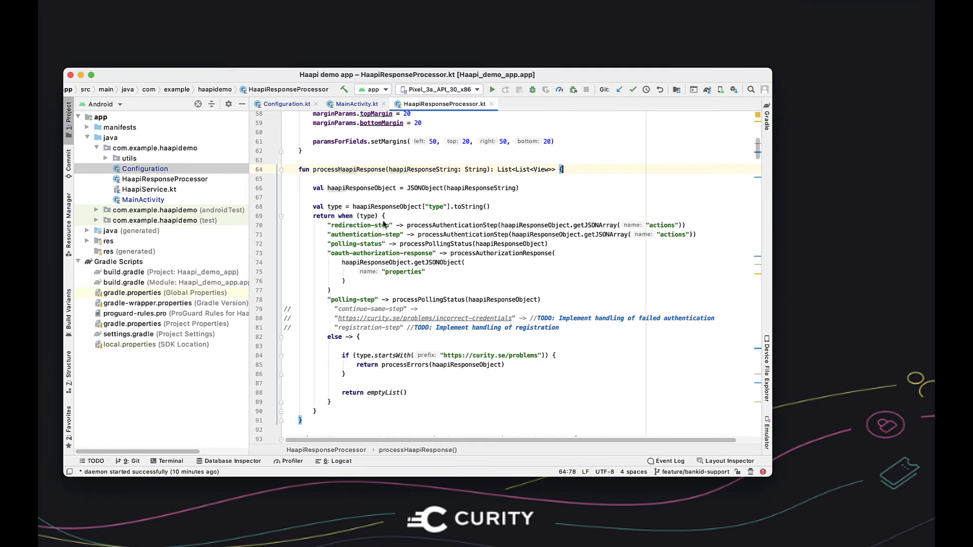
pyautogui.click(329, 225)
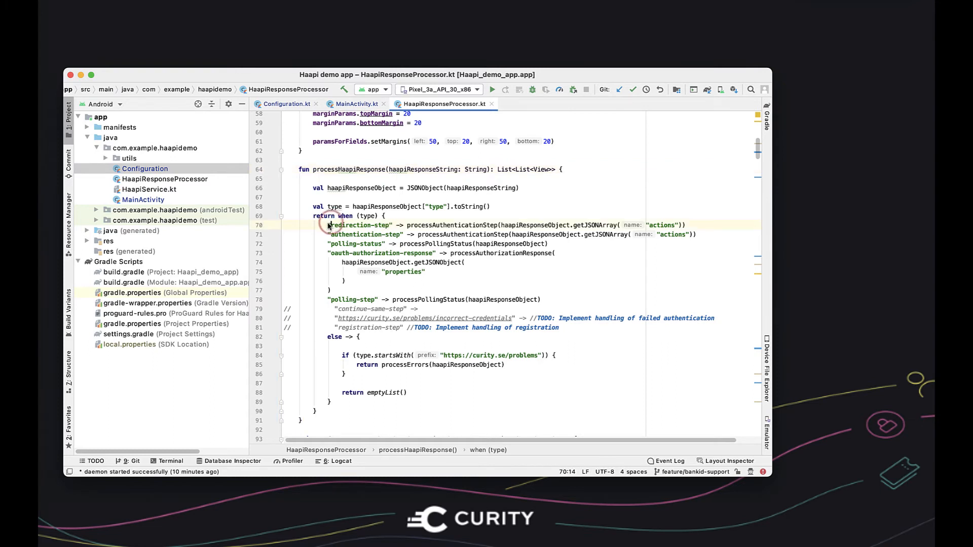
pyautogui.doubleClick(346, 243)
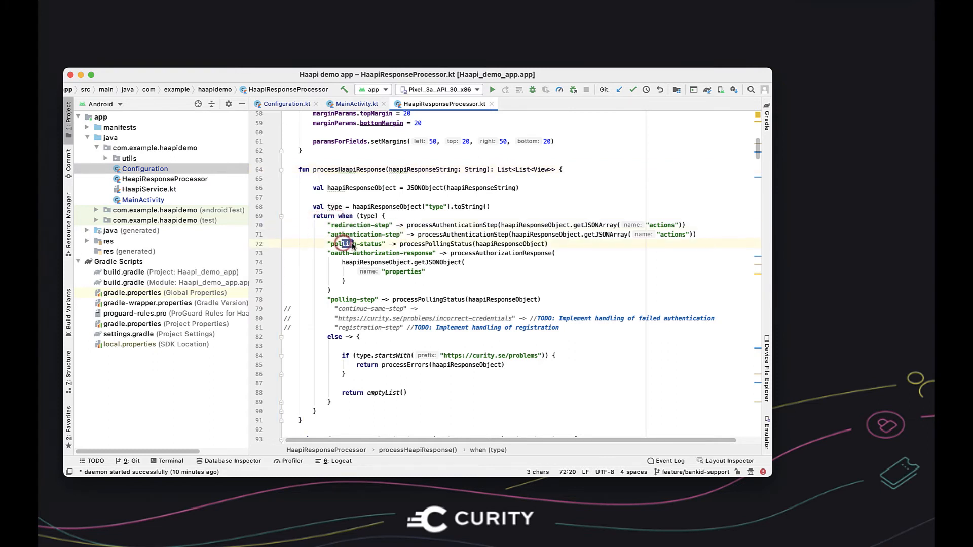
pyautogui.doubleClick(382, 253)
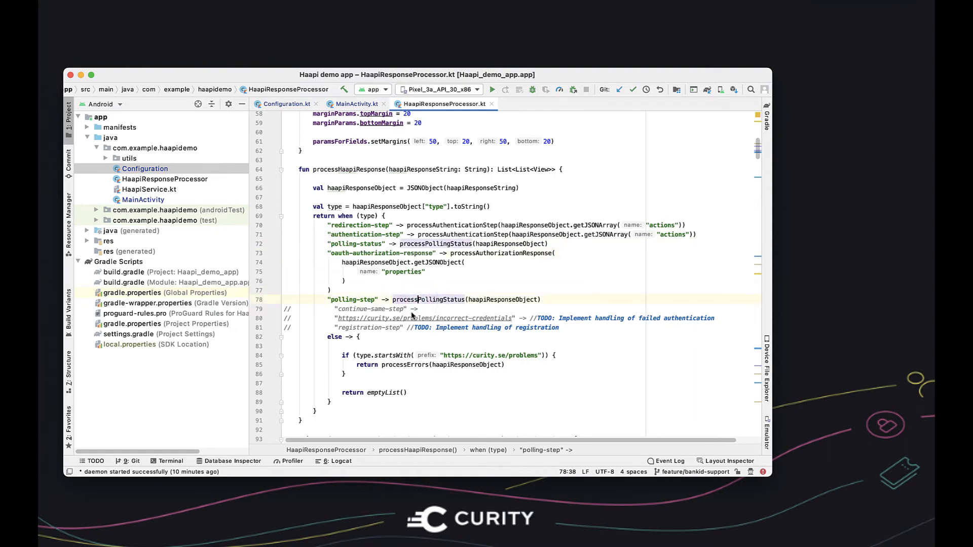
pyautogui.moveTo(416, 304)
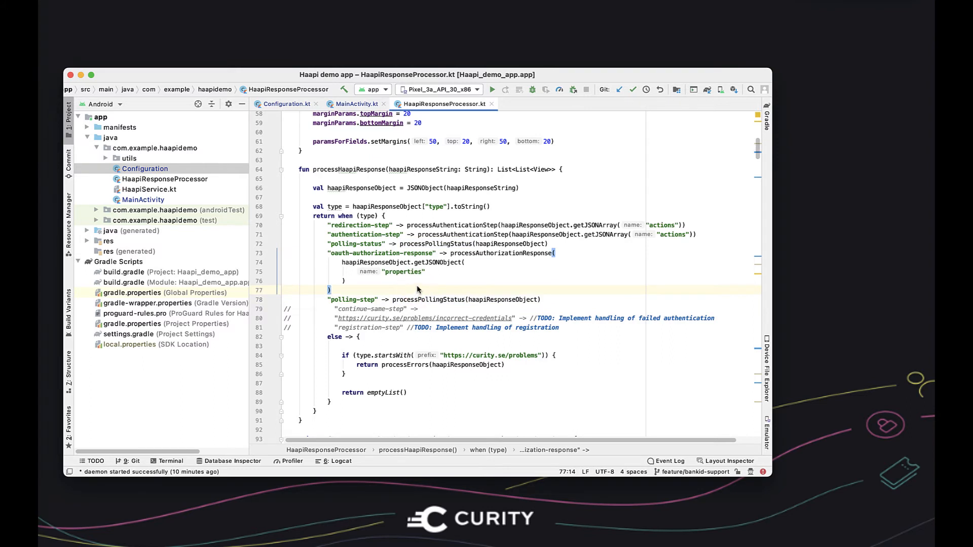
pyautogui.moveTo(397, 284)
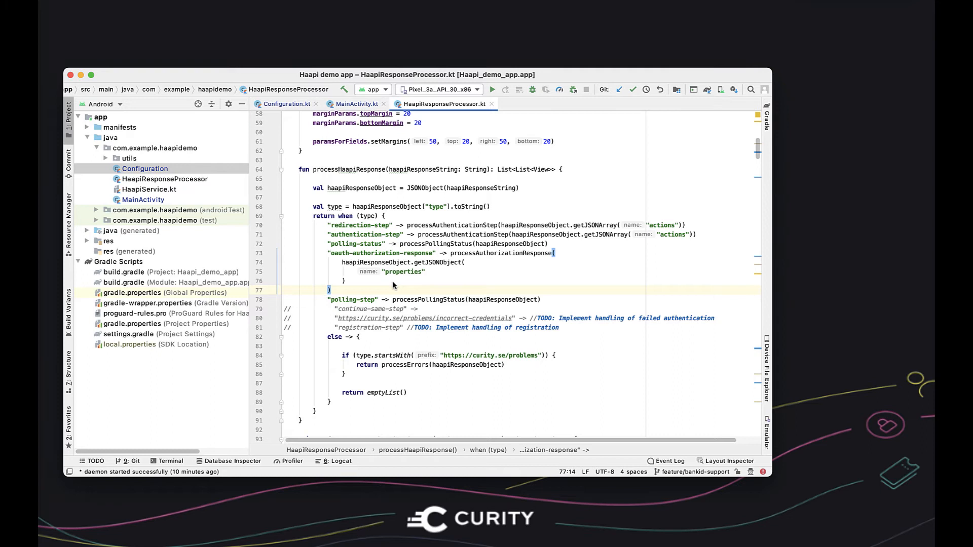
pyautogui.moveTo(378, 290)
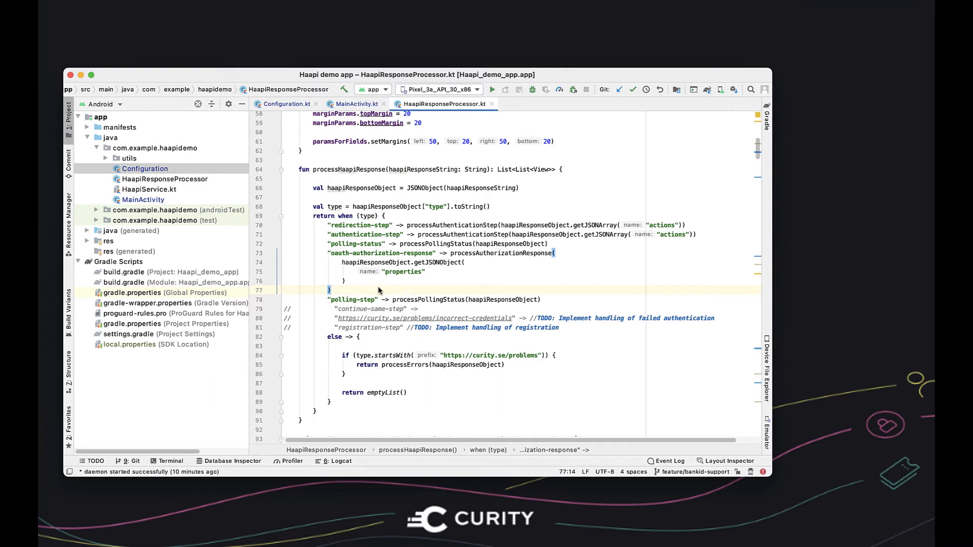
pyautogui.moveTo(389, 350)
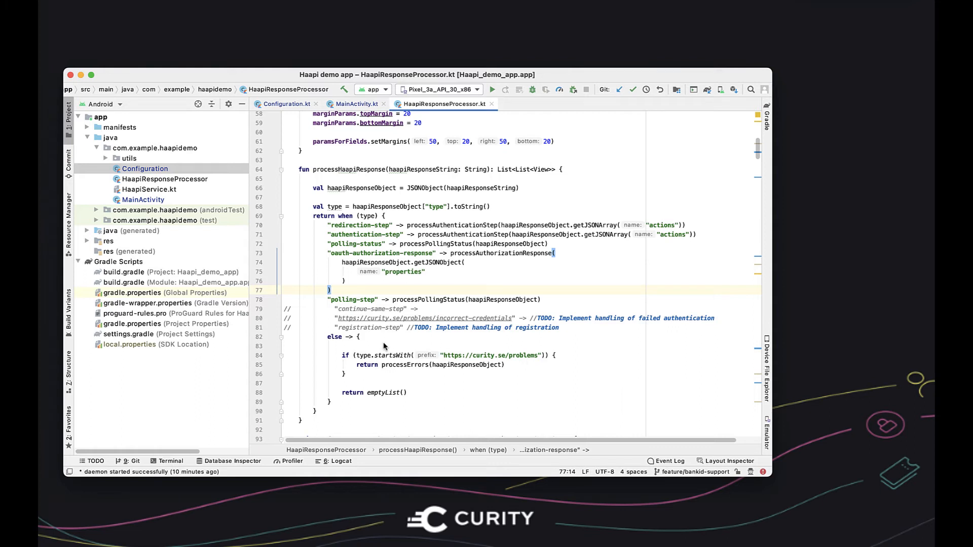
pyautogui.moveTo(385, 345)
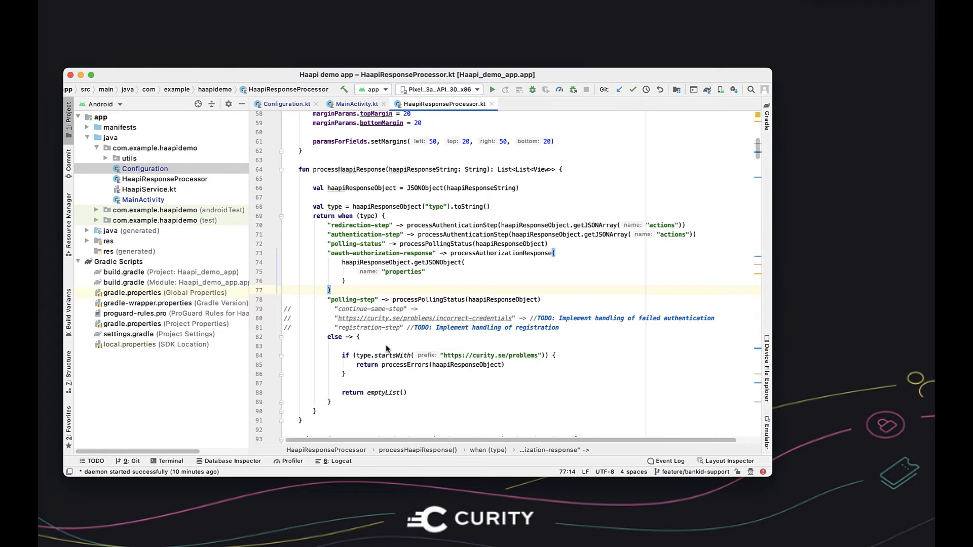
pyautogui.click(357, 104)
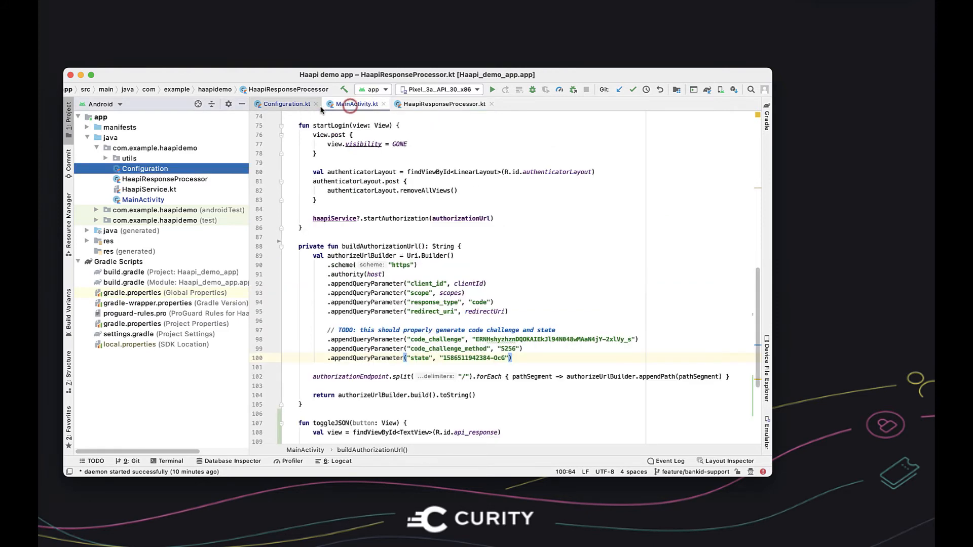
# - Switch away from the demo project toward the curity.io home page
pyautogui.click(285, 104)
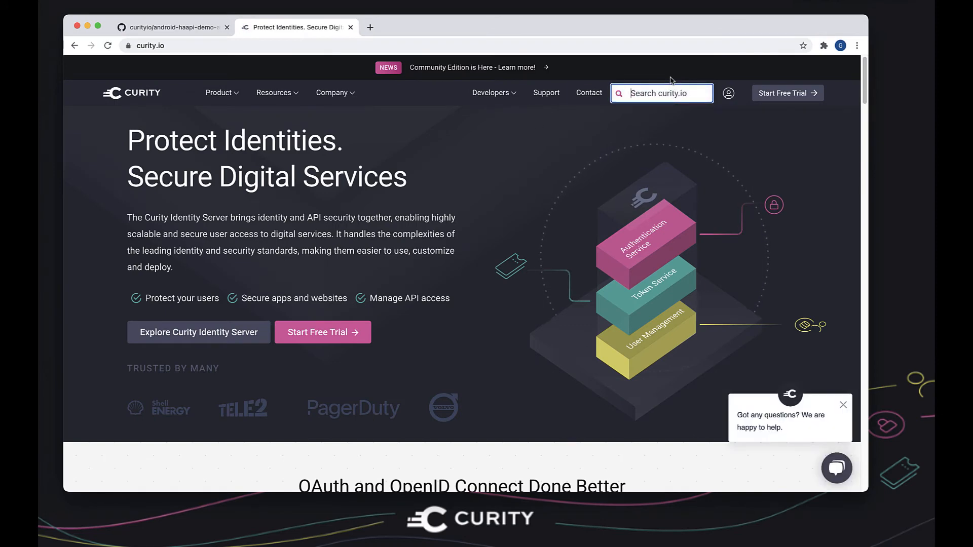
# - Search curity.io for 'ngrok', then copy the haapi-android-client ID from Configuration.kt
pyautogui.write('ngrok')
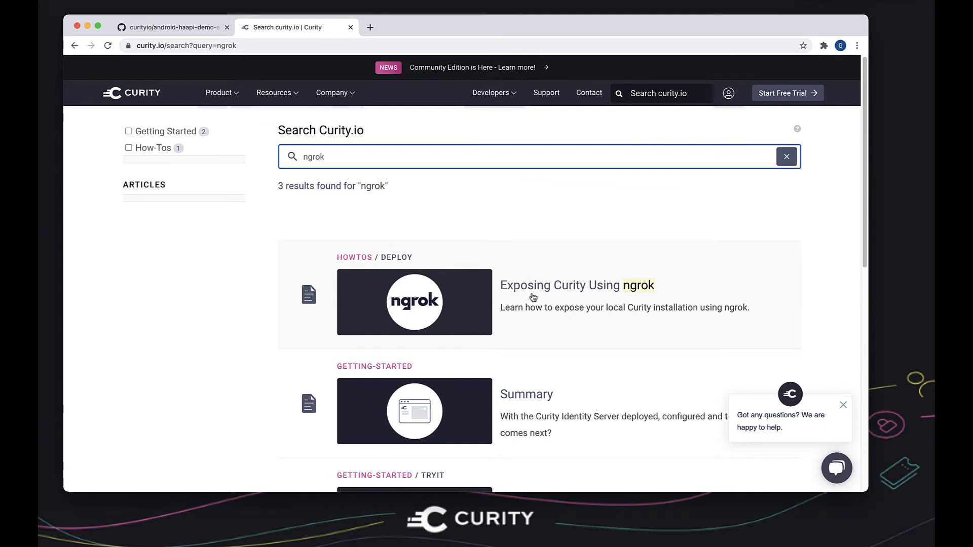
pyautogui.moveTo(587, 306)
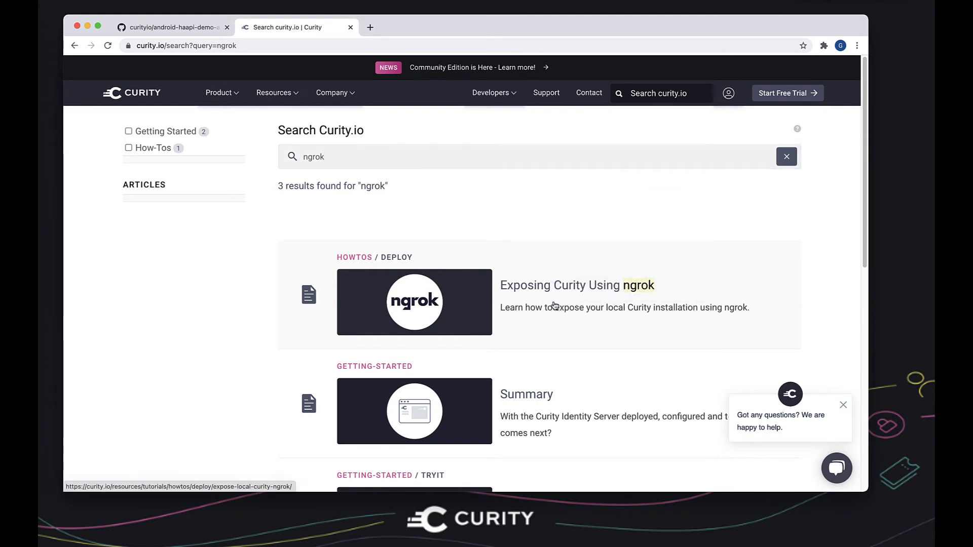
pyautogui.moveTo(513, 297)
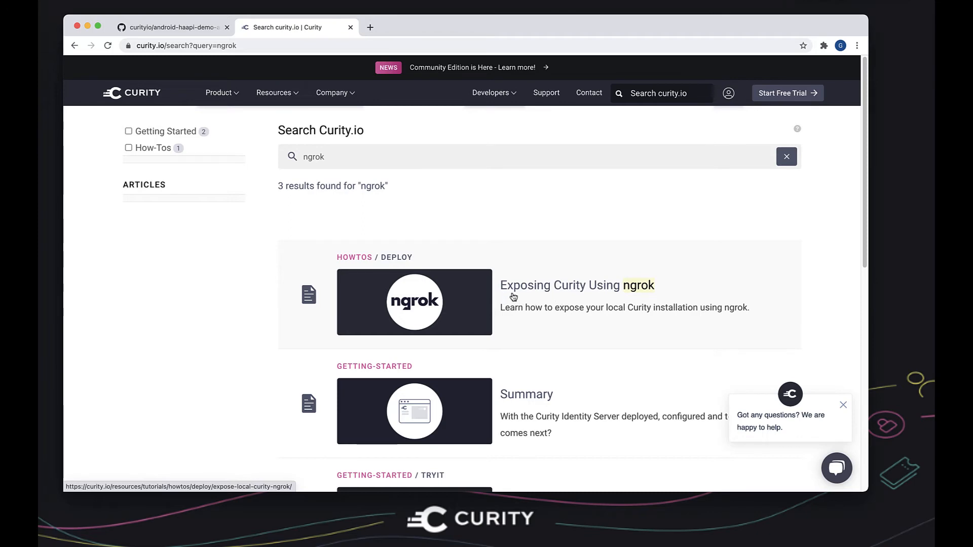
pyautogui.moveTo(278, 65)
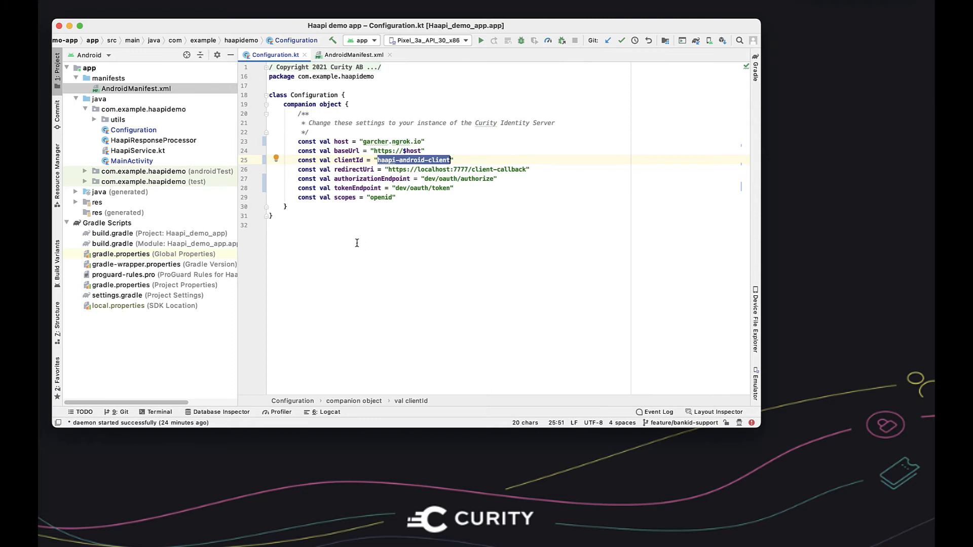
pyautogui.rightClick(413, 160)
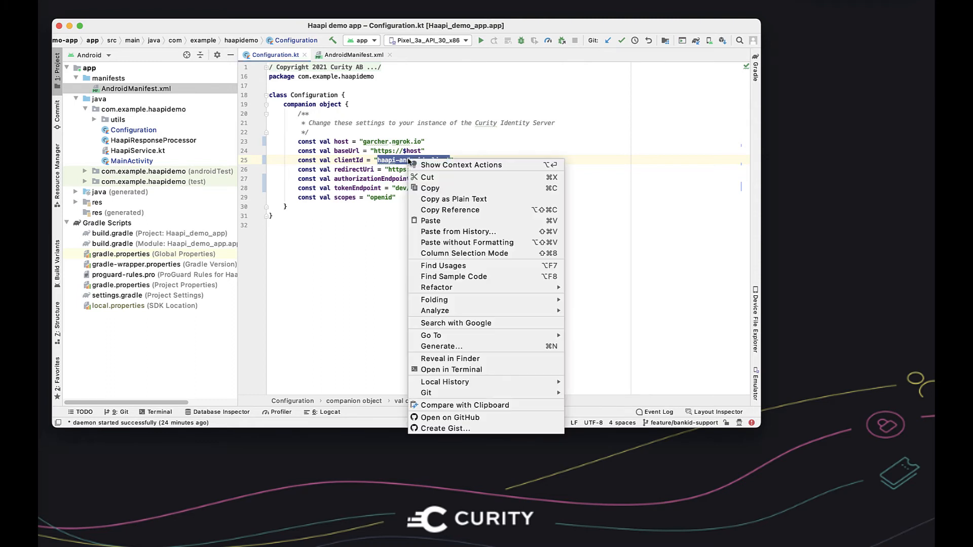
pyautogui.press('Escape')
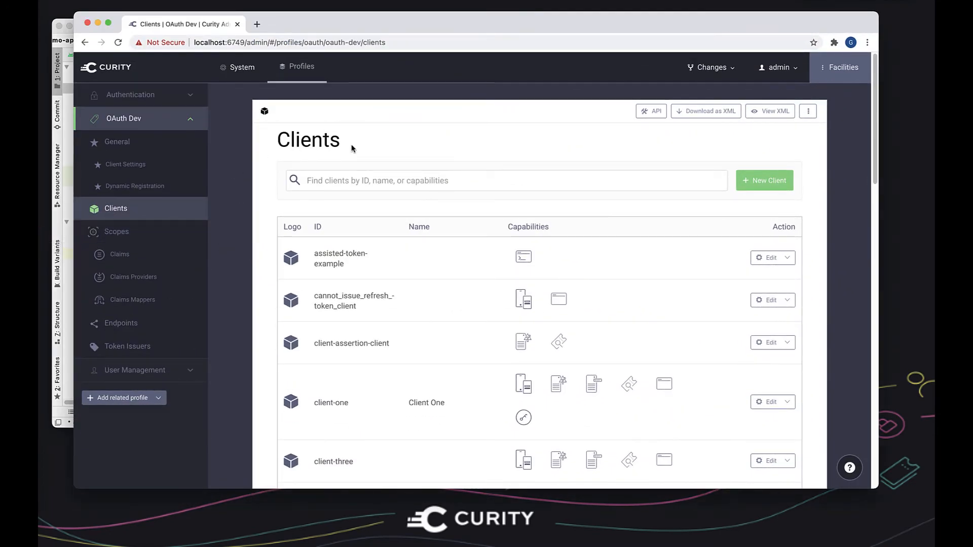
pyautogui.moveTo(723, 199)
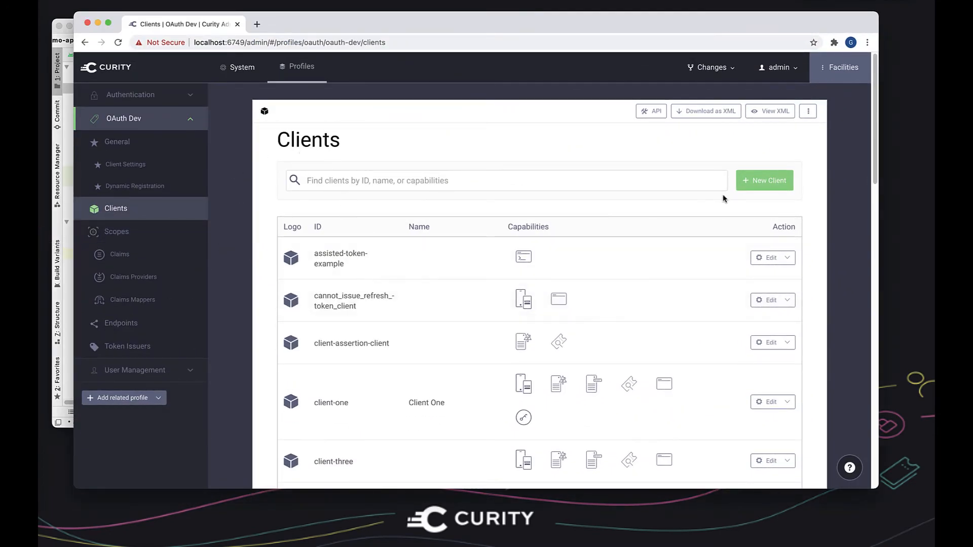
# - Create the new OAuth client haapi-android-client in the OAuth Dev profile
pyautogui.click(765, 180)
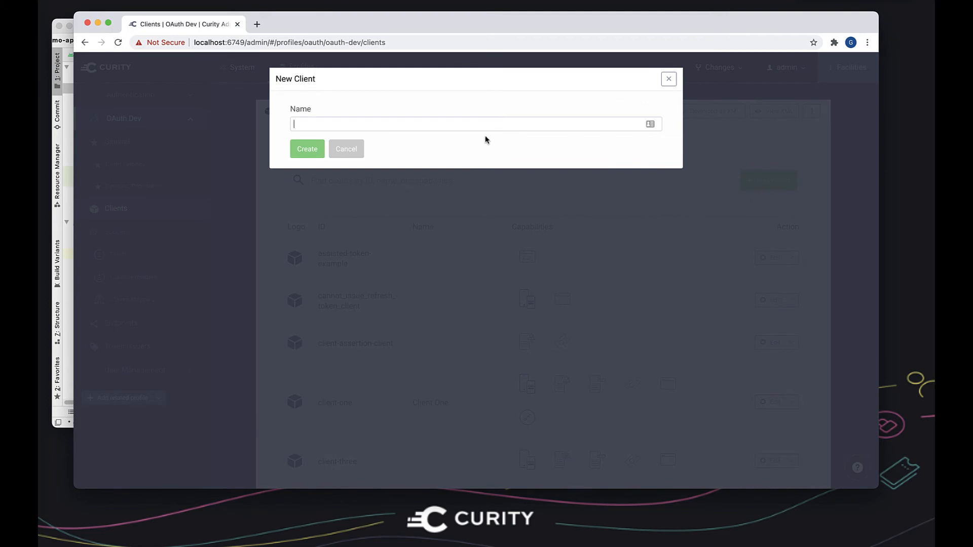
pyautogui.click(306, 149)
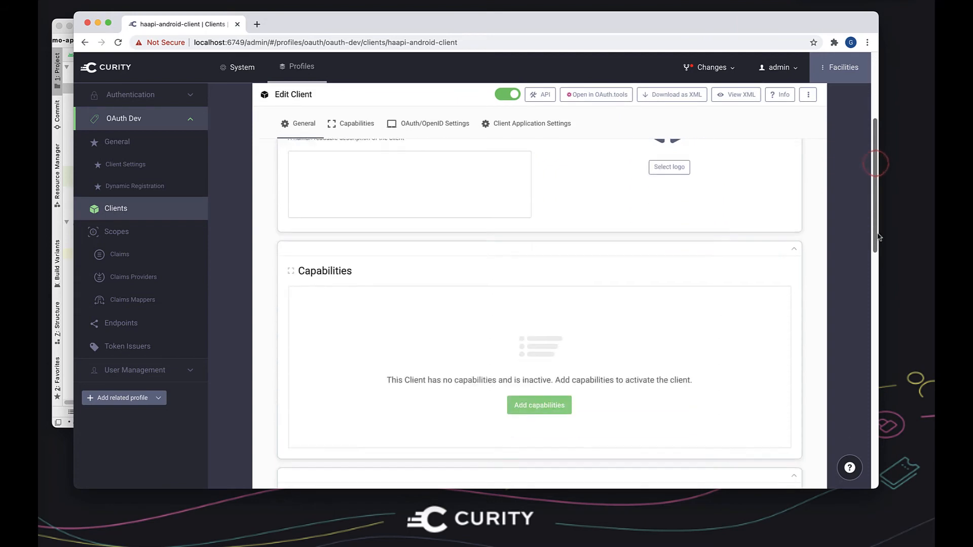
pyautogui.scroll(-3)
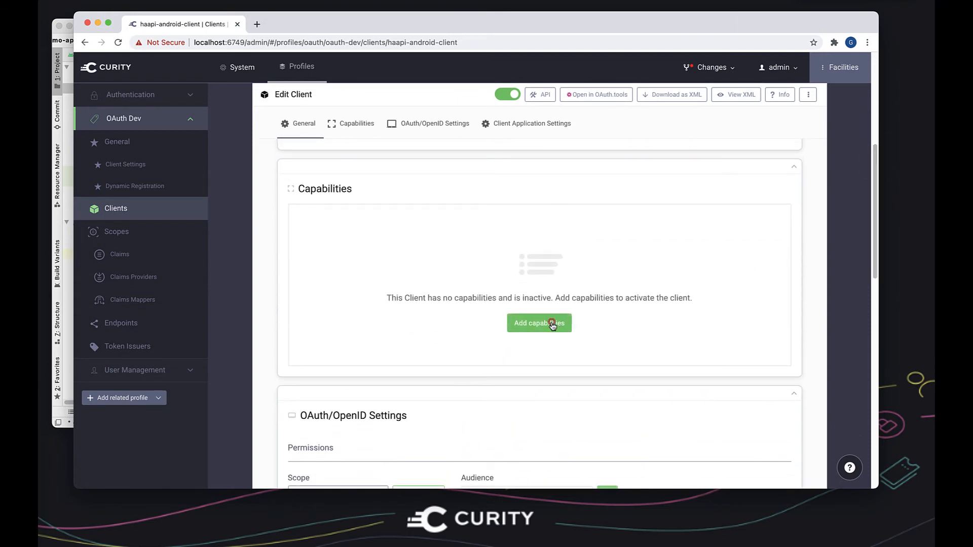
# - Add Code Flow, Hypermedia Authentication API and Client Credentials capabilities and continue to application details
pyautogui.click(538, 322)
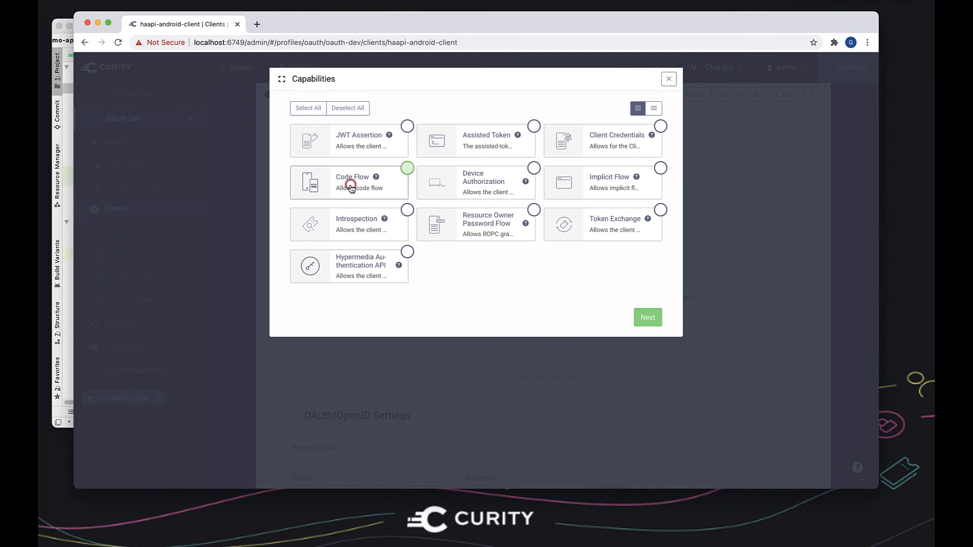
pyautogui.click(407, 168)
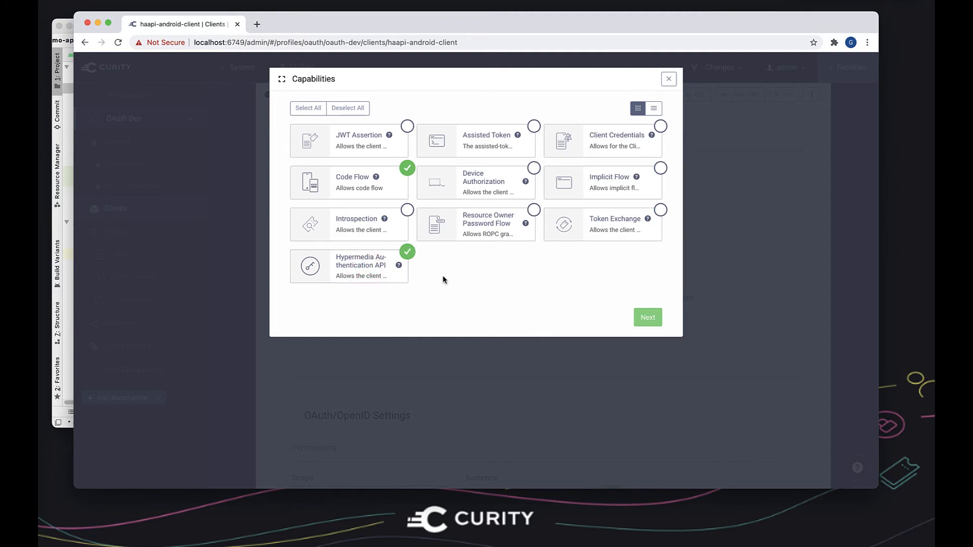
pyautogui.click(602, 141)
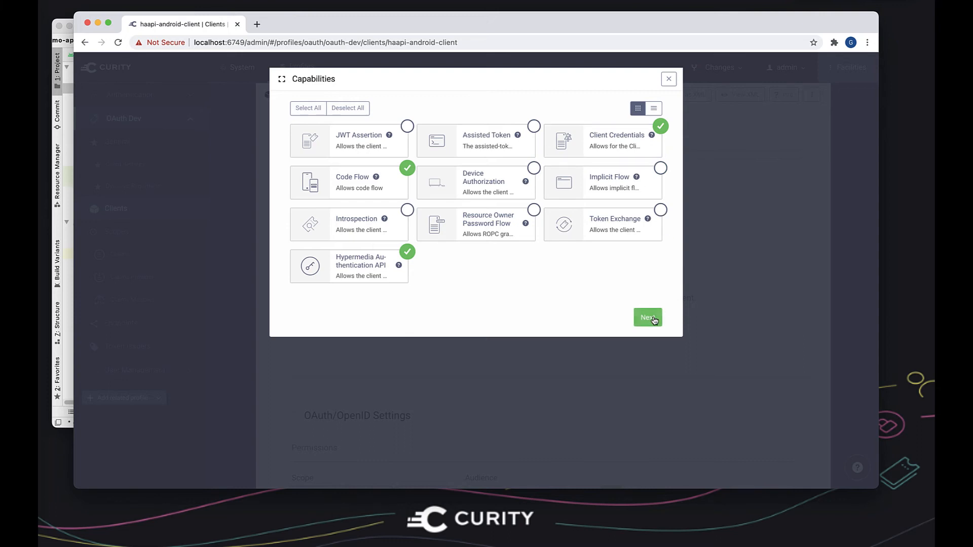
pyautogui.click(648, 317)
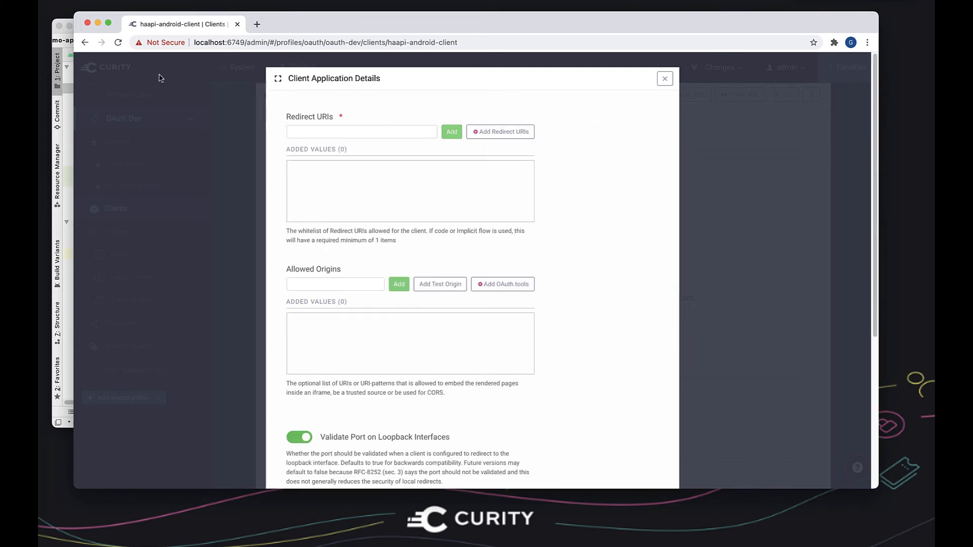
pyautogui.click(155, 28)
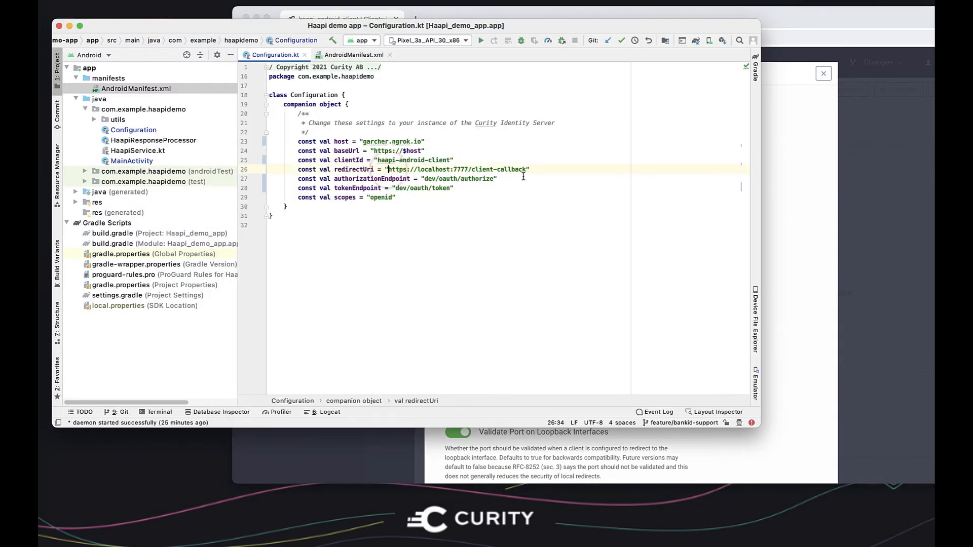
pyautogui.doubleClick(457, 169)
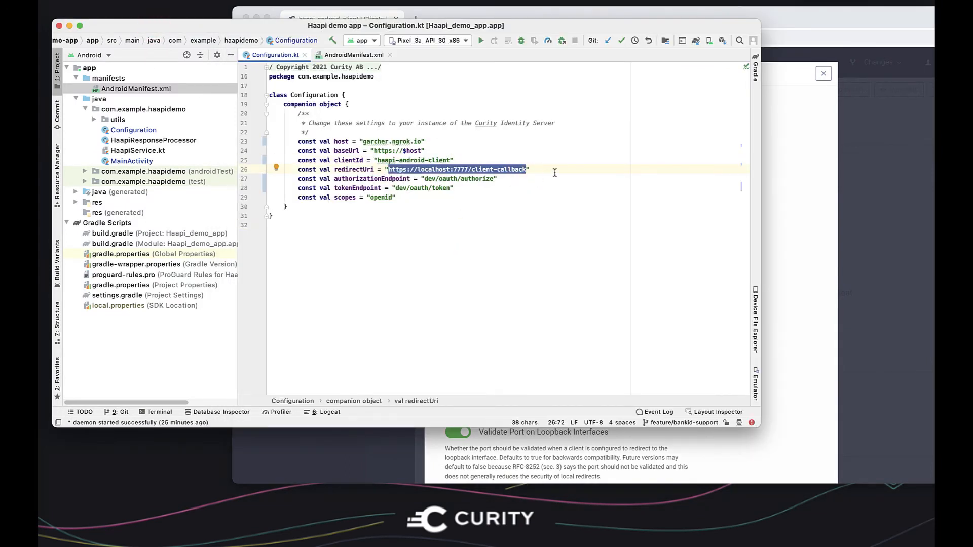
pyautogui.click(512, 126)
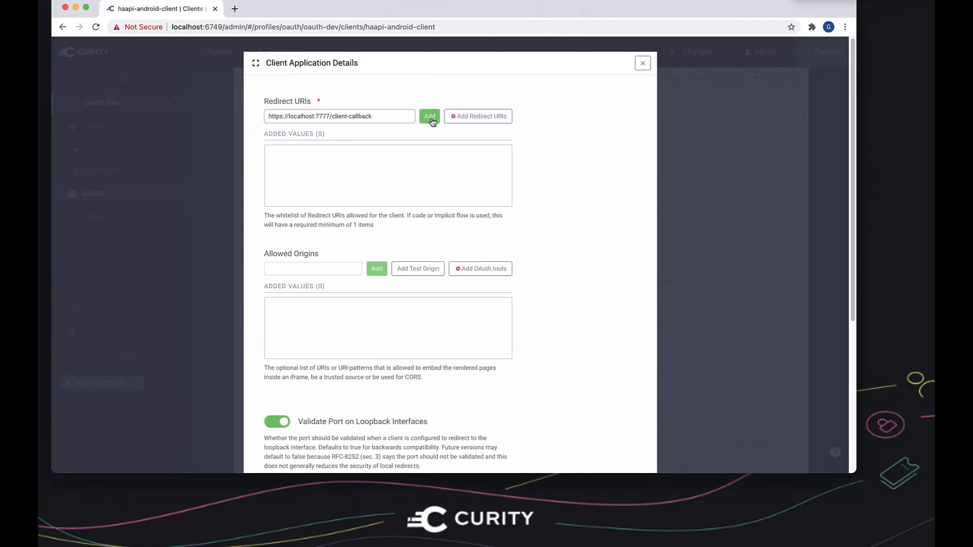
pyautogui.scroll(-3)
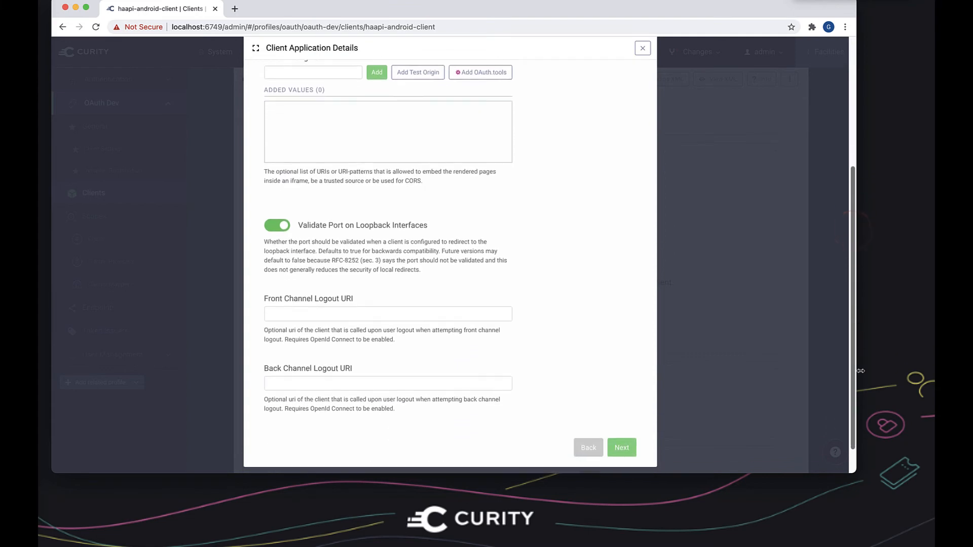
pyautogui.click(621, 447)
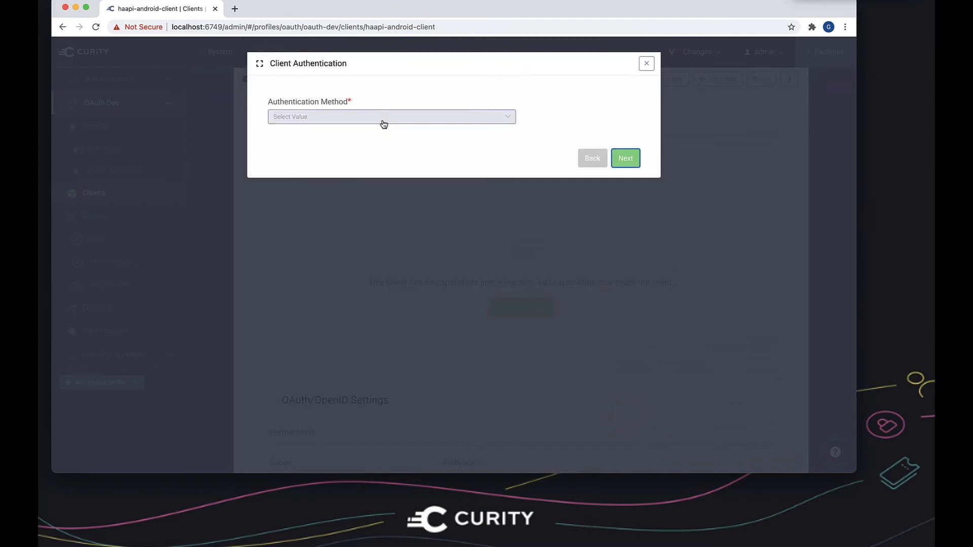
pyautogui.click(391, 117)
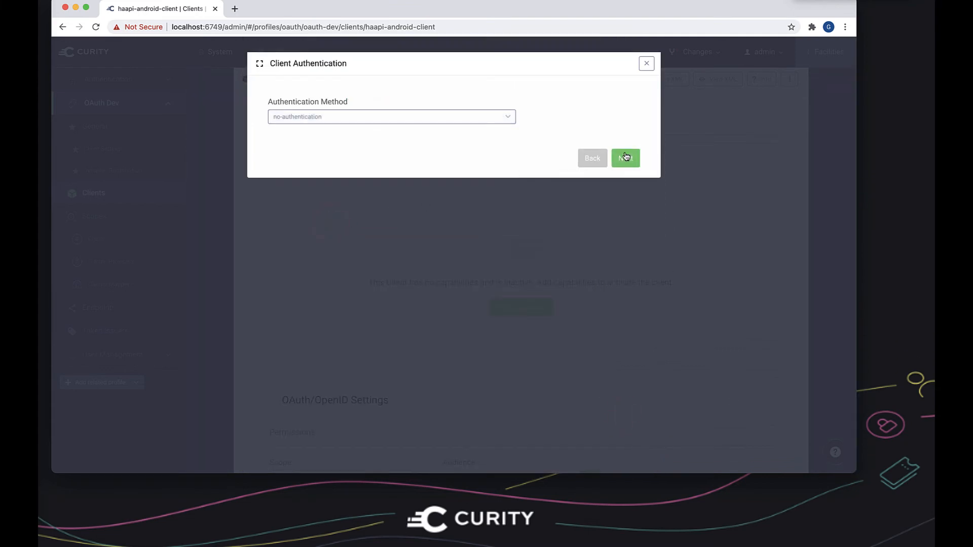
pyautogui.click(626, 158)
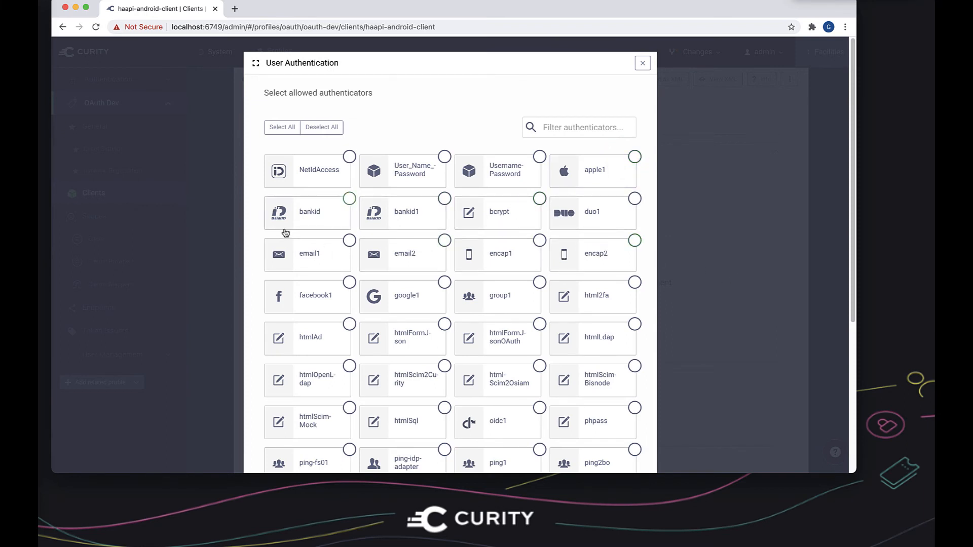
# - Allow the bankid and username authenticators for the client and finish the wizard
pyautogui.click(349, 199)
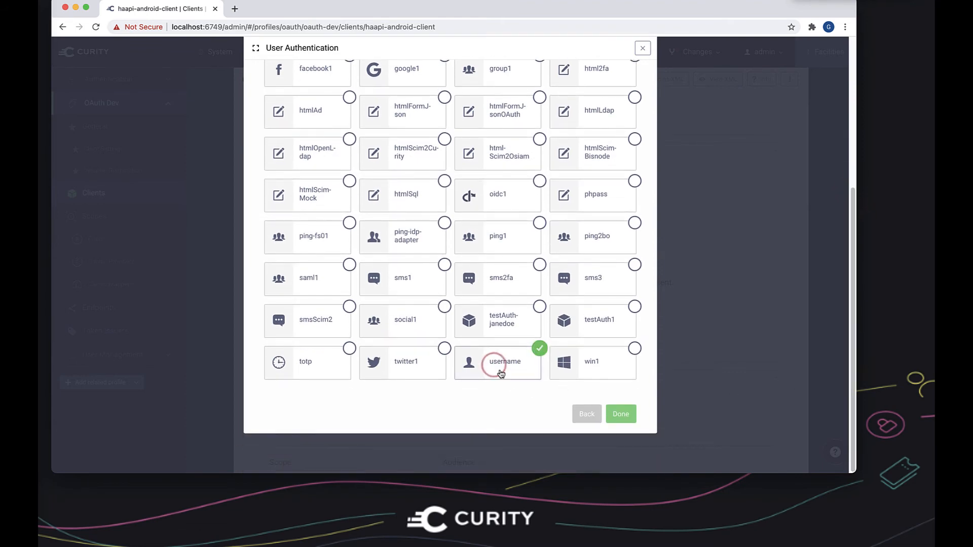
pyautogui.click(620, 414)
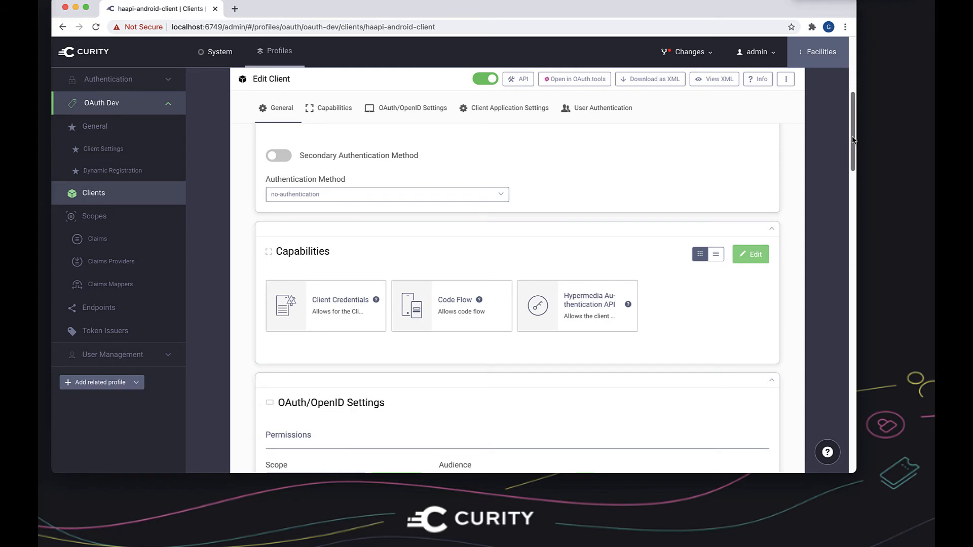
pyautogui.scroll(-3)
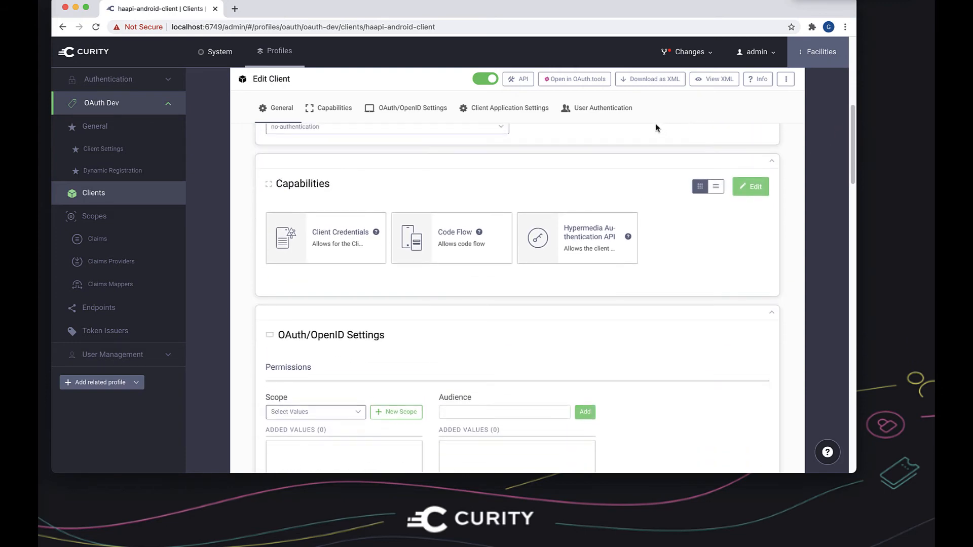
pyautogui.click(510, 108)
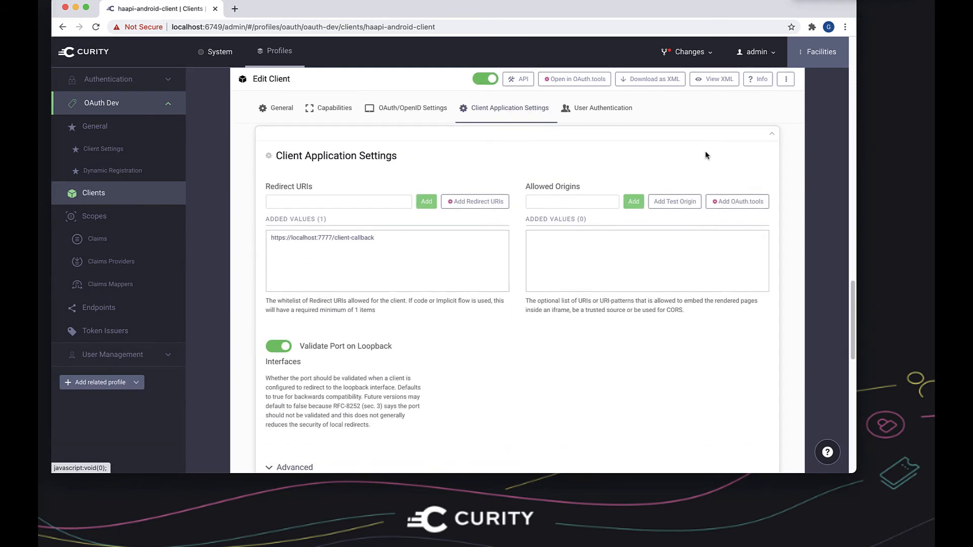
# - Turn on Attestation in the Client Application Settings
pyautogui.scroll(-3)
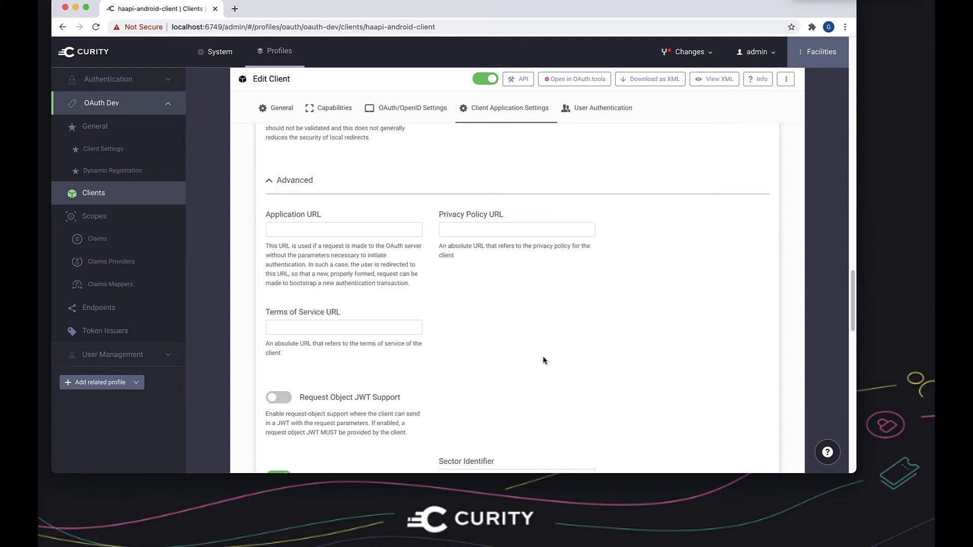
pyautogui.scroll(-3)
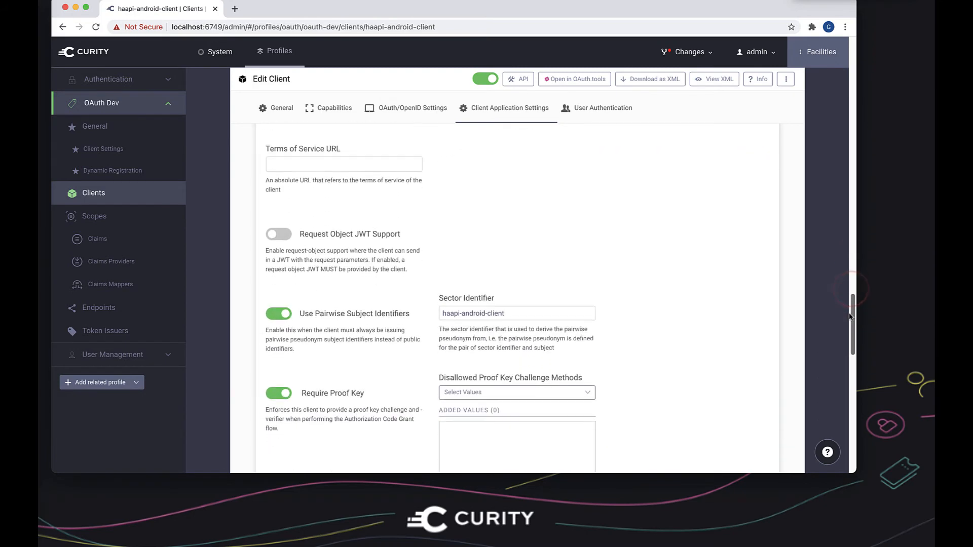
pyautogui.scroll(-3)
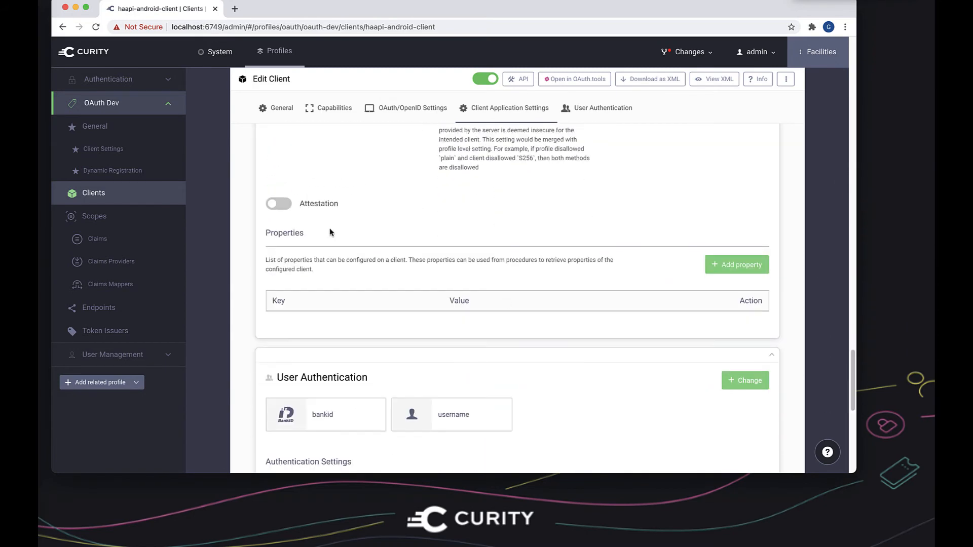
pyautogui.click(277, 204)
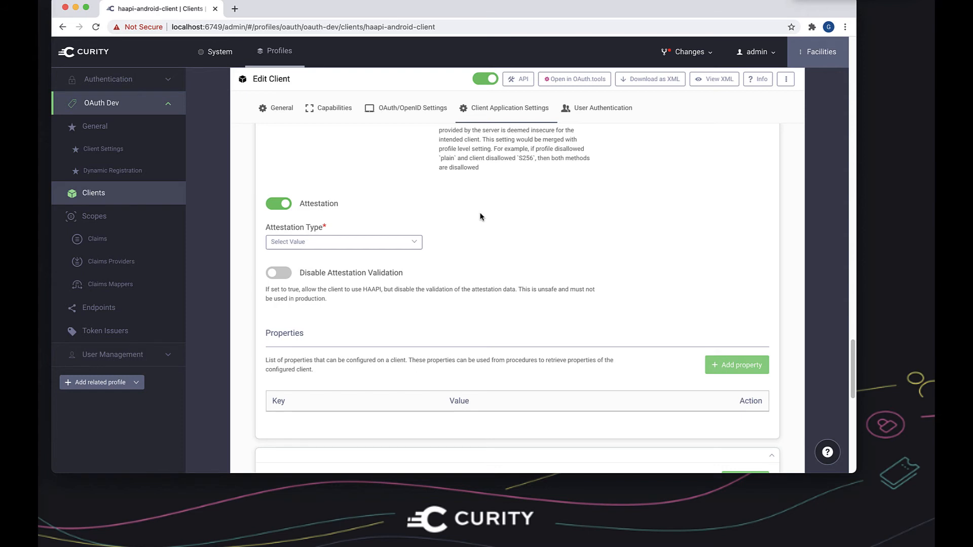
# - Choose android as the Attestation Type
pyautogui.click(344, 242)
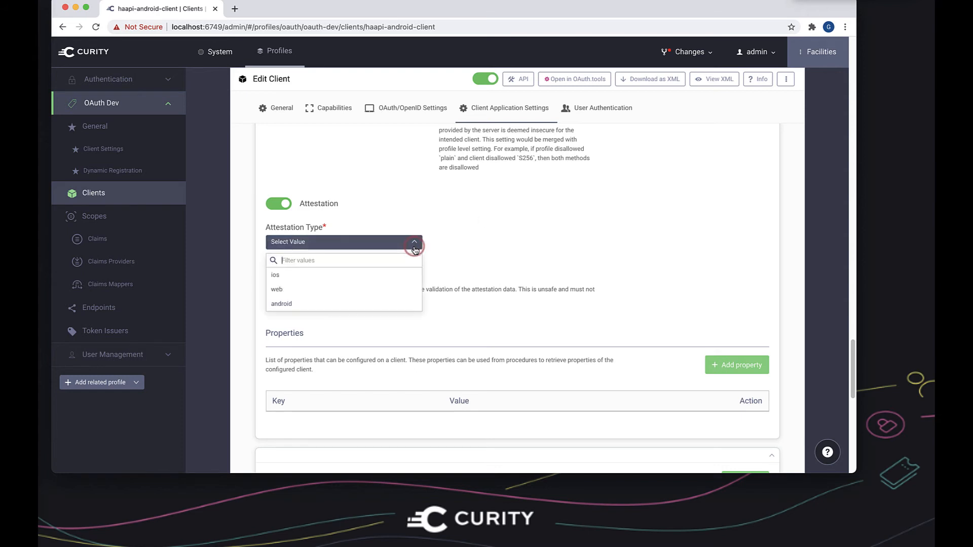
pyautogui.click(281, 303)
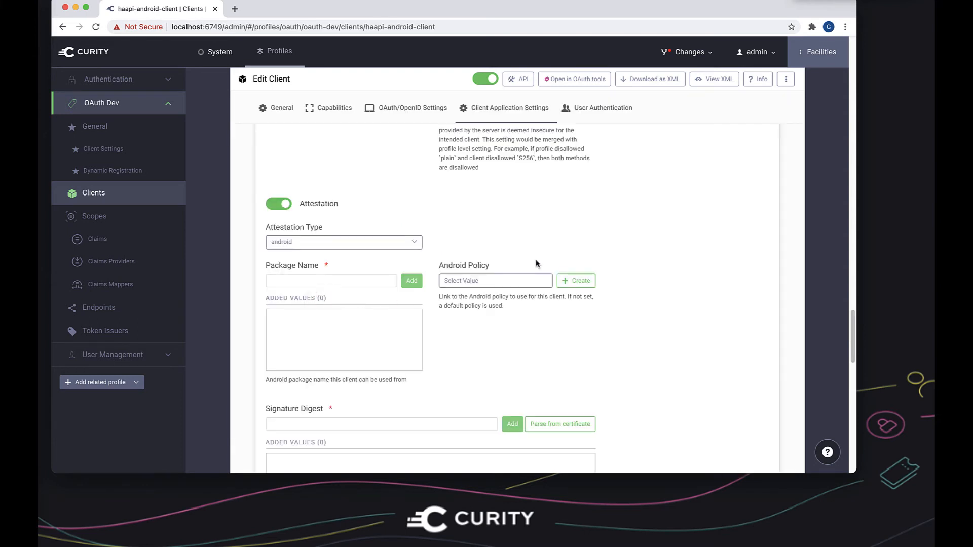
pyautogui.moveTo(527, 219)
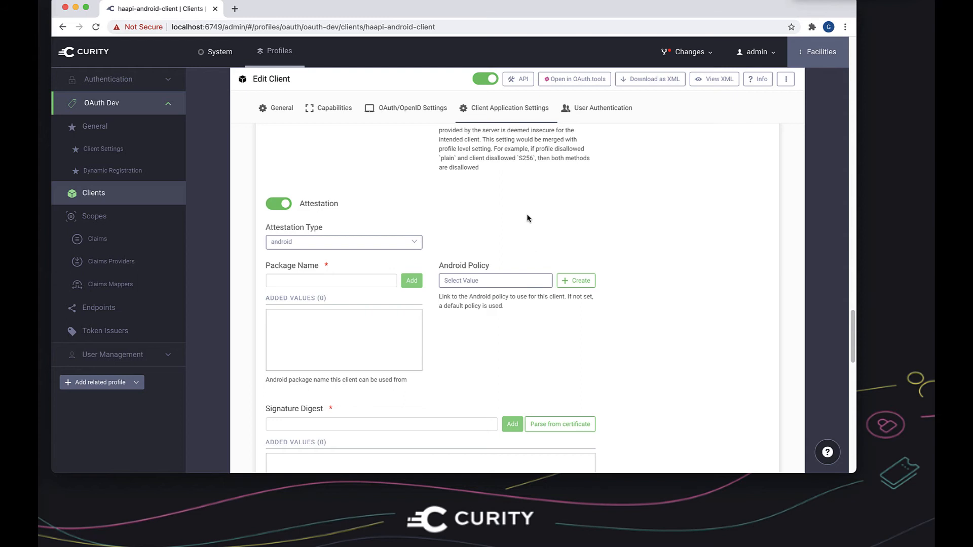
pyautogui.moveTo(665, 302)
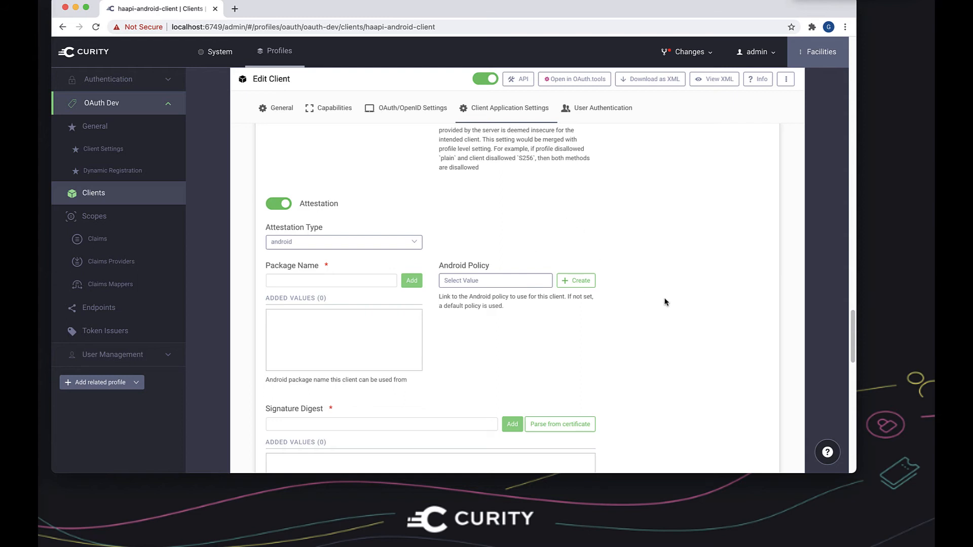
pyautogui.moveTo(651, 310)
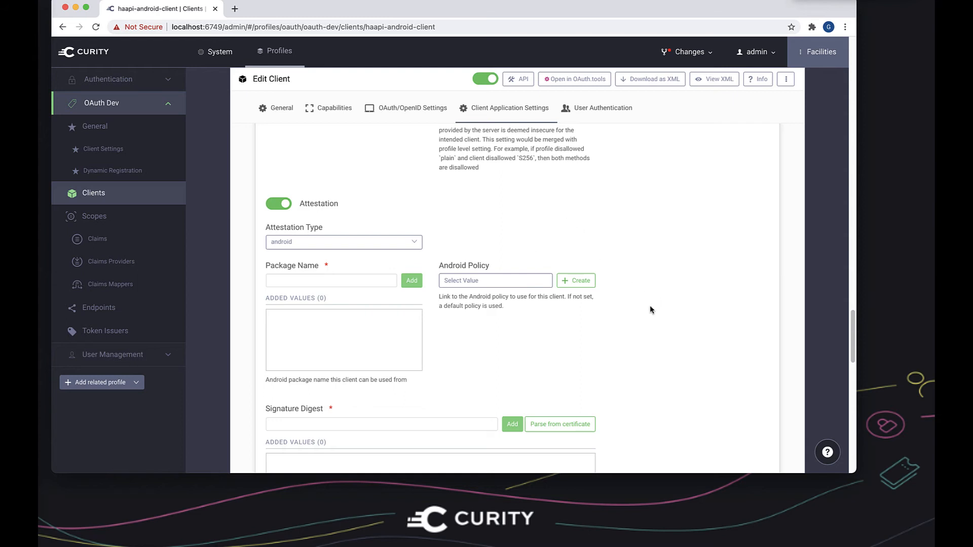
pyautogui.moveTo(649, 312)
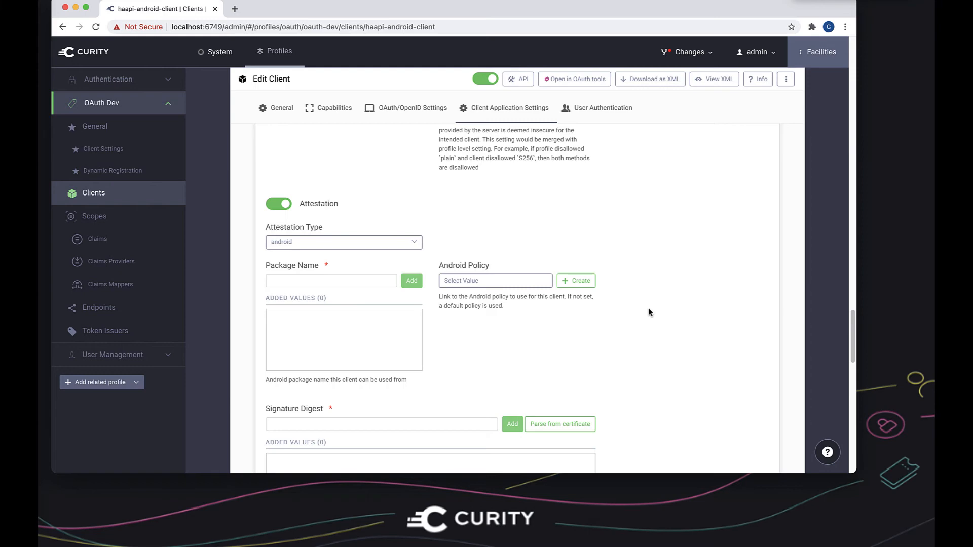
pyautogui.moveTo(408, 7)
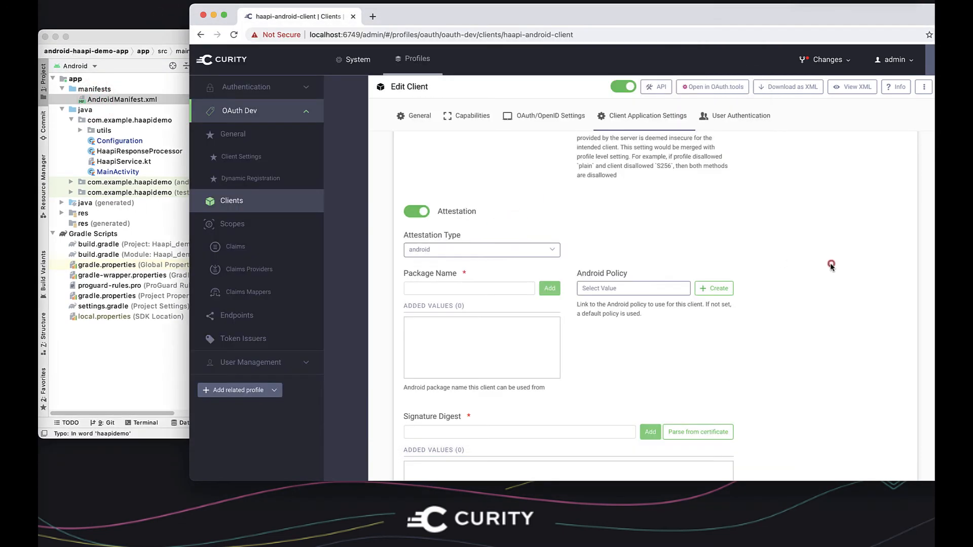
# - Copy com.example.haapidemo from the manifest and add it as the attestation Package Name
pyautogui.click(105, 37)
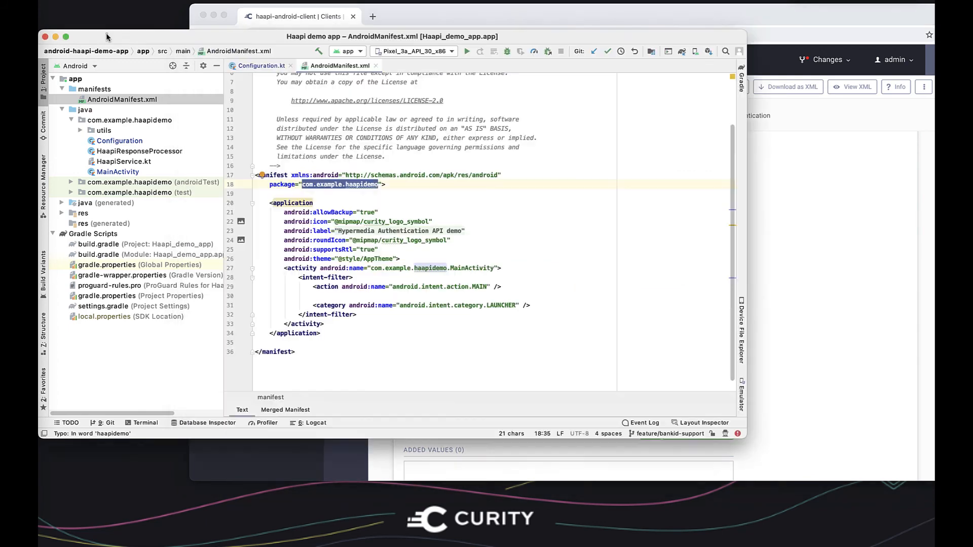
pyautogui.rightClick(339, 185)
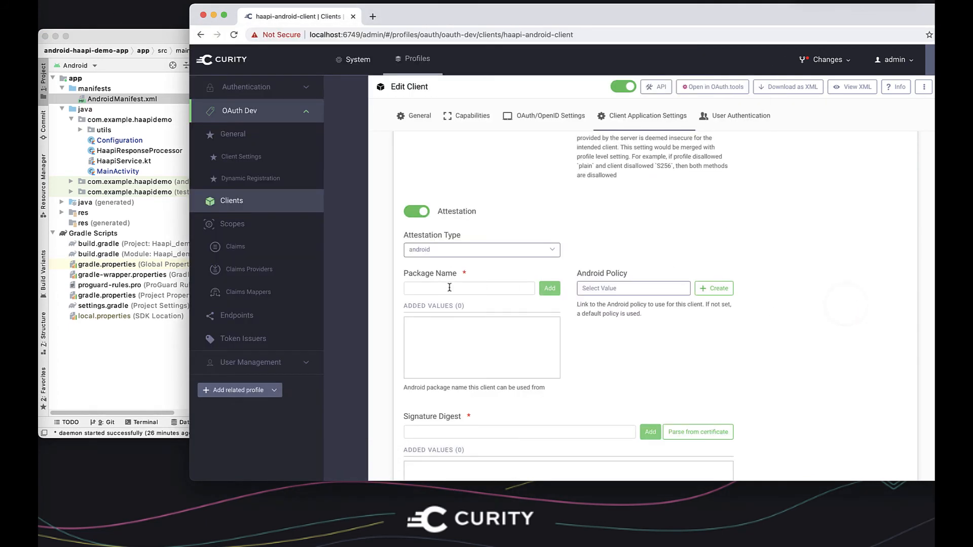
pyautogui.click(548, 288)
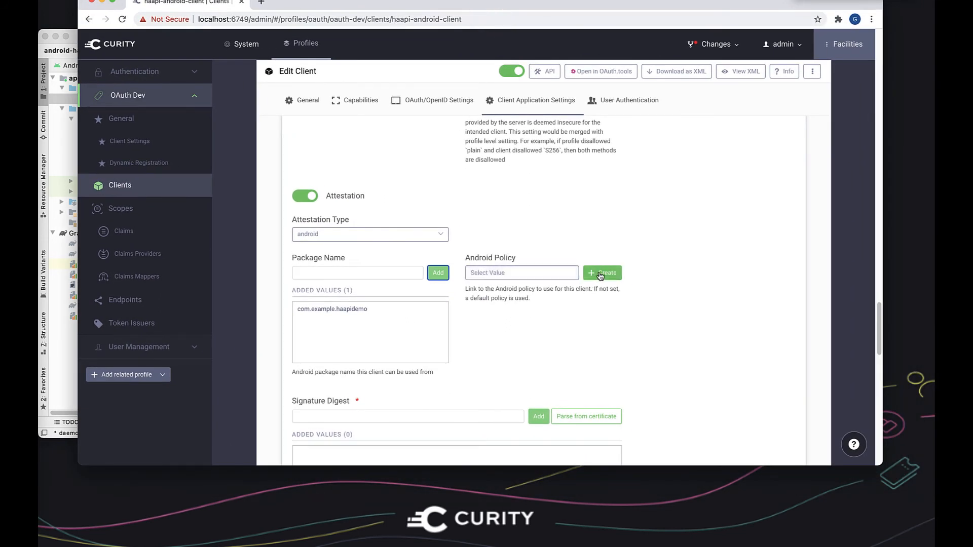
pyautogui.click(521, 272)
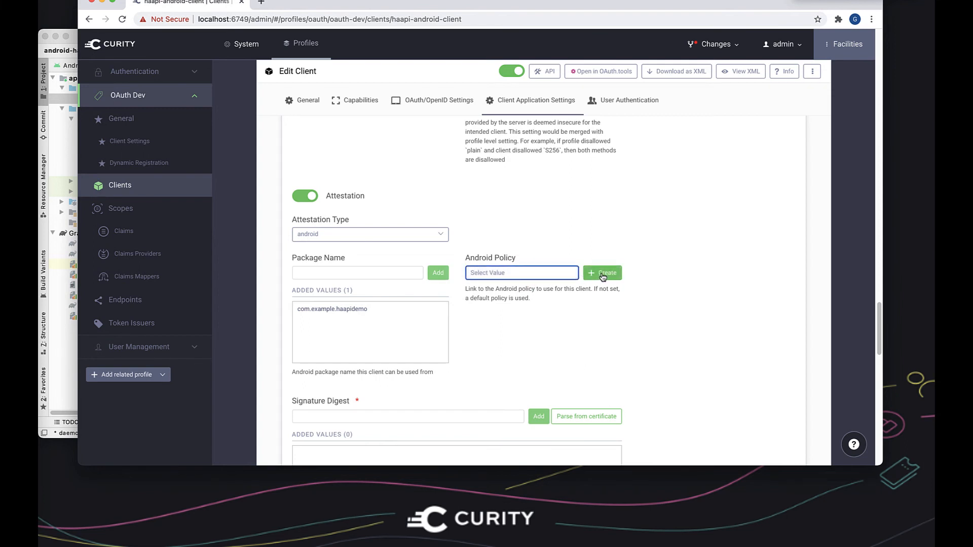
# - Create android-attestation-policy with Override Certificate Chain Validation on and Validation Strategy all
pyautogui.click(601, 273)
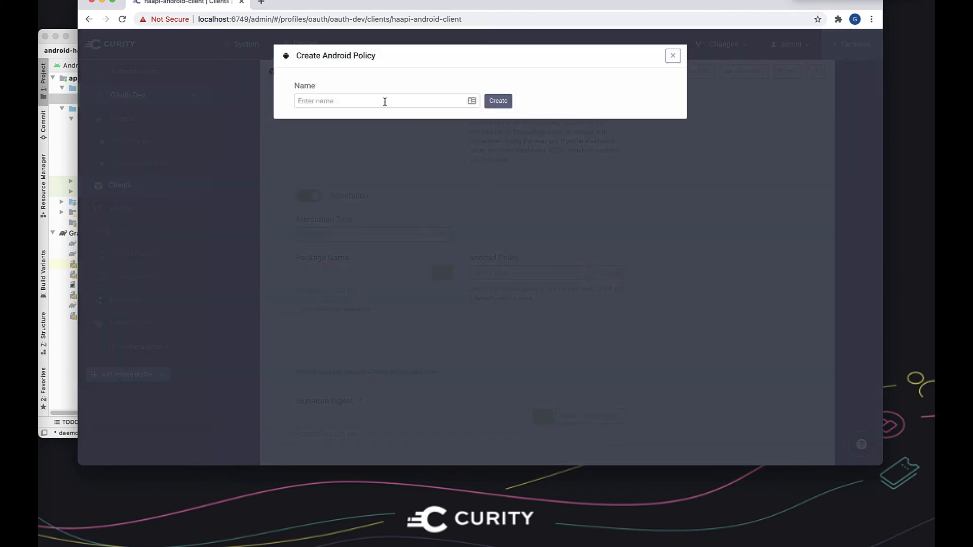
pyautogui.write('android-attestation-policy')
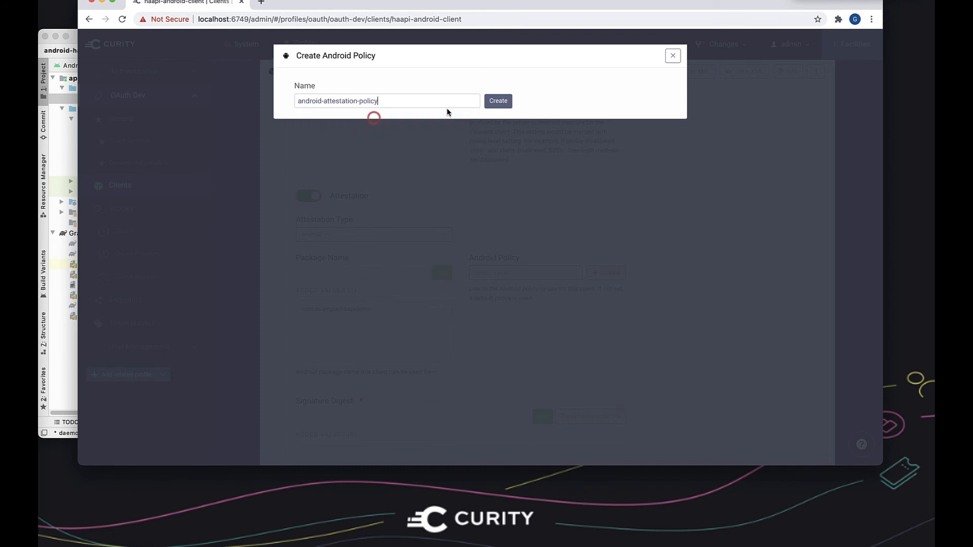
pyautogui.click(497, 100)
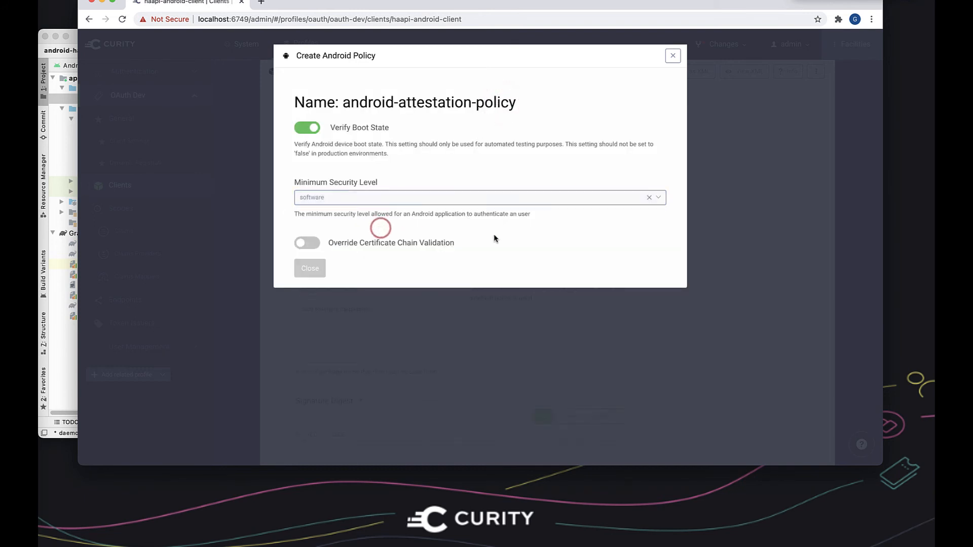
pyautogui.click(306, 242)
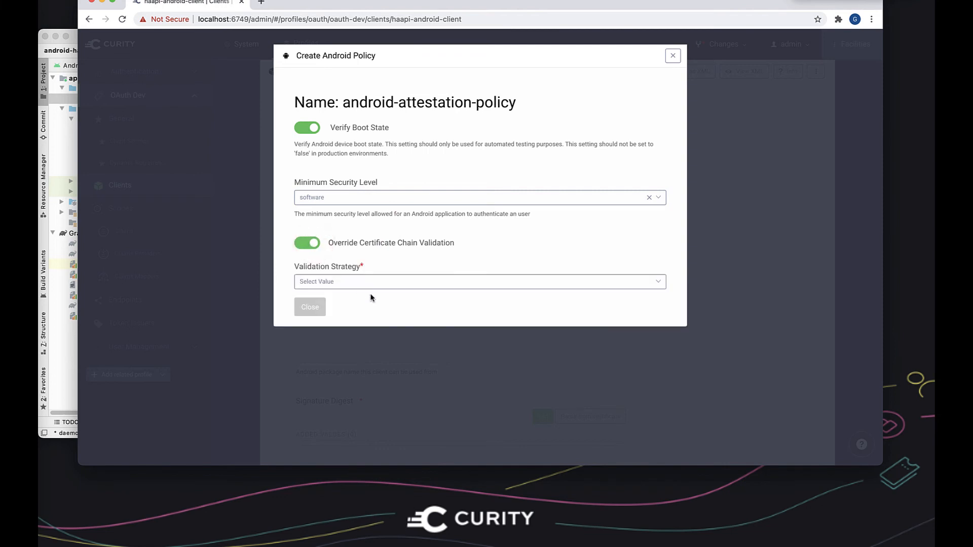
pyautogui.click(479, 280)
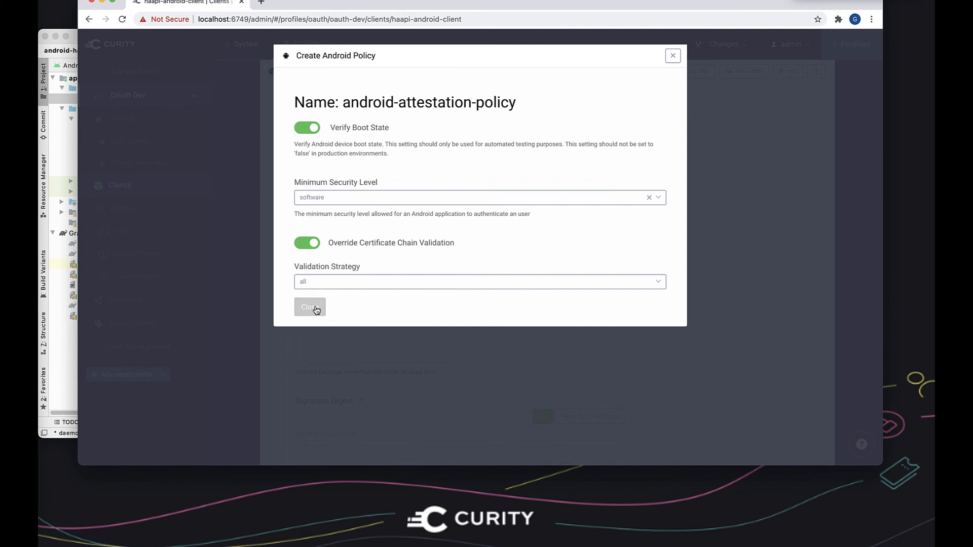
pyautogui.click(311, 308)
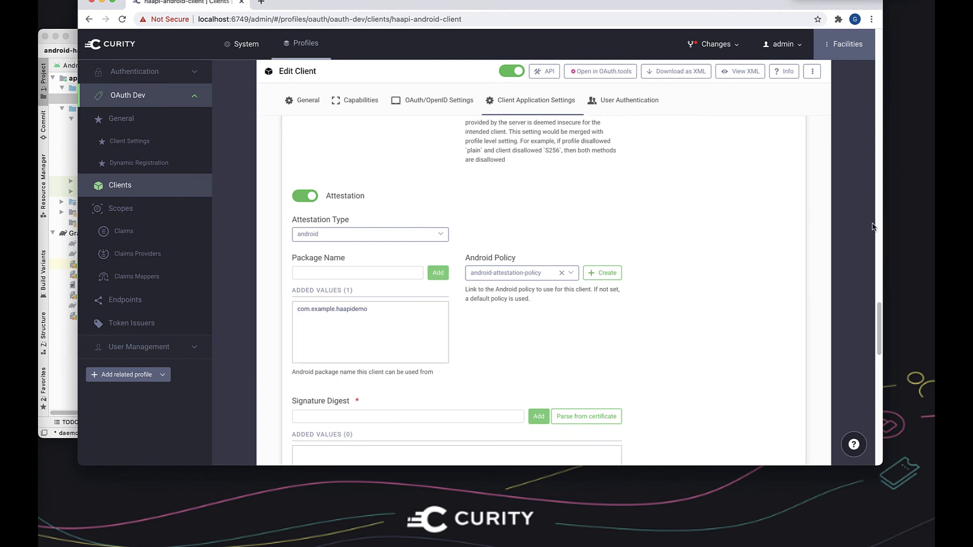
# - Enable Disable Attestation Validation on haapi-android-client, then switch focus to the terminal
pyautogui.scroll(-3)
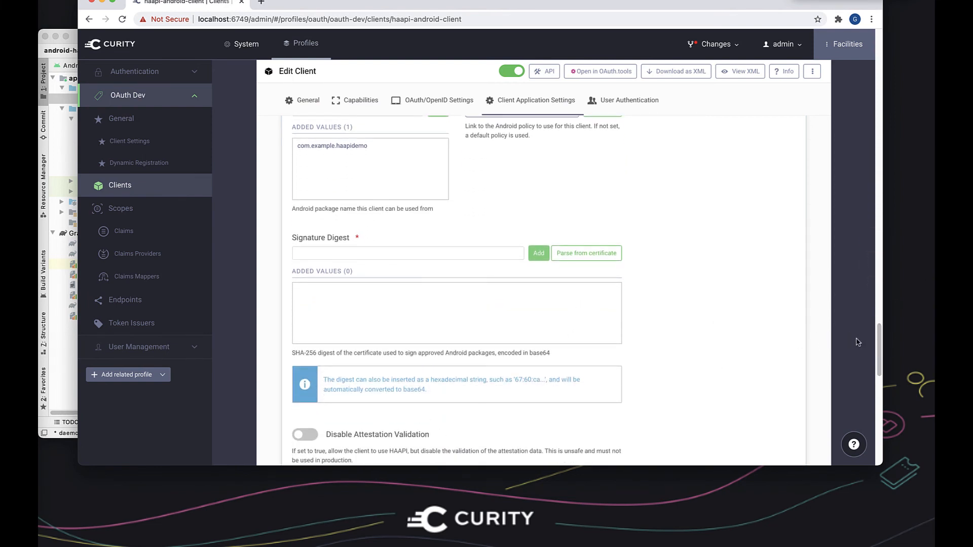
pyautogui.scroll(-3)
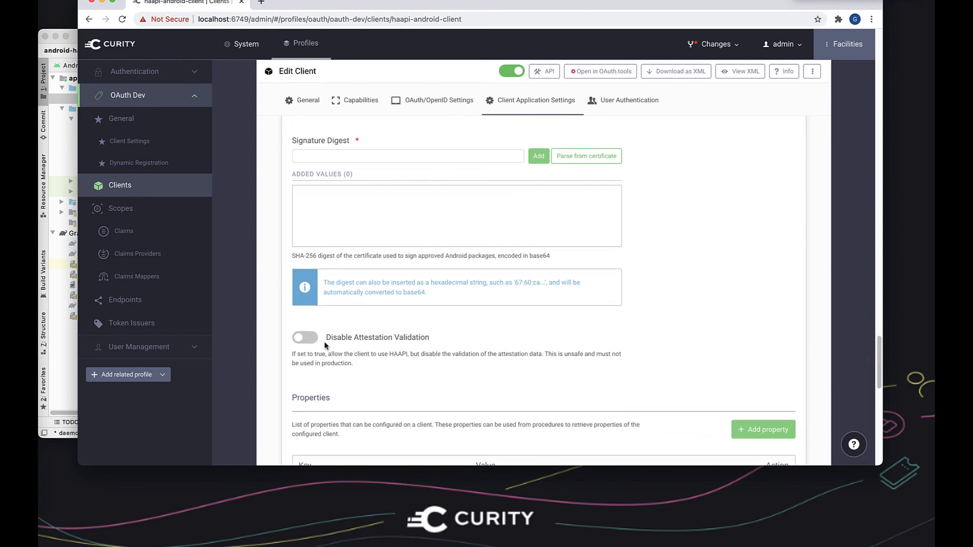
pyautogui.click(305, 336)
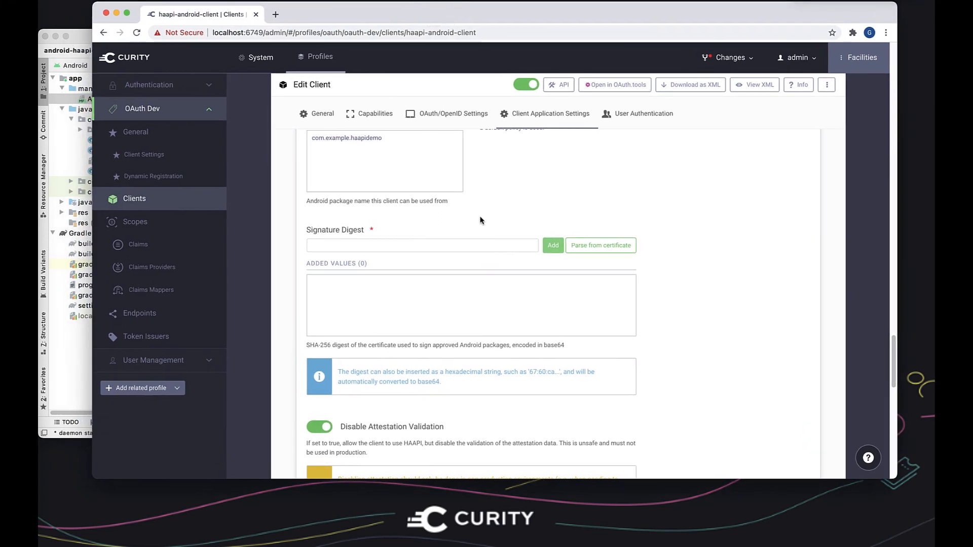
pyautogui.click(551, 245)
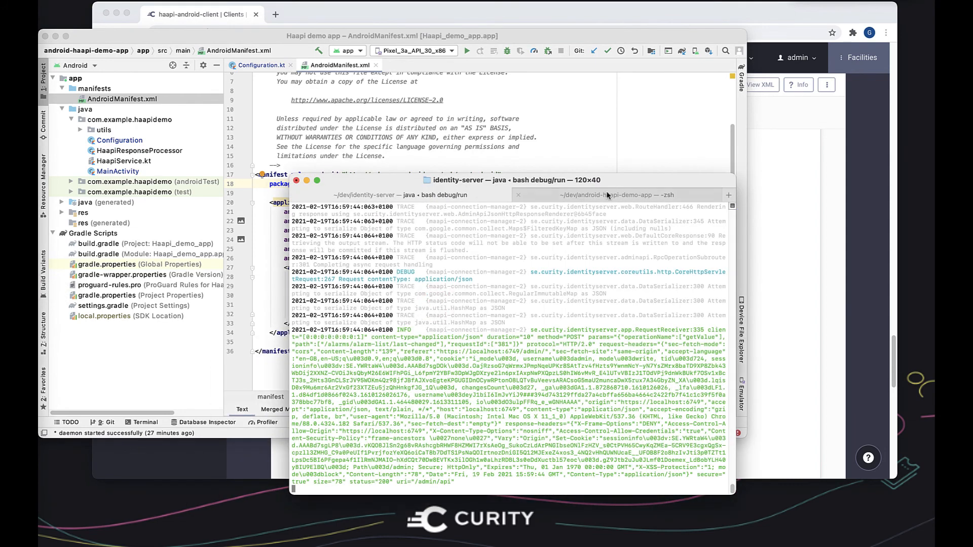
# - Copy the debug SHA-256 fingerprint from the demo app's Gradle signingReport output
pyautogui.click(614, 194)
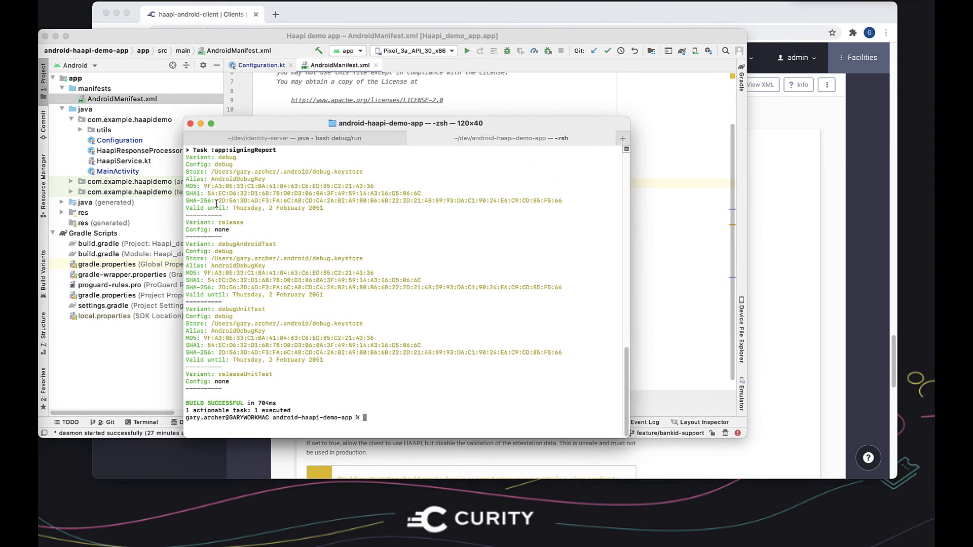
pyautogui.moveTo(217, 201); pyautogui.dragTo(557, 201)
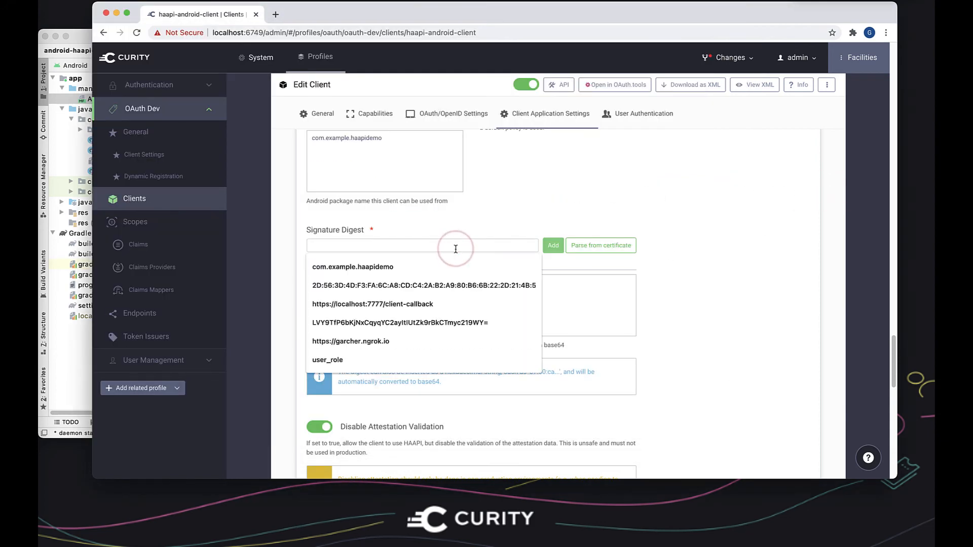
# - Add the base64 Signature Digest to haapi-android-client and deploy the configuration changes
pyautogui.click(552, 245)
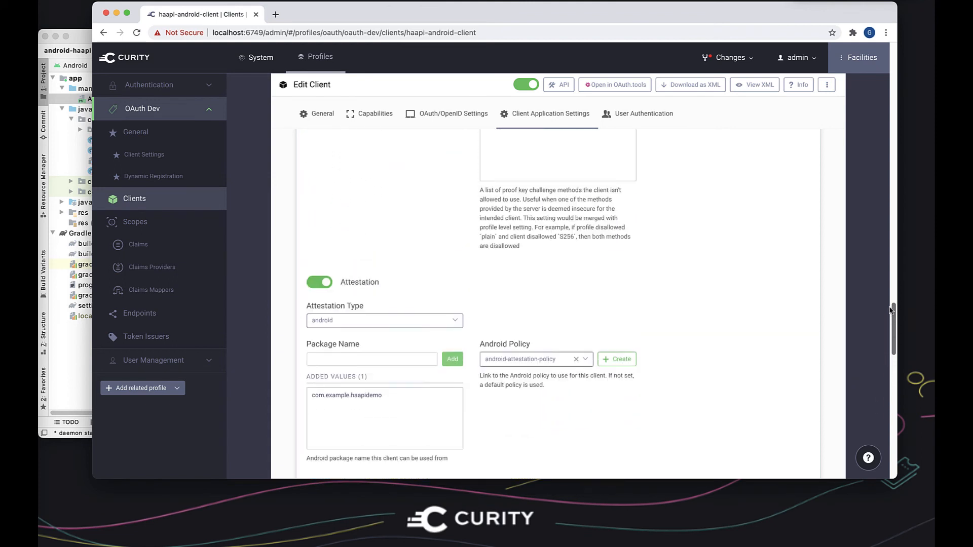
pyautogui.scroll(-3)
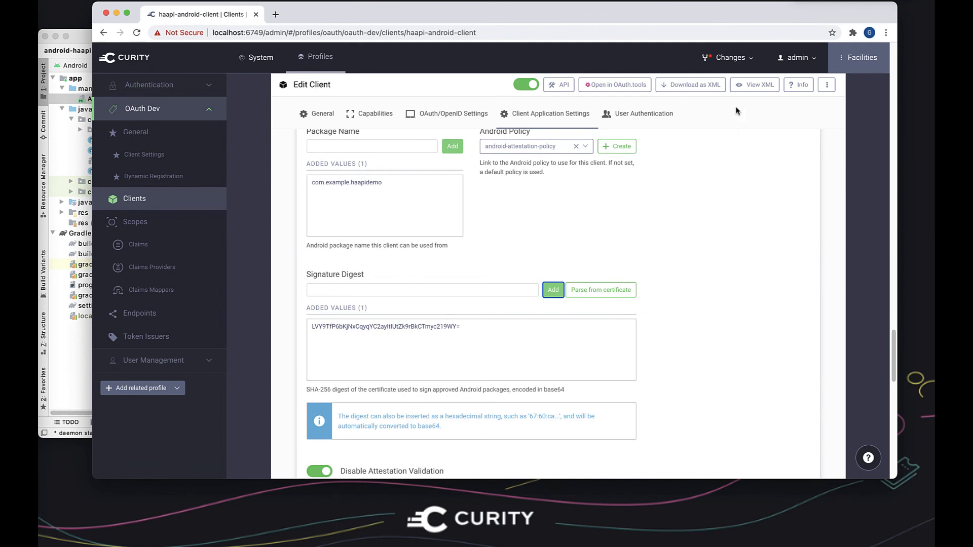
pyautogui.click(728, 57)
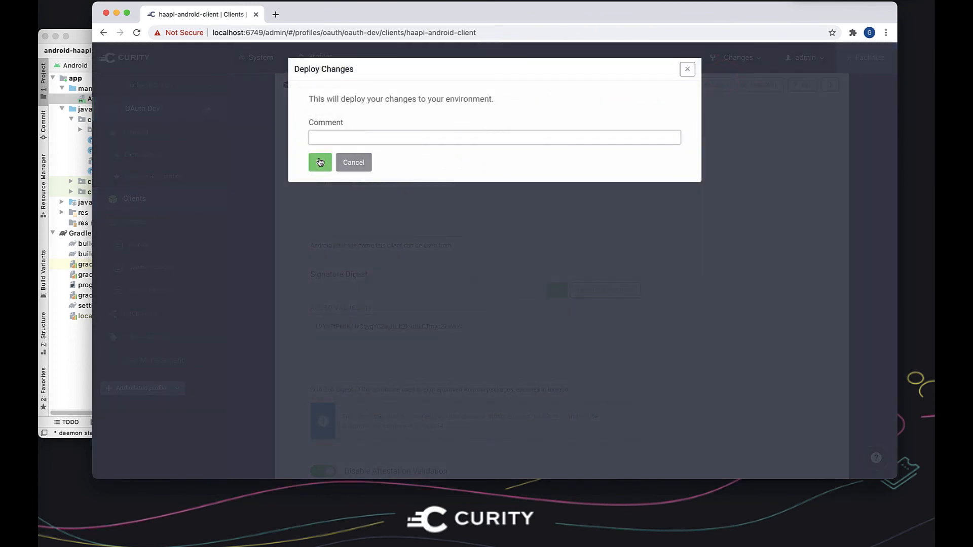
pyautogui.click(320, 162)
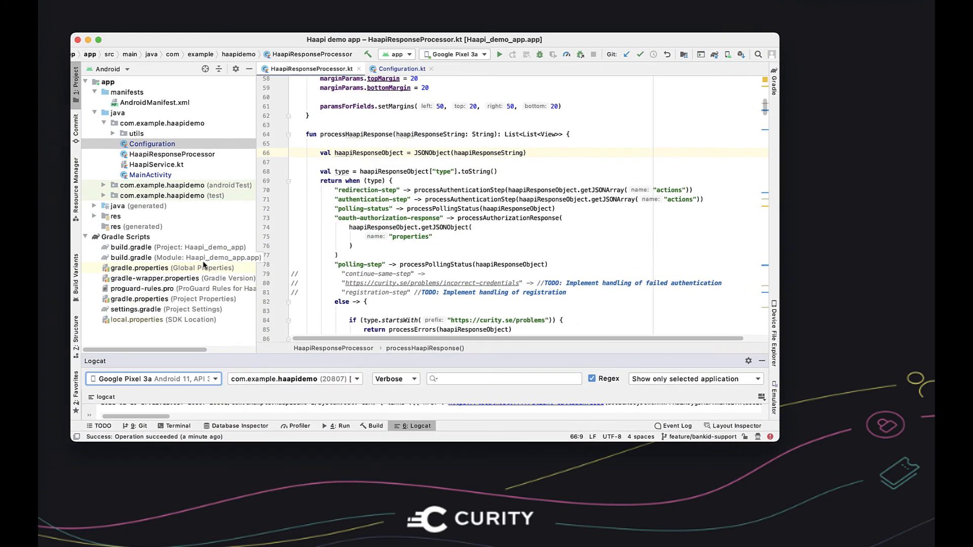
pyautogui.moveTo(485, 57)
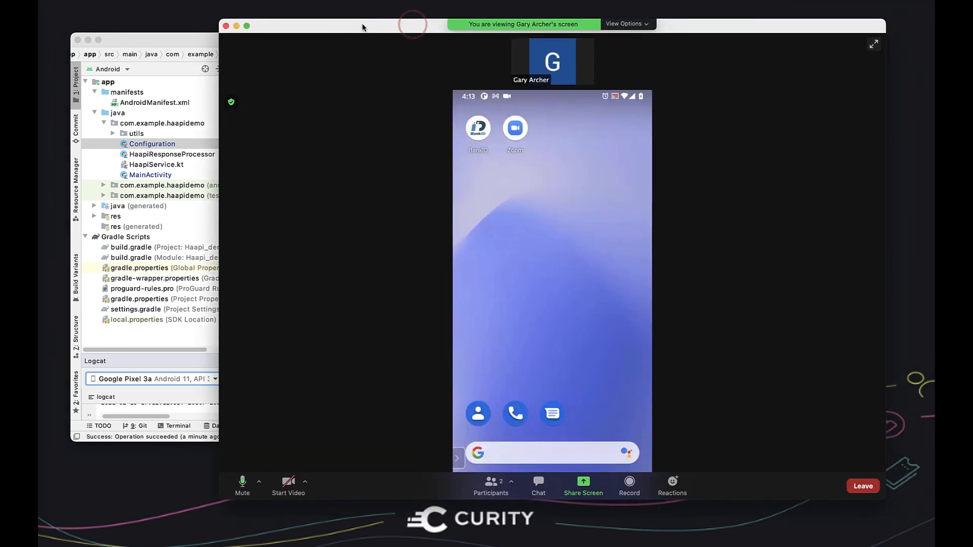
pyautogui.moveTo(219, 206)
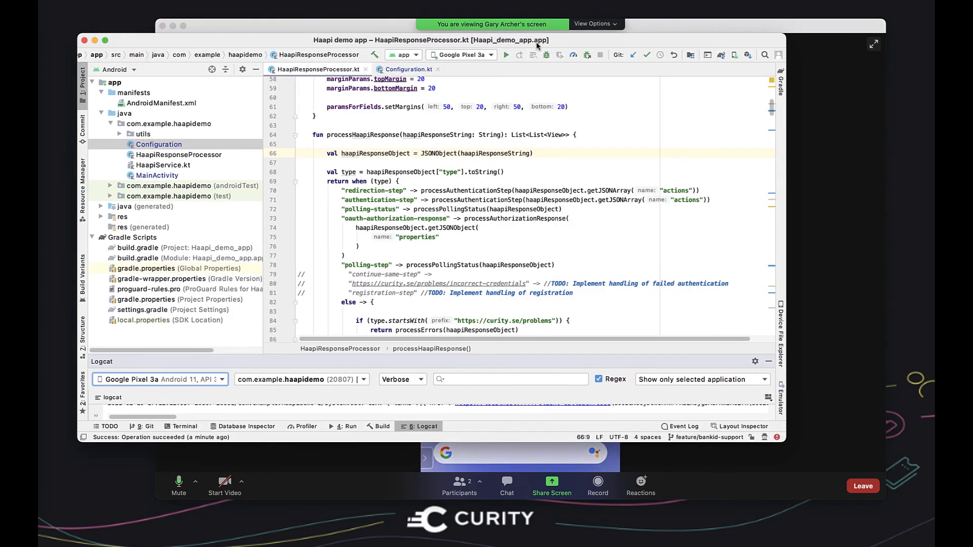
# - Bring the Zoom window sharing the phone screen forward with the HAAPI demo app running
pyautogui.click(505, 54)
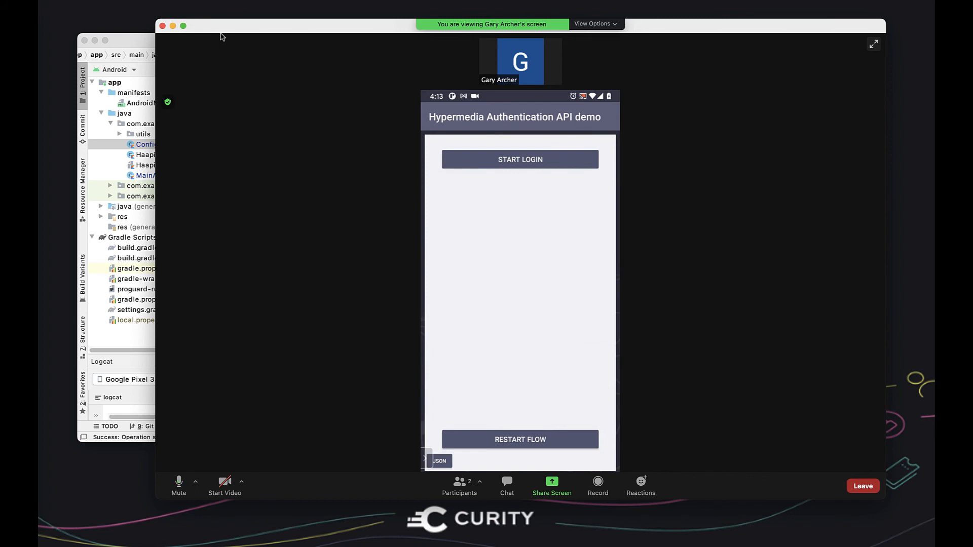
# - Tap START LOGIN in the demo app on the phone and choose BANKID as the method
pyautogui.click(519, 159)
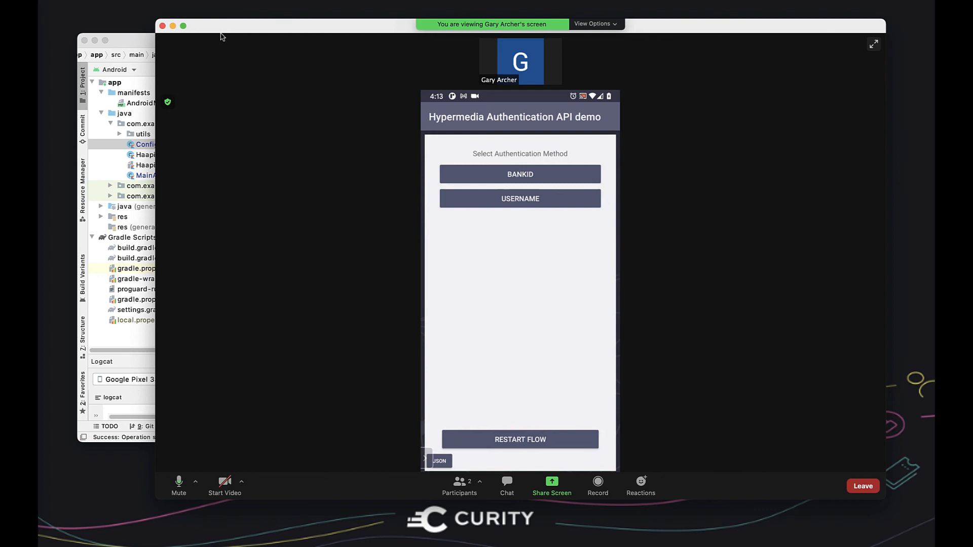
pyautogui.click(519, 173)
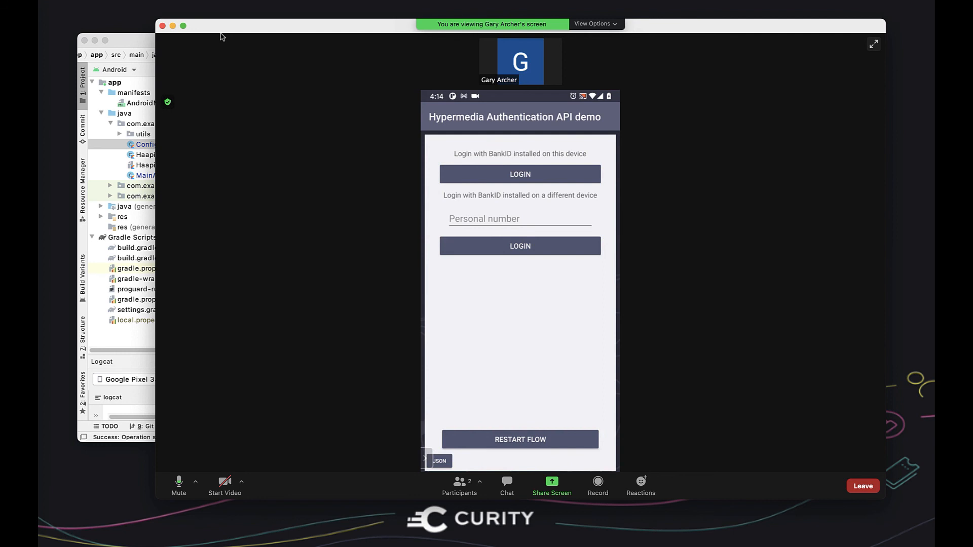
# - Log in with BankID on this device, enter the security code and identify
pyautogui.click(519, 174)
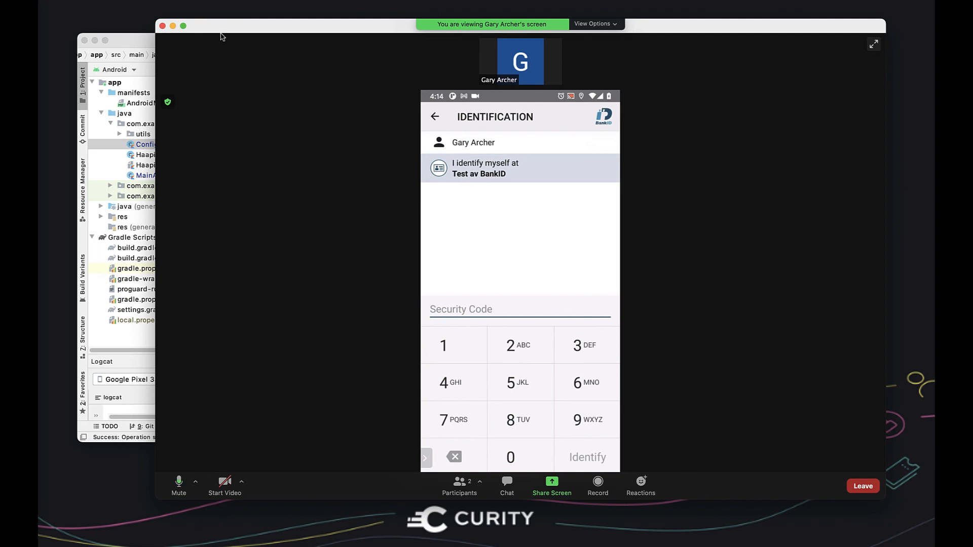
pyautogui.click(443, 420)
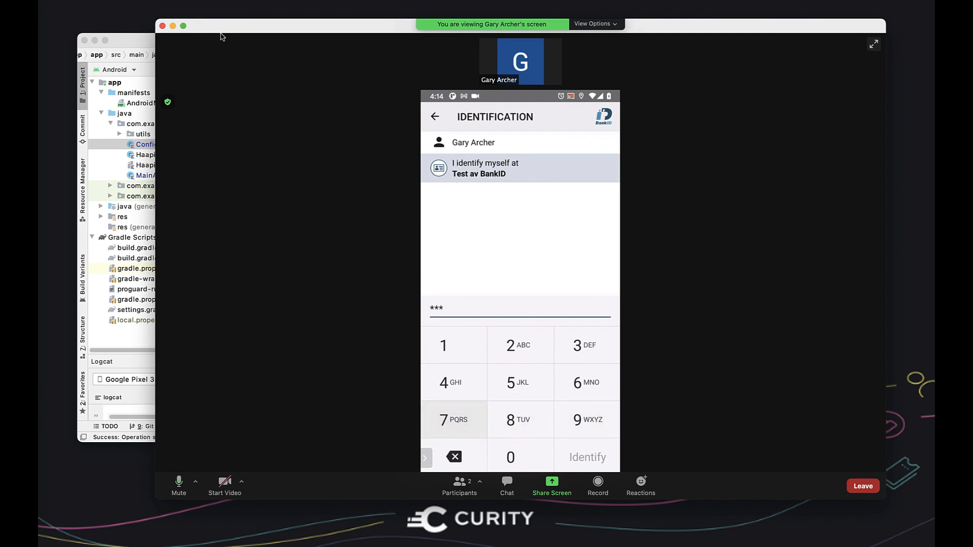
pyautogui.click(587, 457)
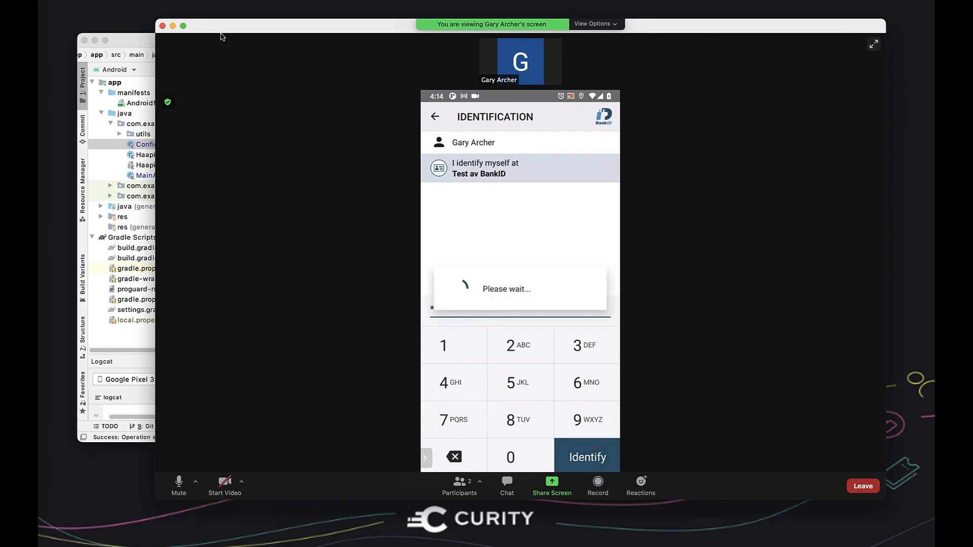